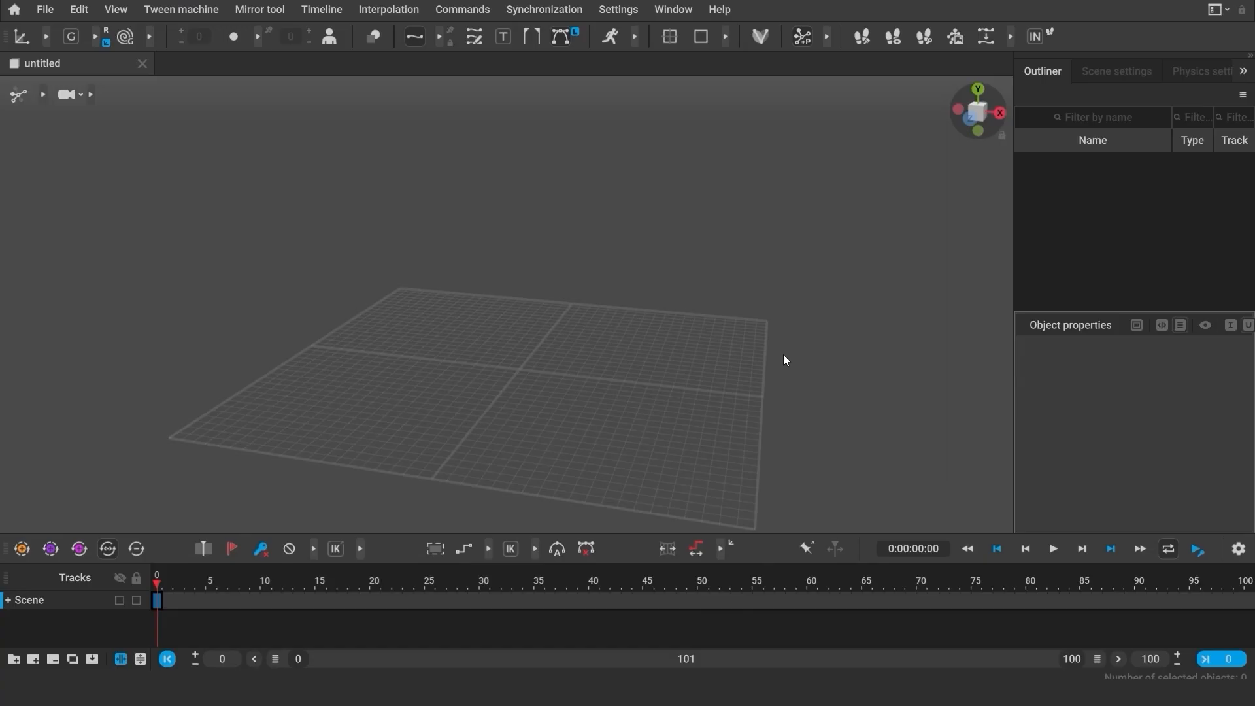
mouse_move(772, 335)
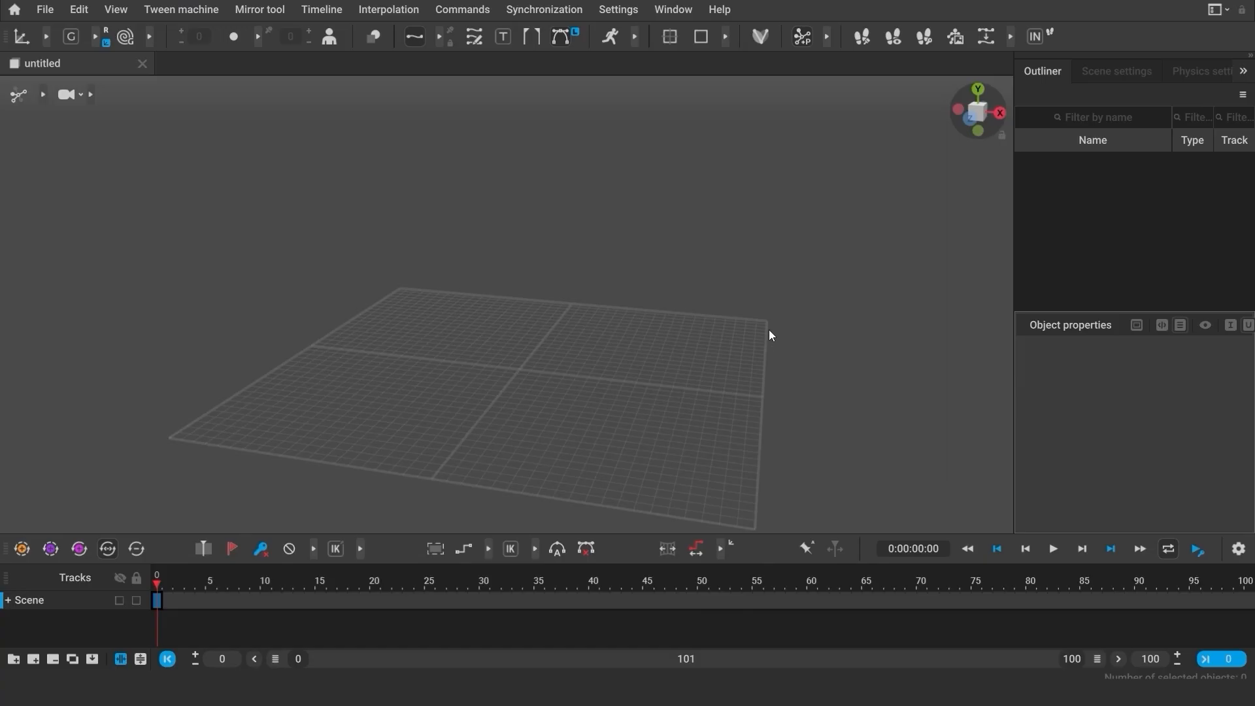
mouse_move(13, 12)
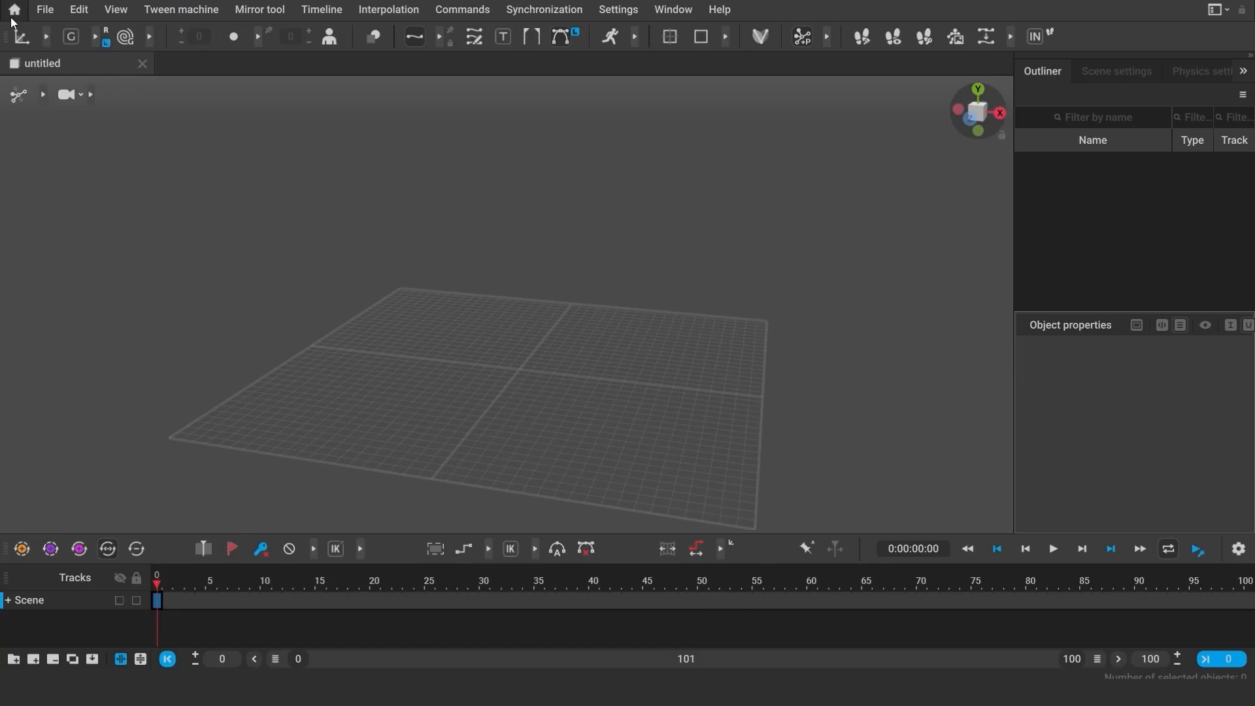
Load the DRACOREX WALK CYCLE sample from the start screen and play its animation.
left_click(13, 9)
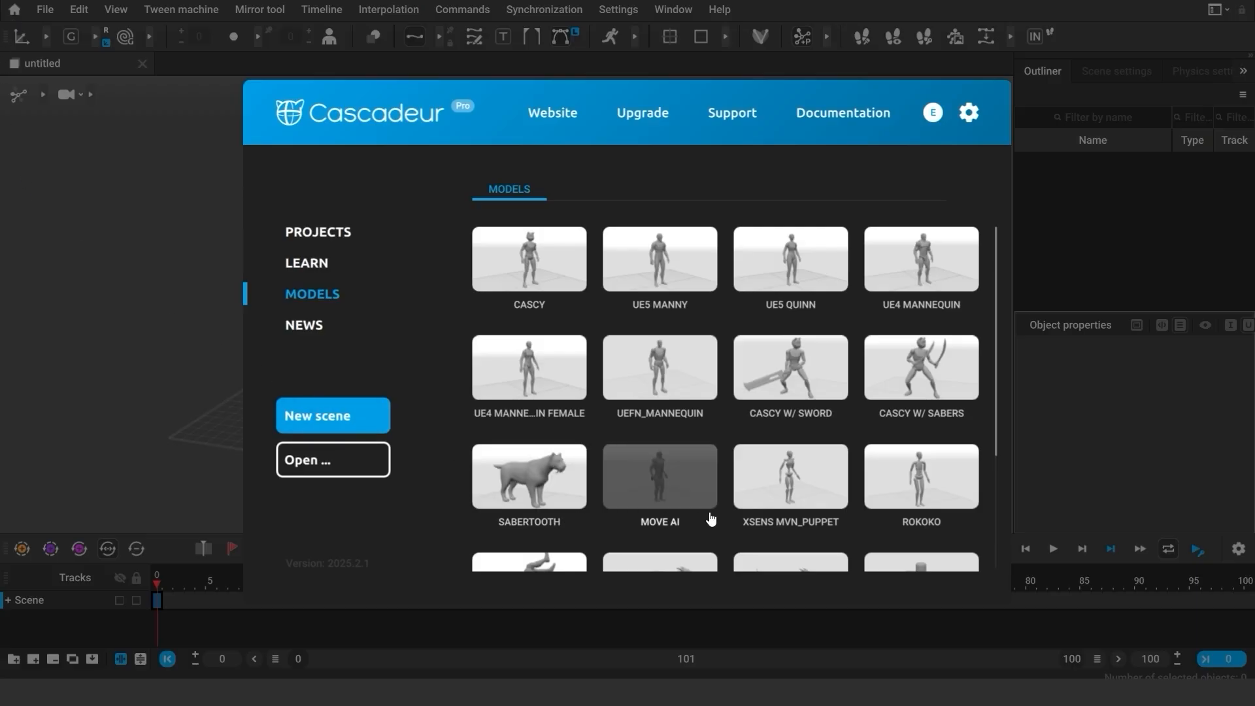
scroll("down", 3)
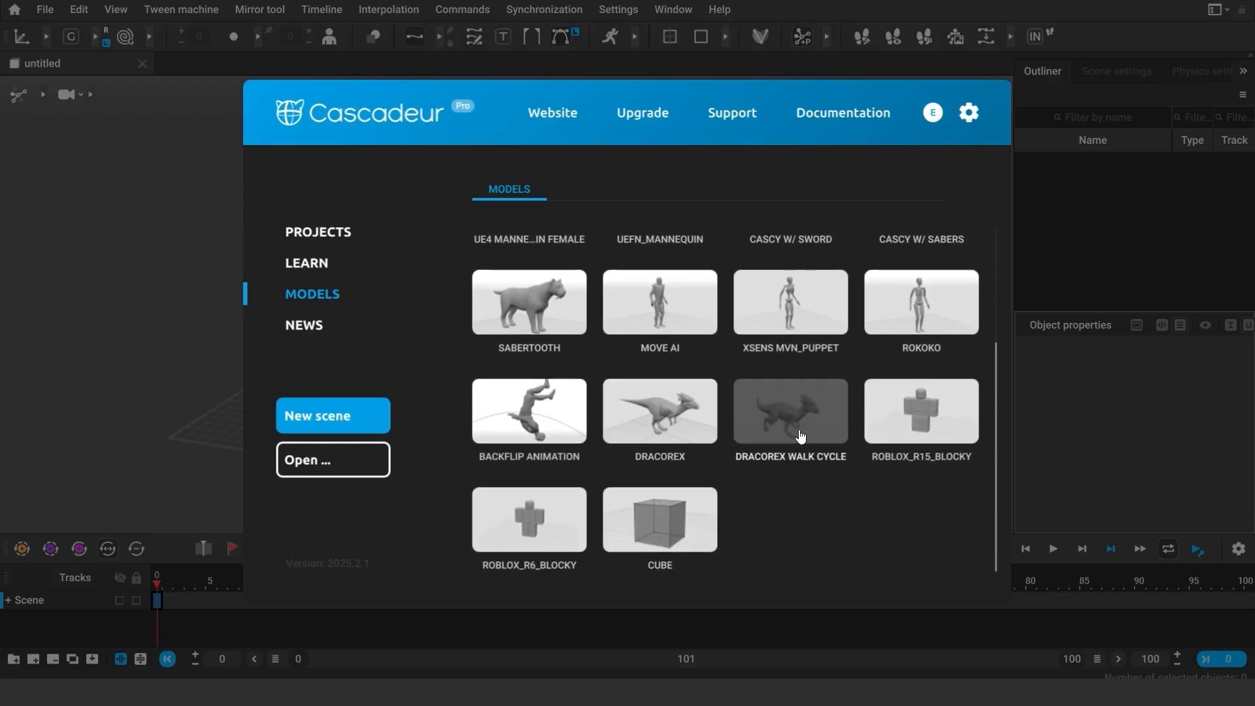
double_click(790, 411)
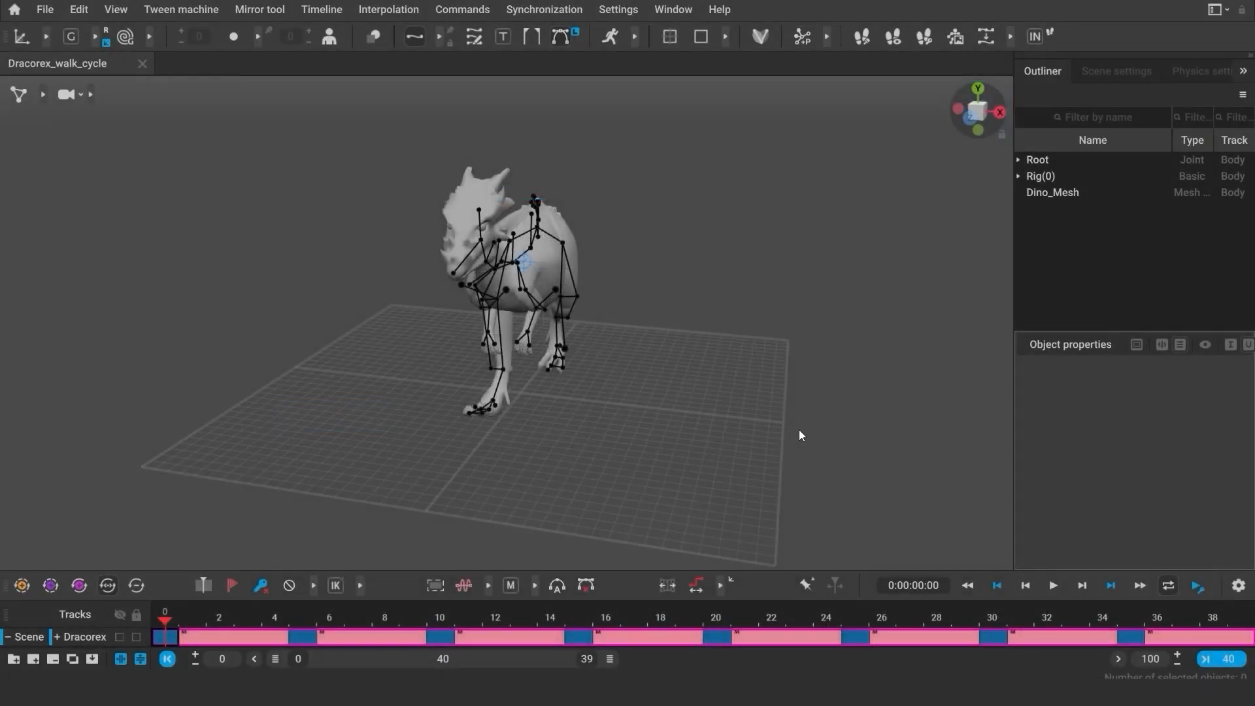
left_click(1054, 586)
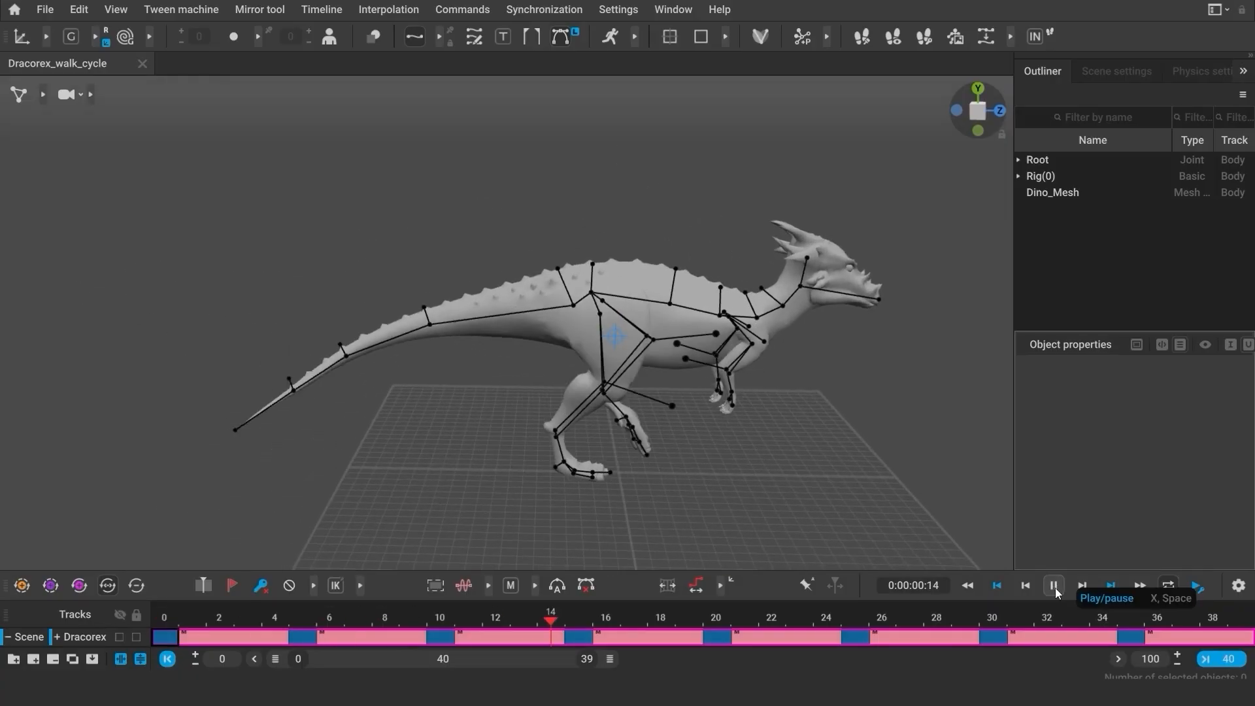
Pause playback and select the tail tip, Tail8 and further tail points to reveal their paths.
left_click(1053, 586)
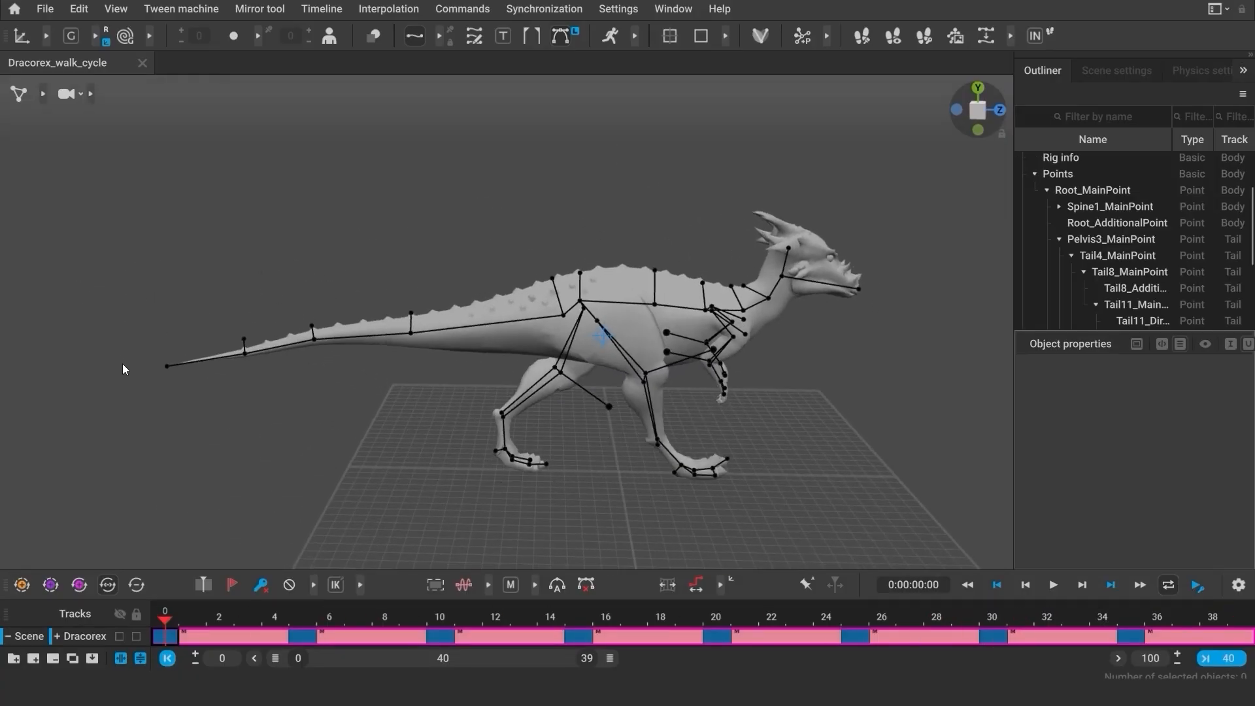
left_click(166, 366)
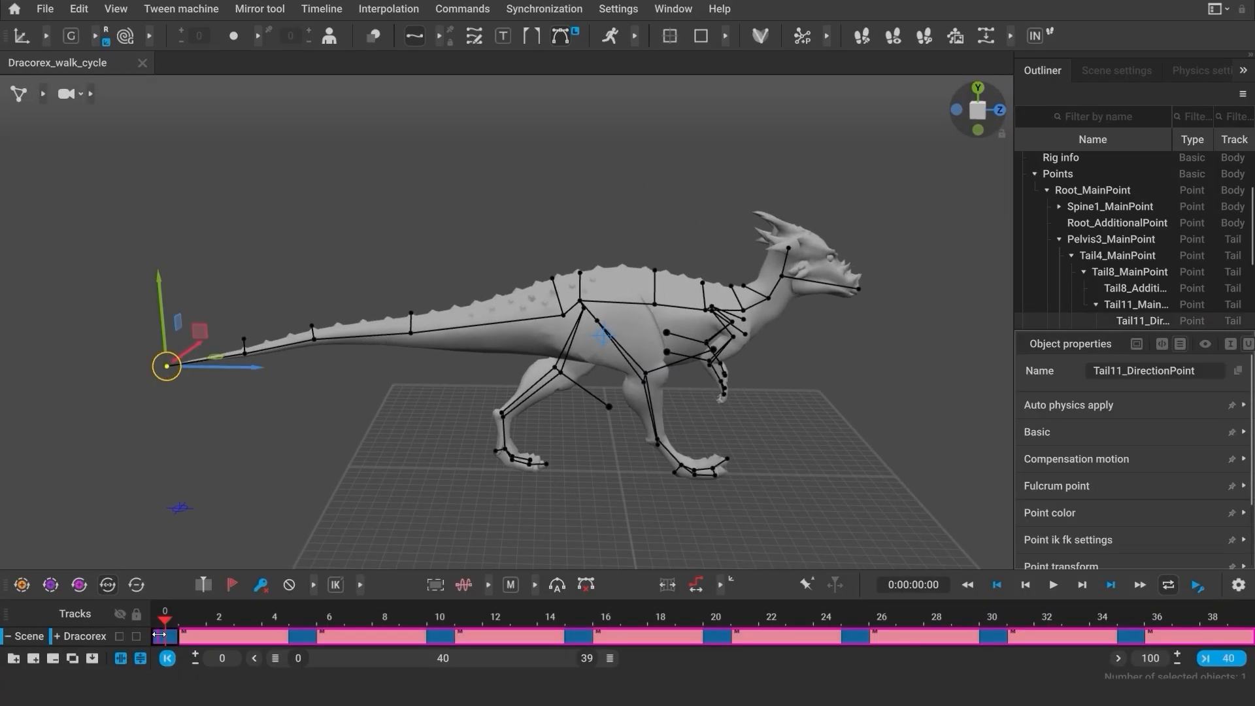
left_click(797, 616)
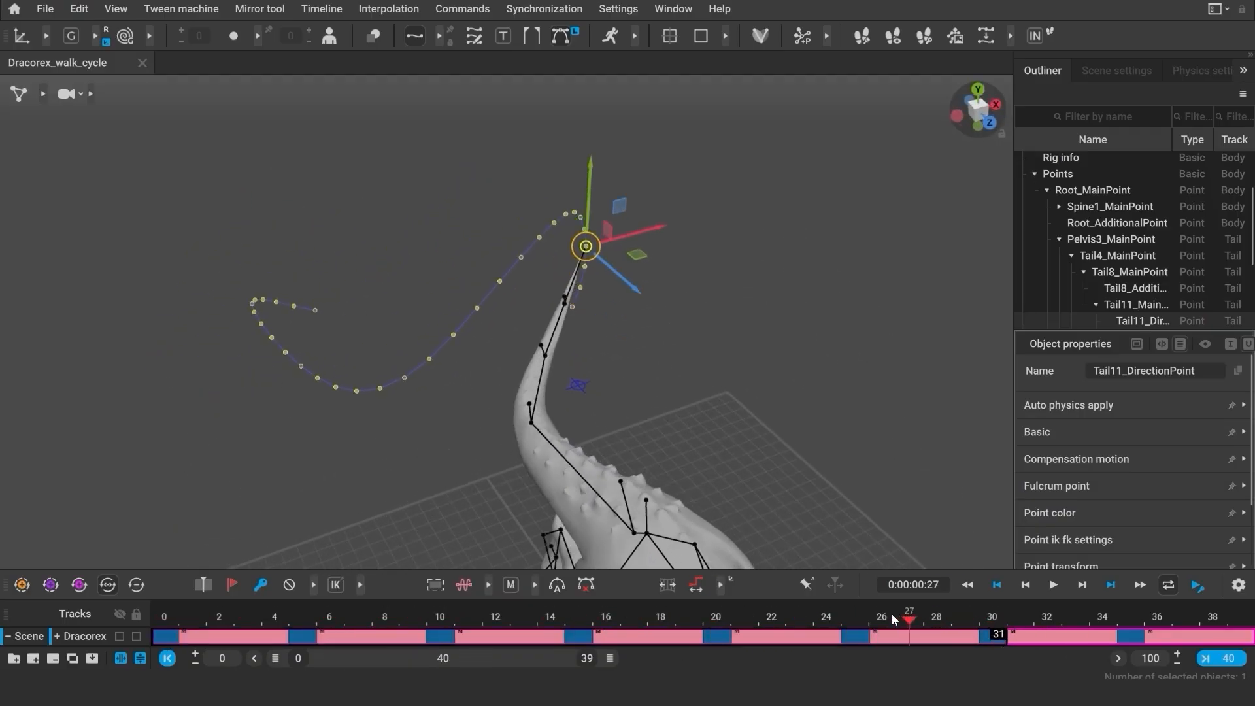
left_click(996, 585)
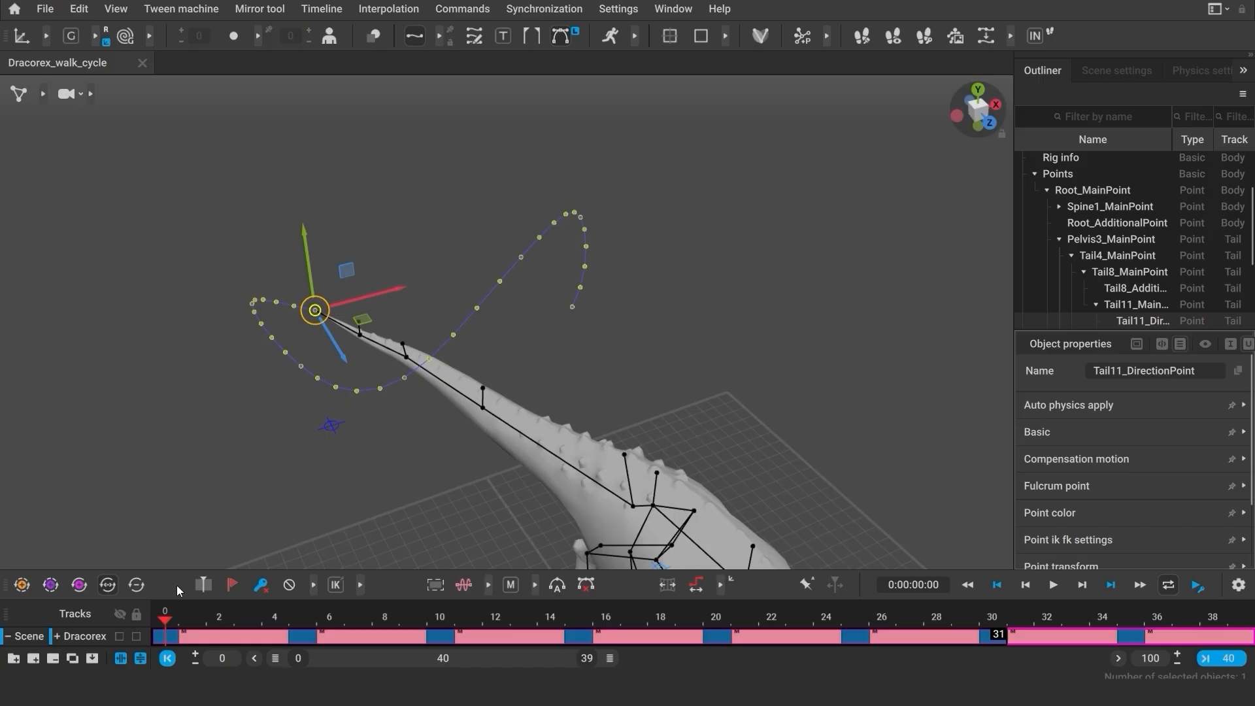
left_click(440, 617)
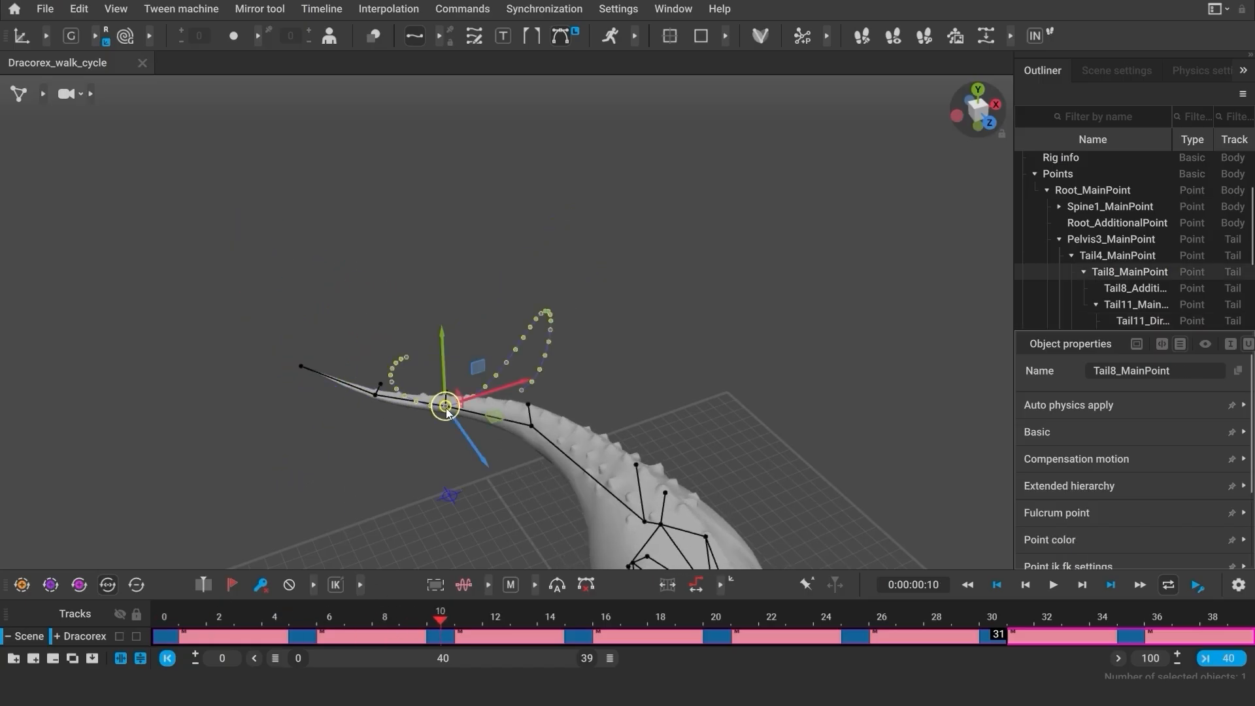
left_click(533, 424)
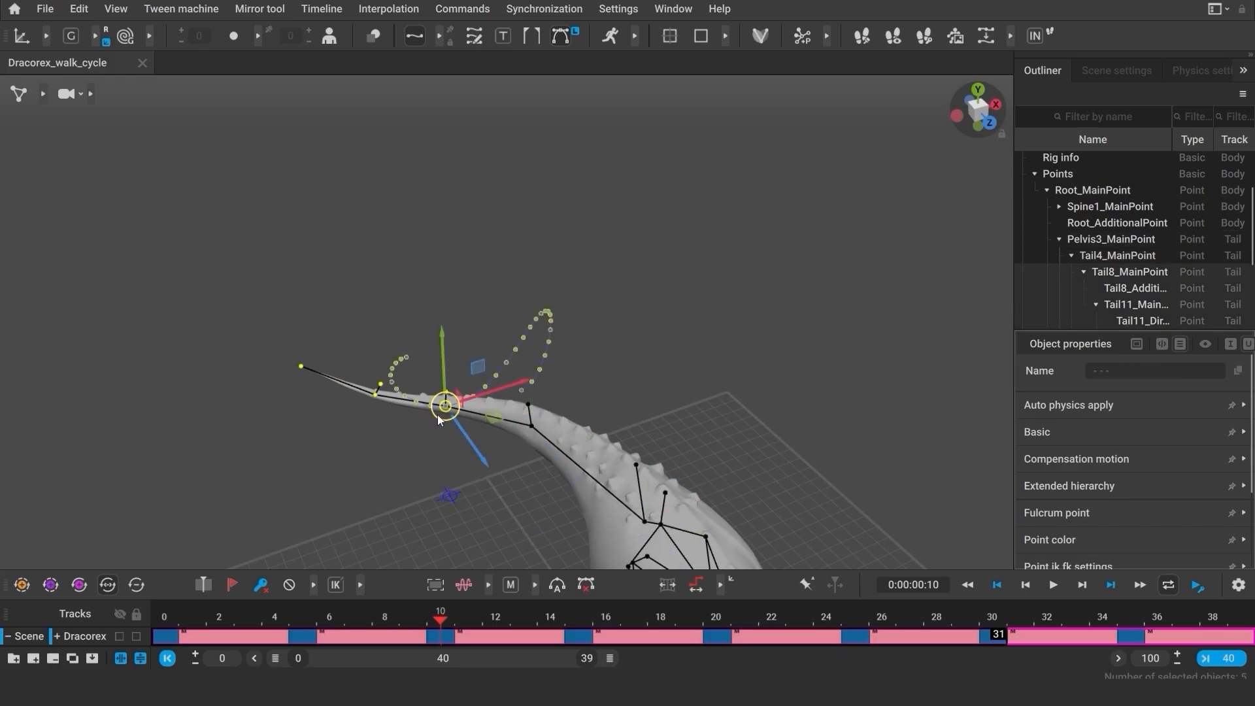
mouse_move(256, 267)
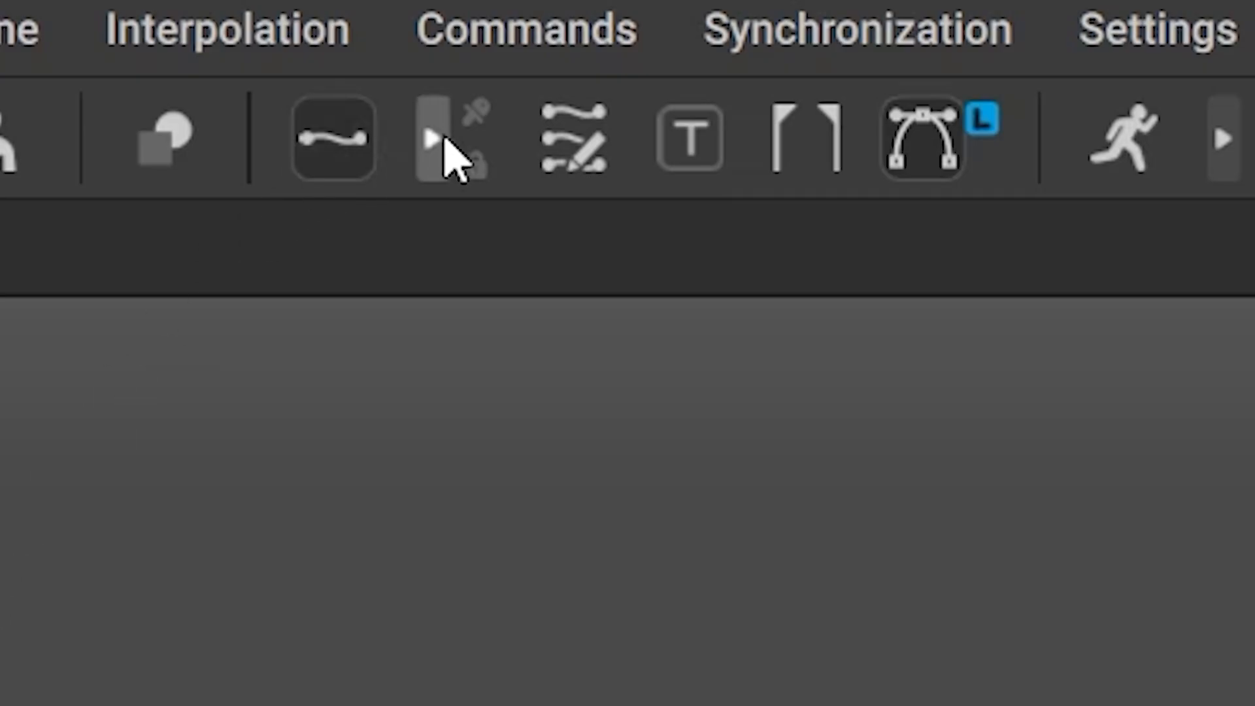
mouse_move(573, 140)
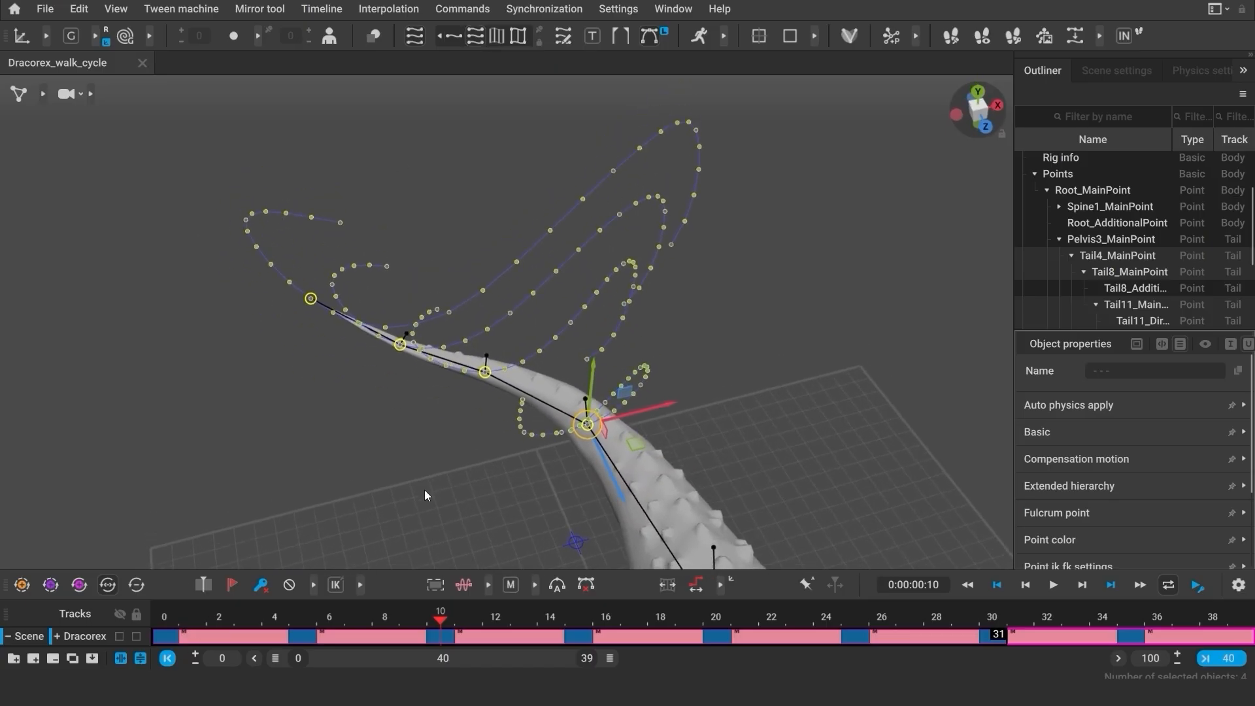
Scrub to frames 14 and 25, then enable Edge trajectories linking the tail paths.
left_click(551, 620)
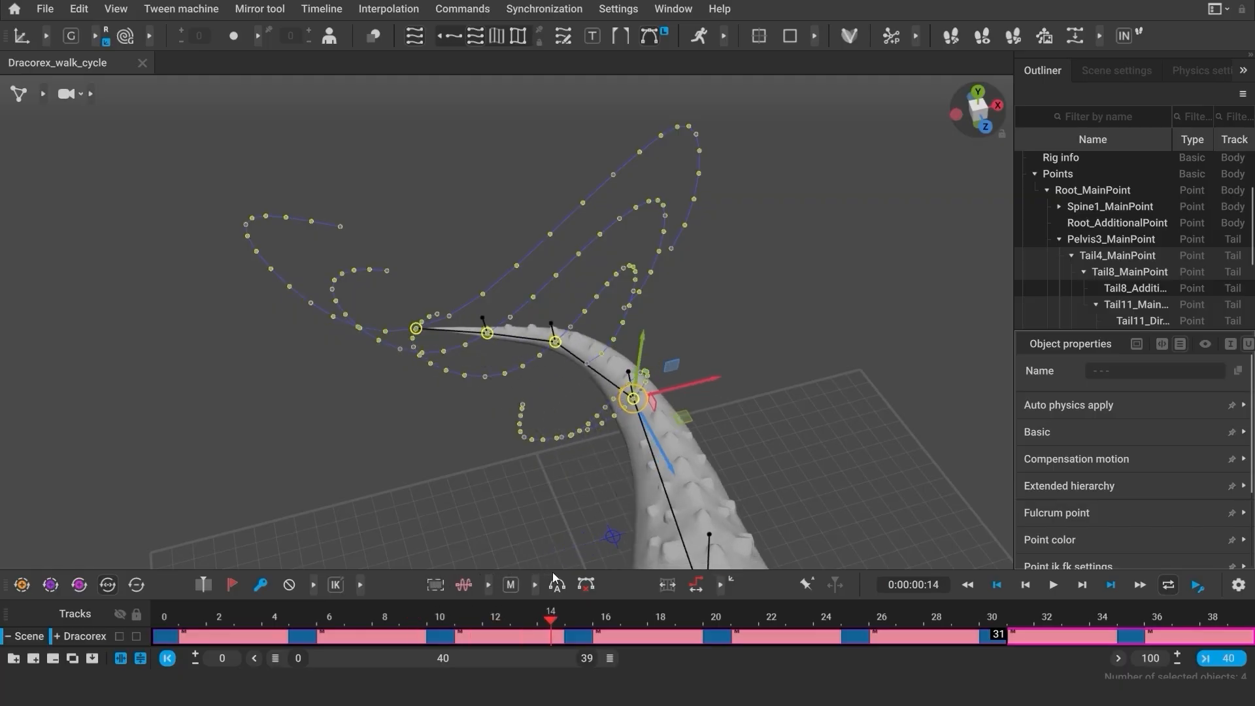
left_click(854, 619)
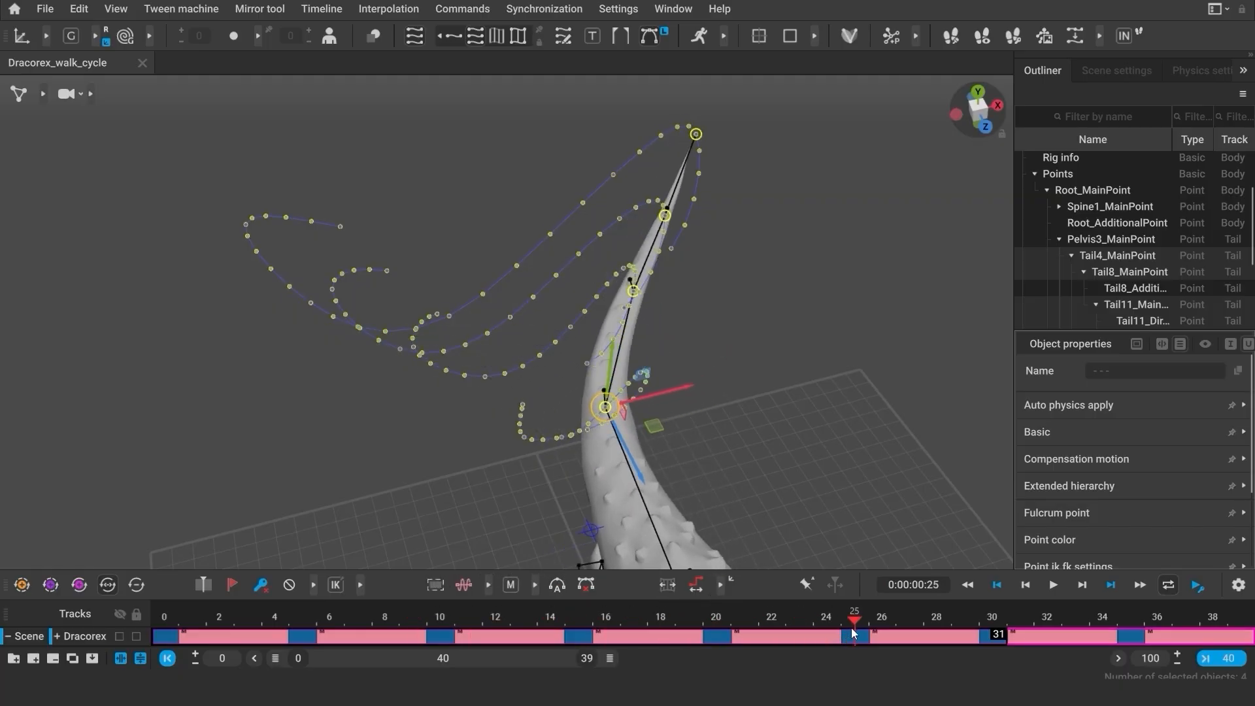
left_click(497, 36)
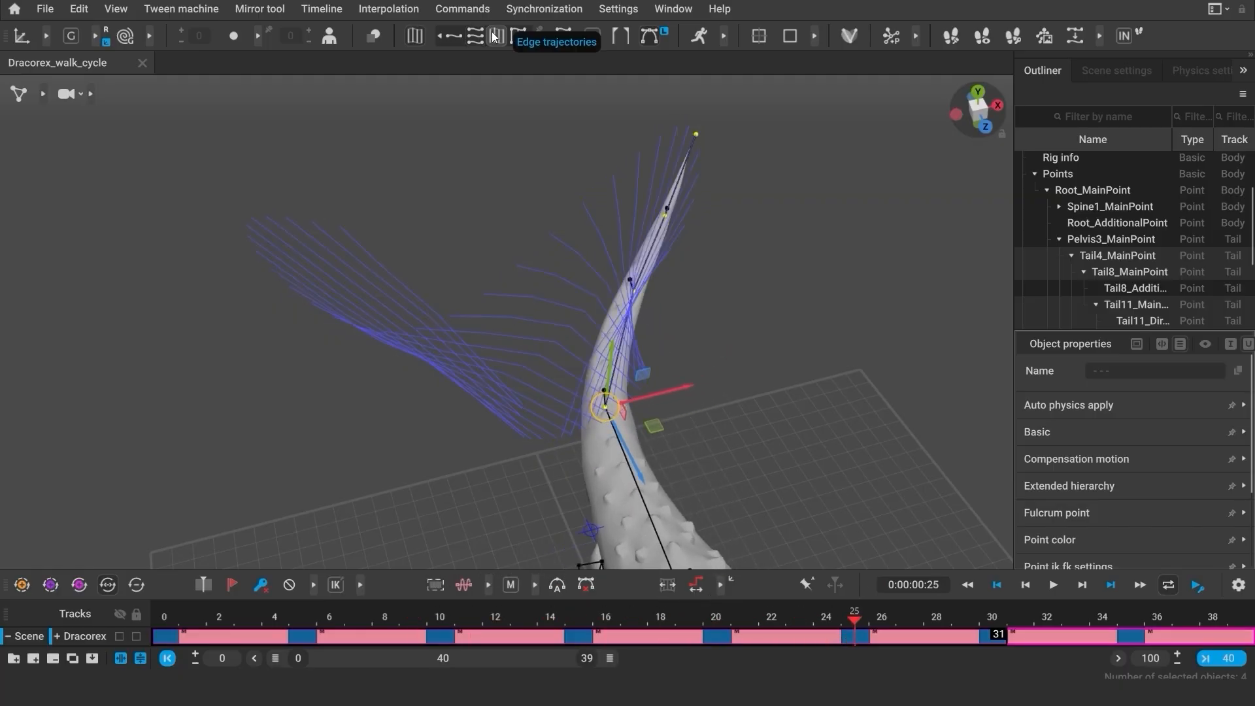
left_click(519, 36)
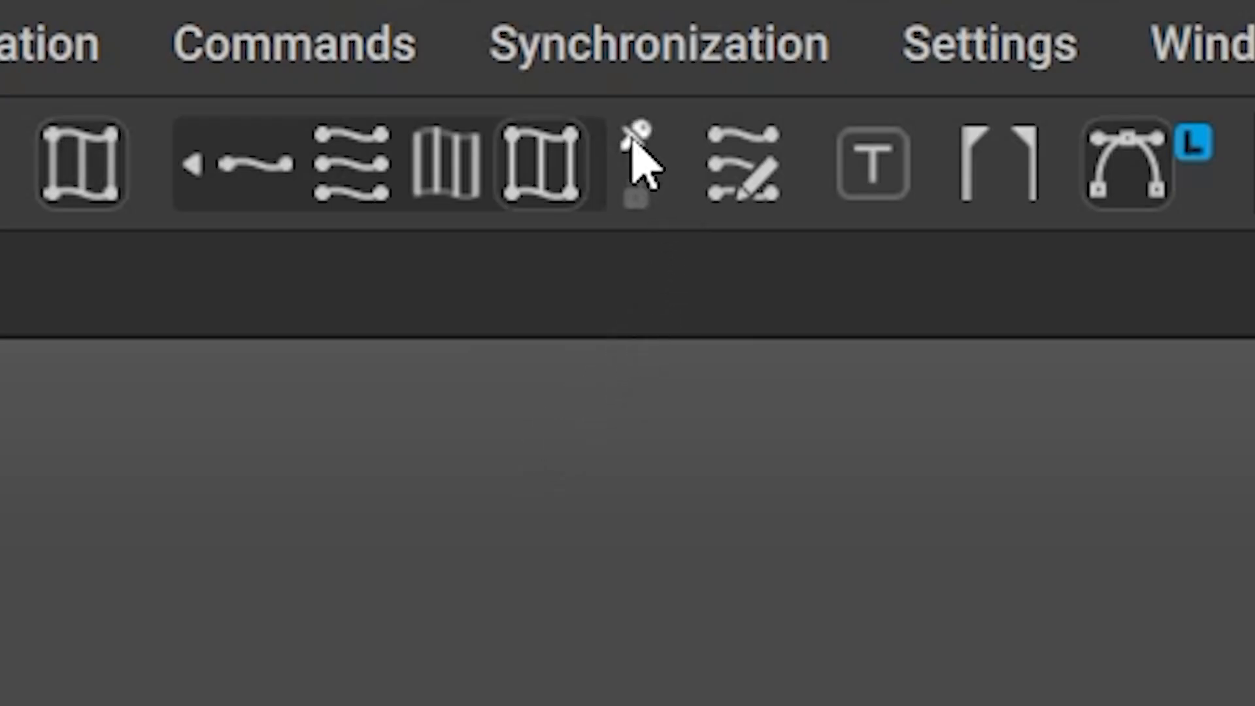
mouse_move(648, 173)
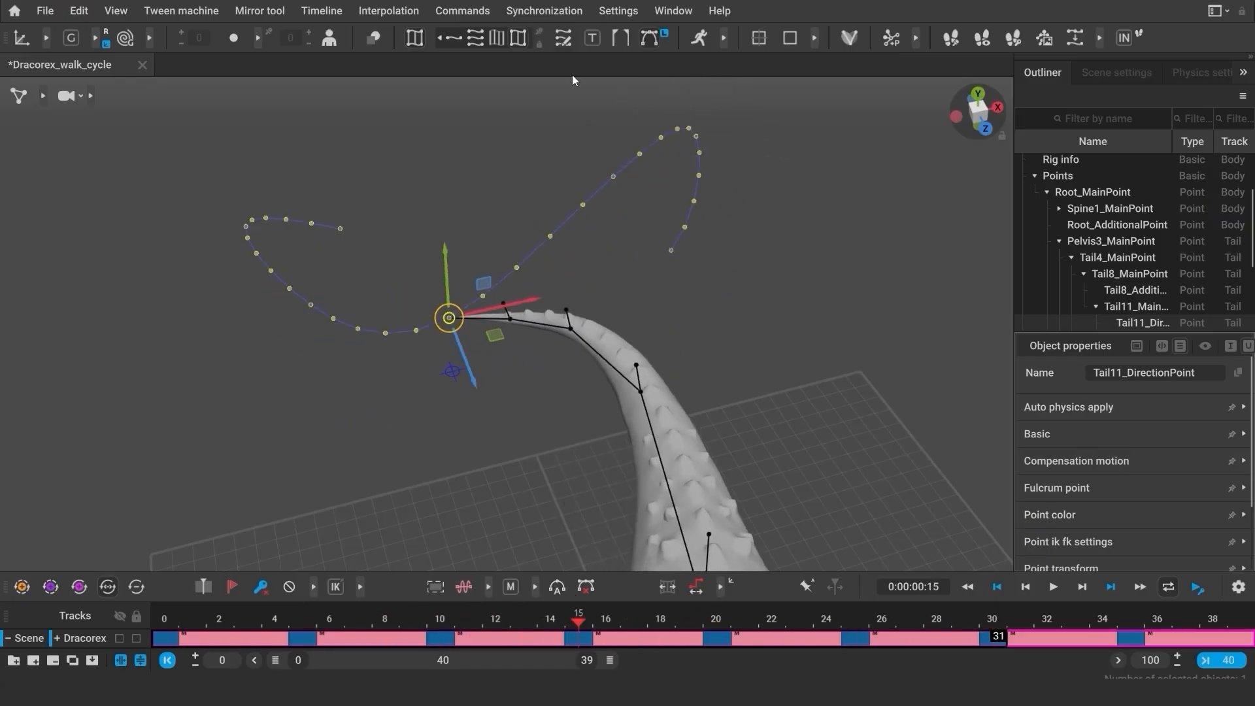
left_click(404, 356)
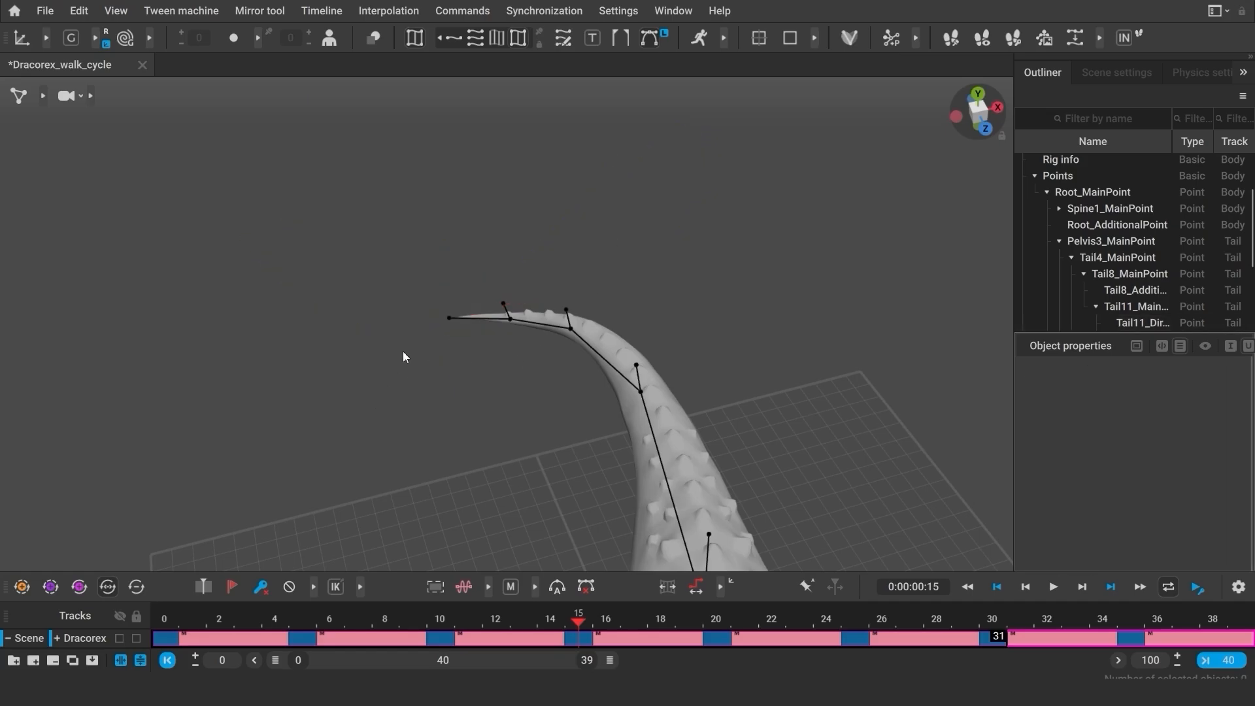
left_click(508, 318)
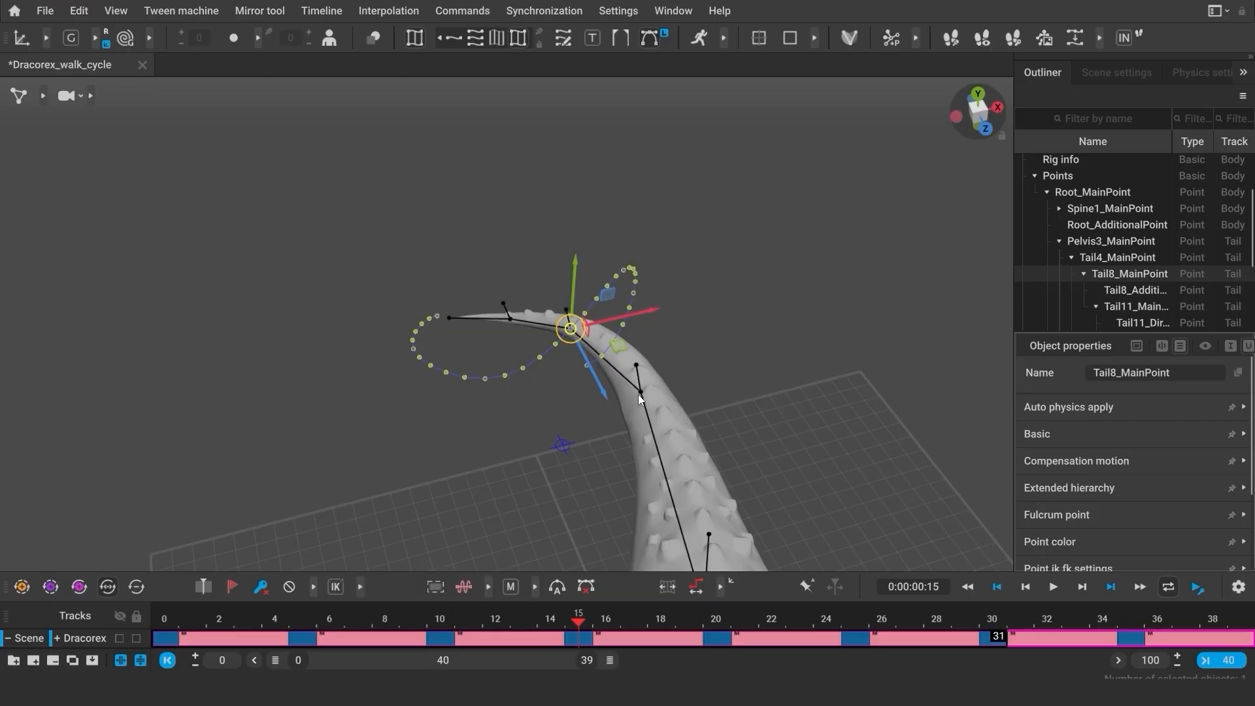
left_click(1116, 258)
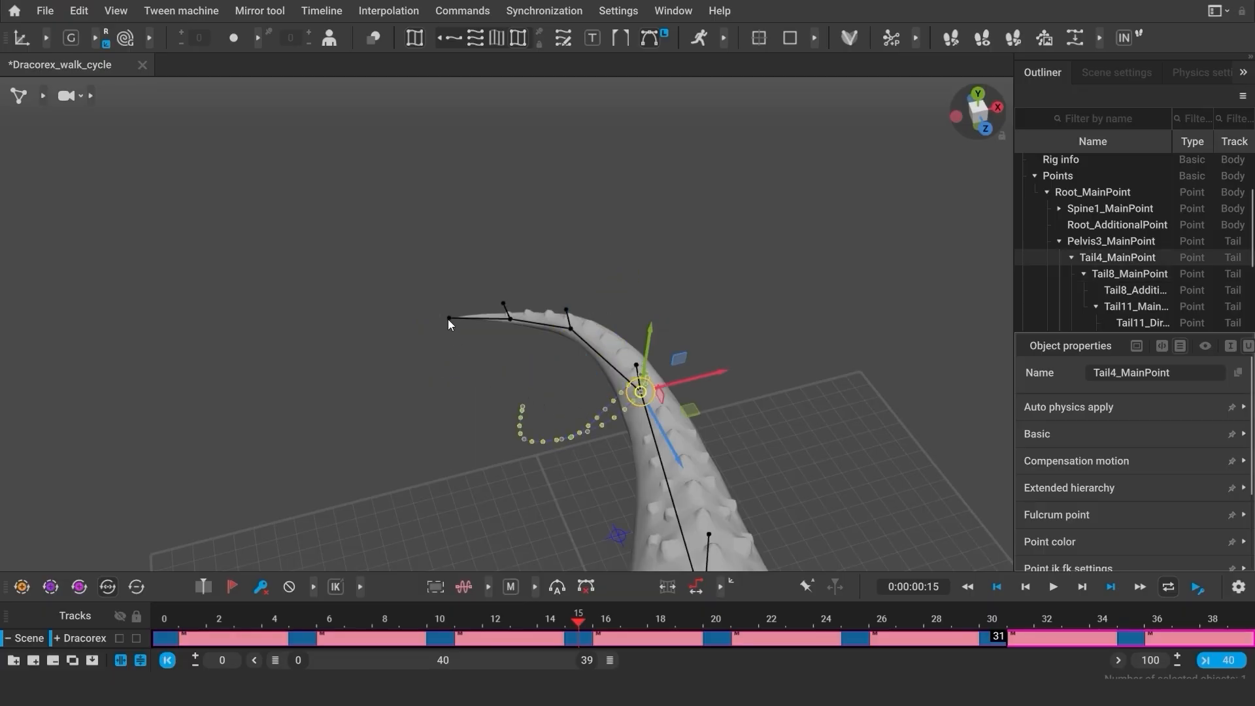
left_click(449, 316)
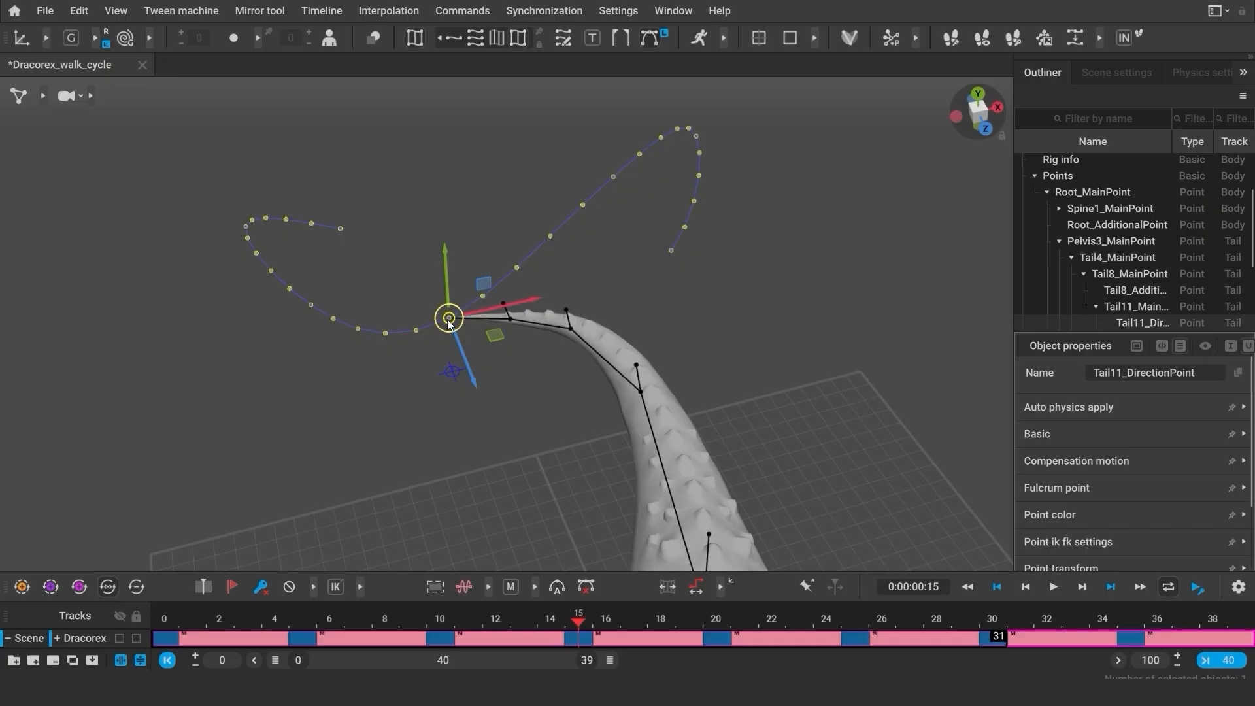
mouse_move(374, 366)
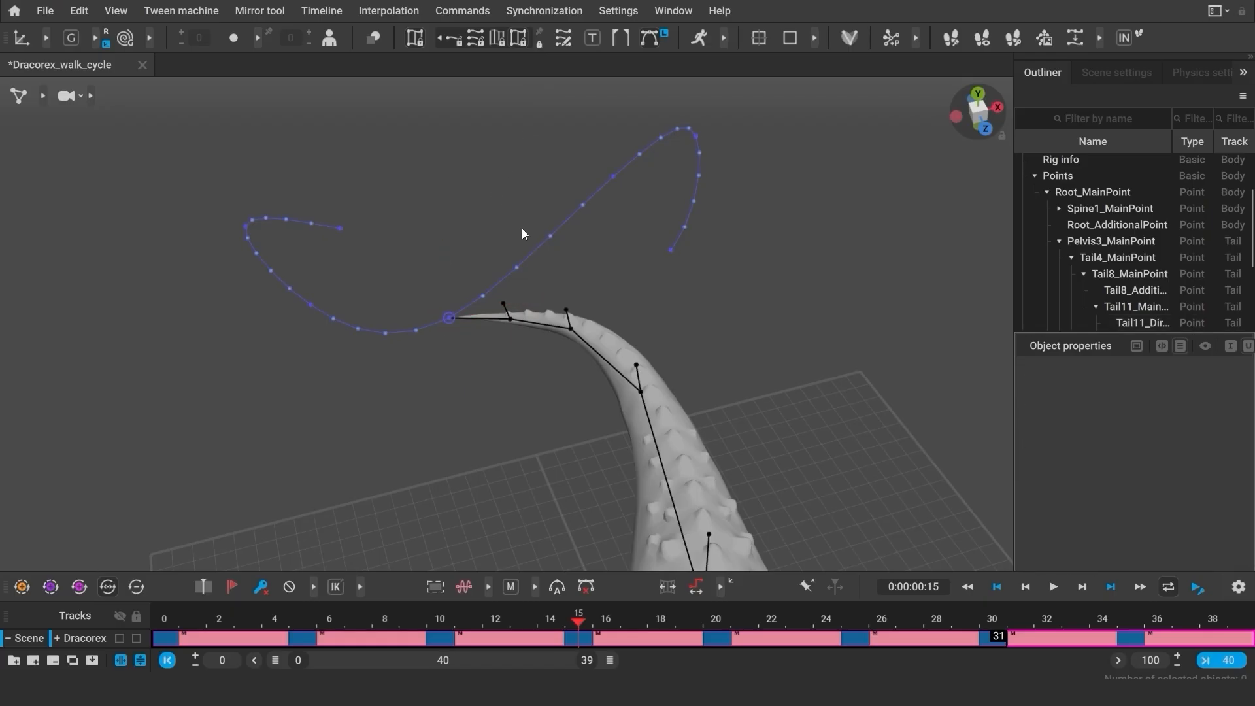
left_click(569, 328)
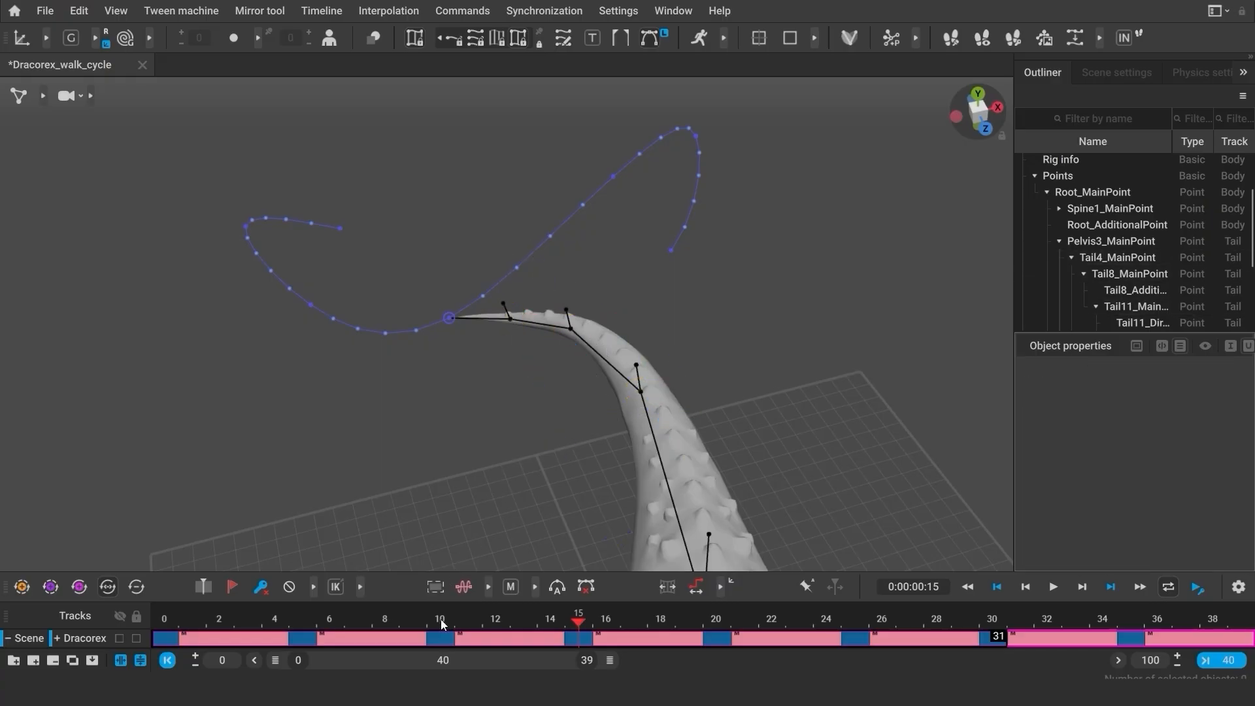
left_click(468, 620)
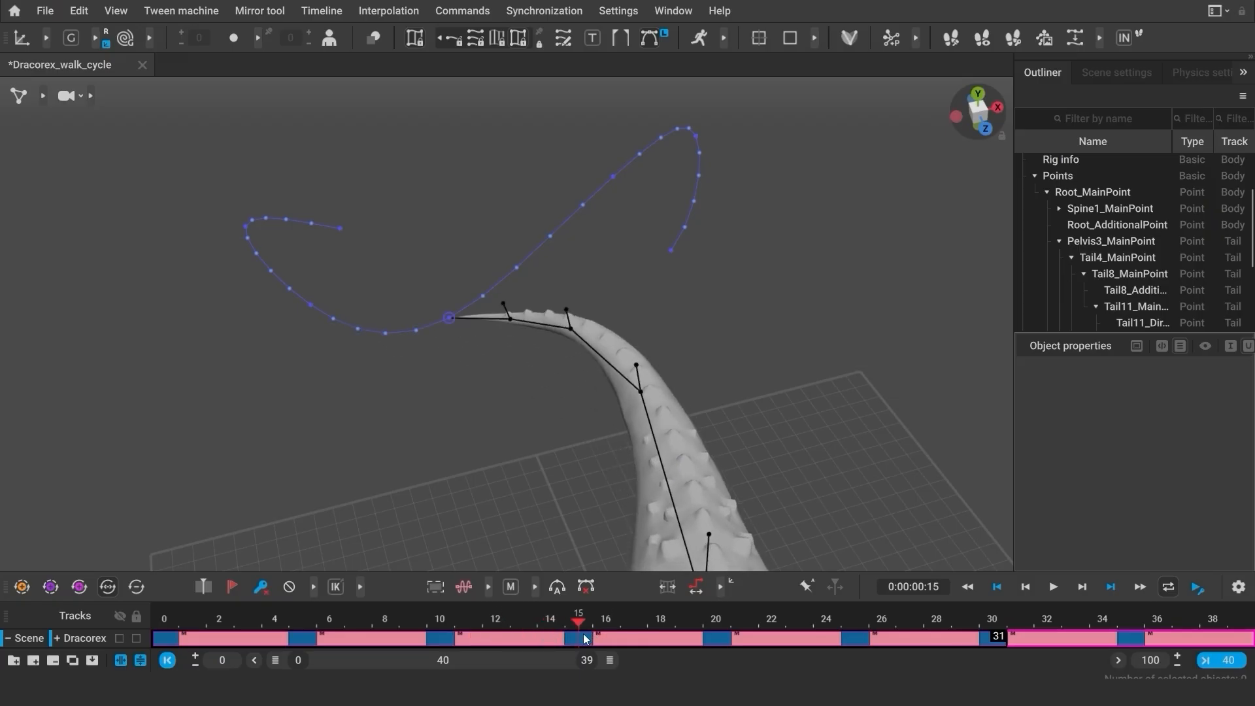
Show trajectory on another tail point via its context menu and scrub through its motion.
right_click(509, 324)
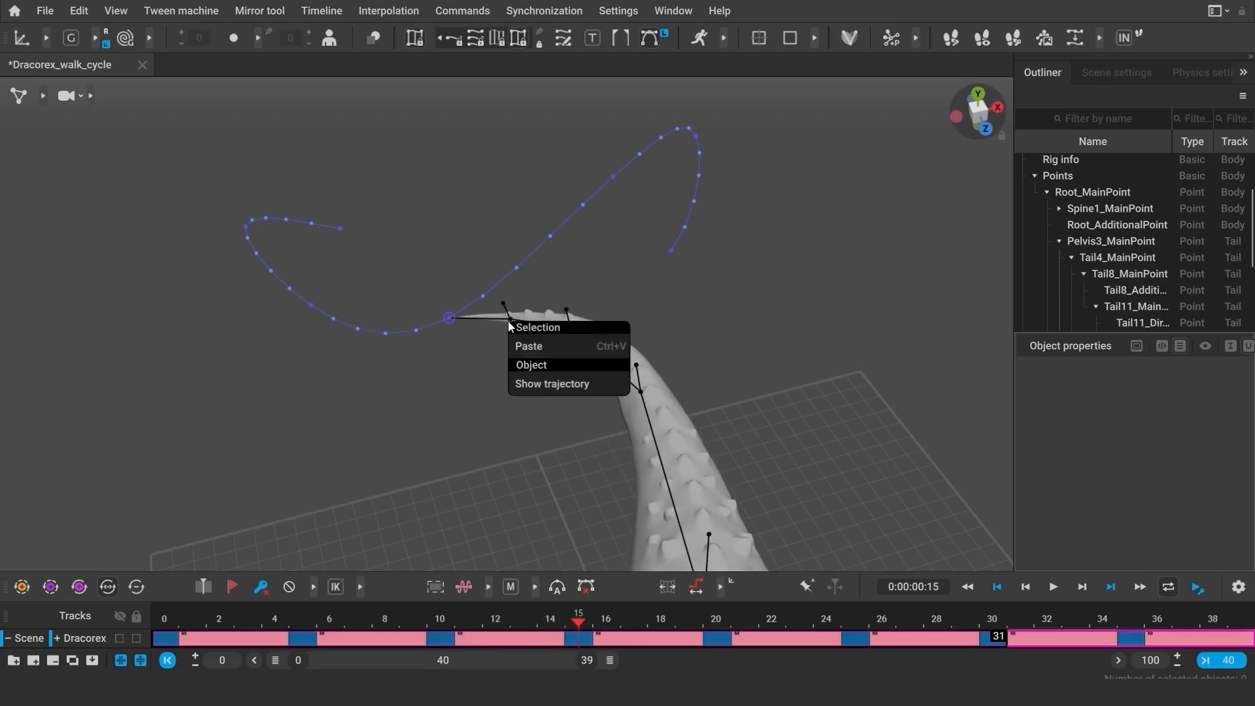
left_click(552, 383)
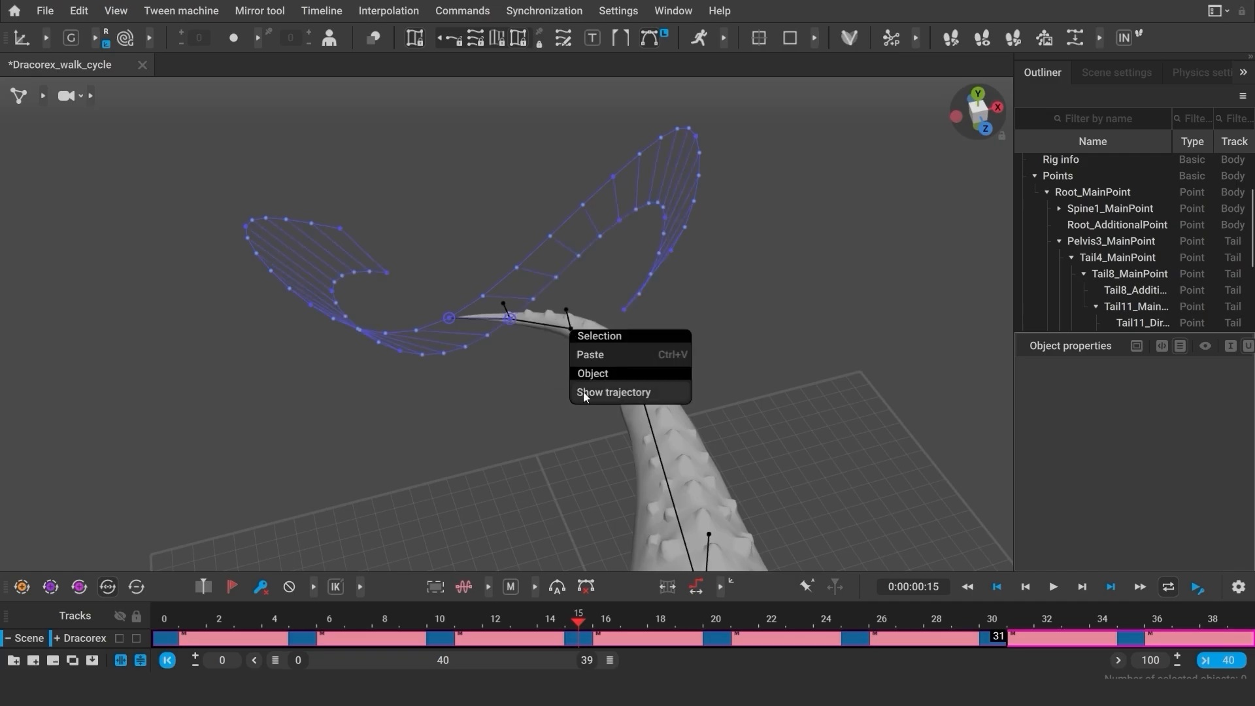
left_click(497, 619)
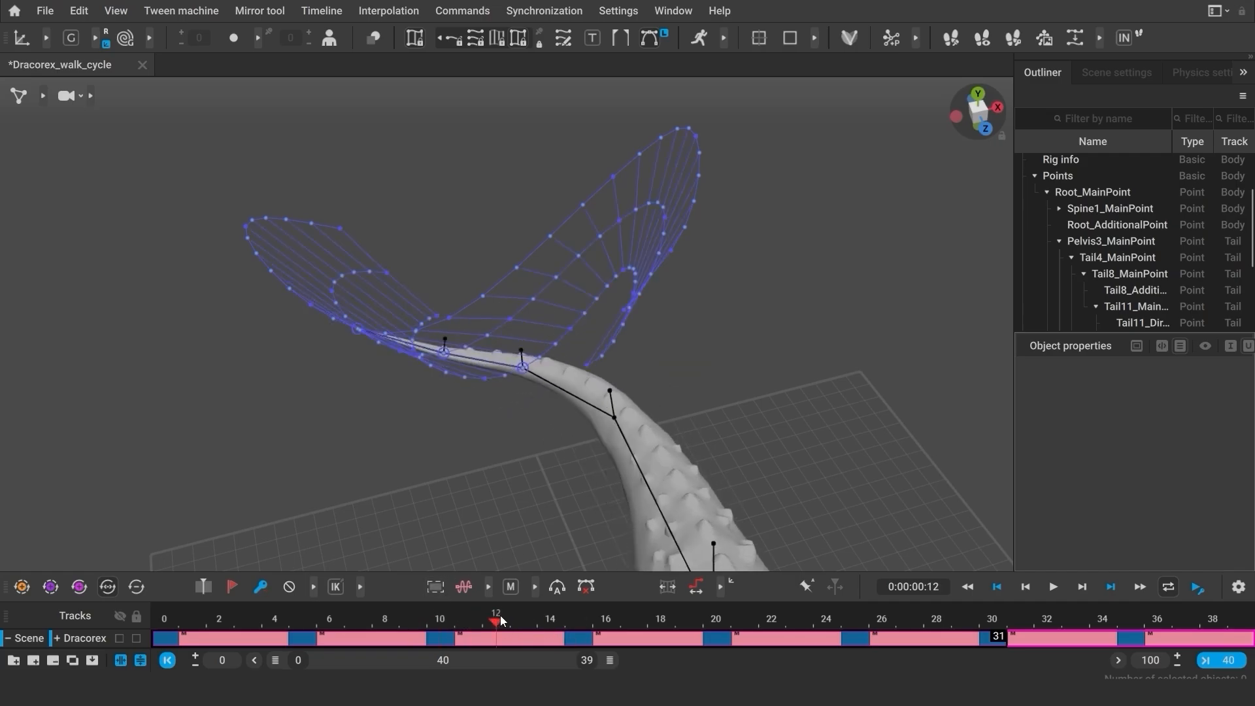
left_click(577, 620)
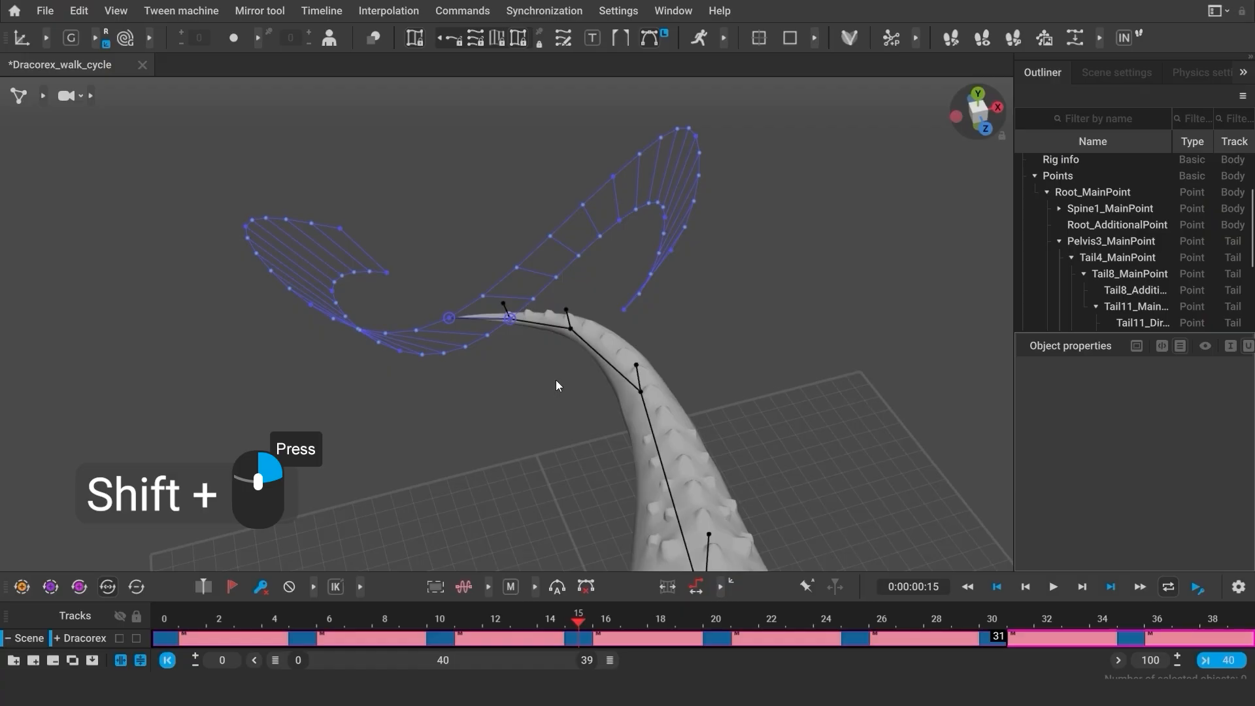
mouse_move(351, 176)
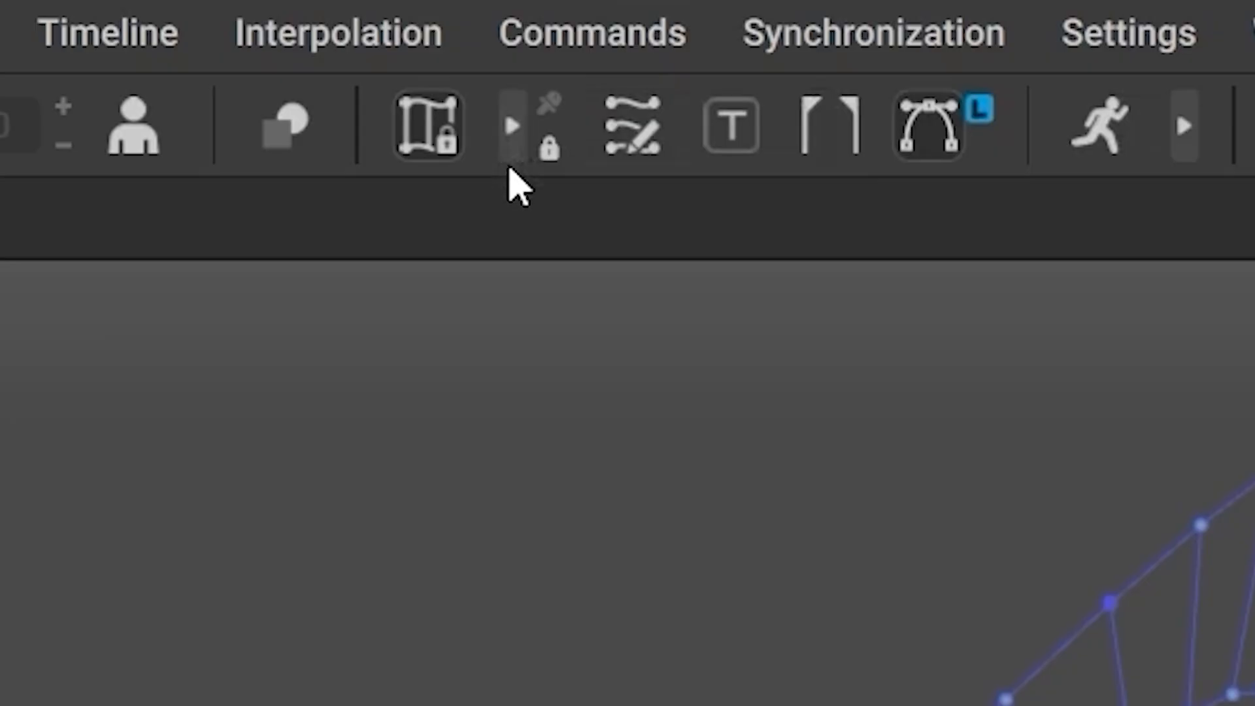
mouse_move(429, 128)
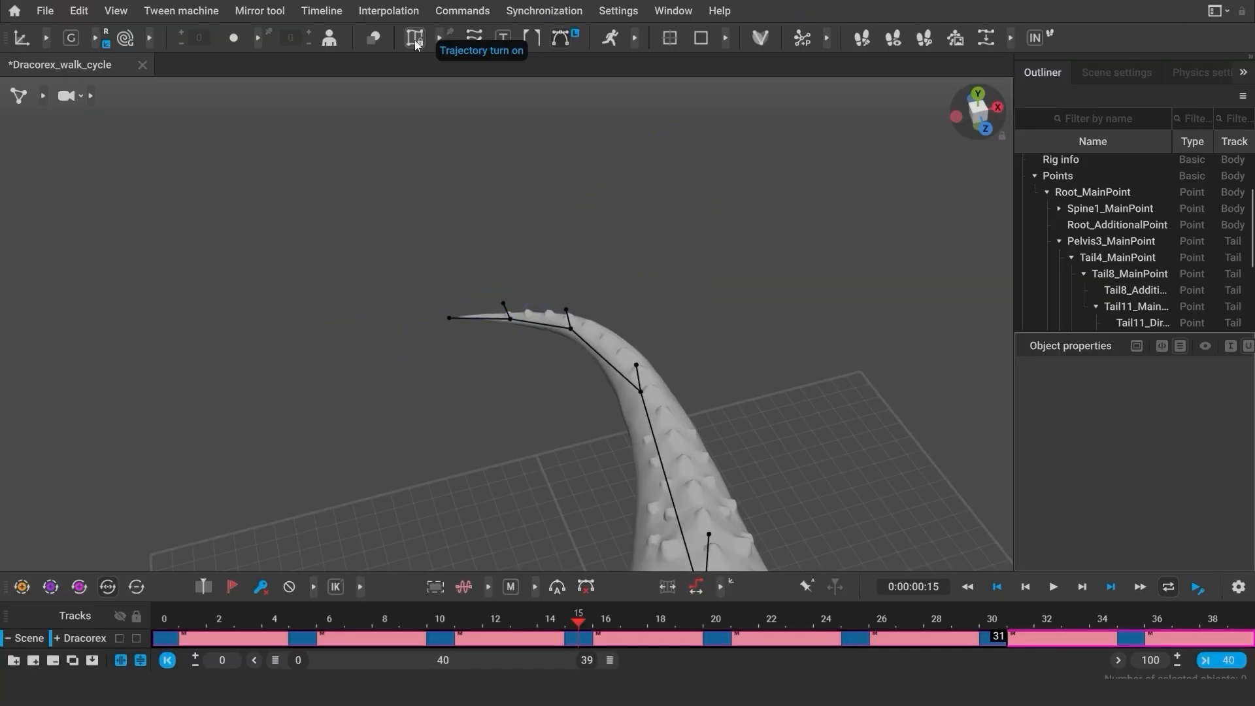
left_click(551, 623)
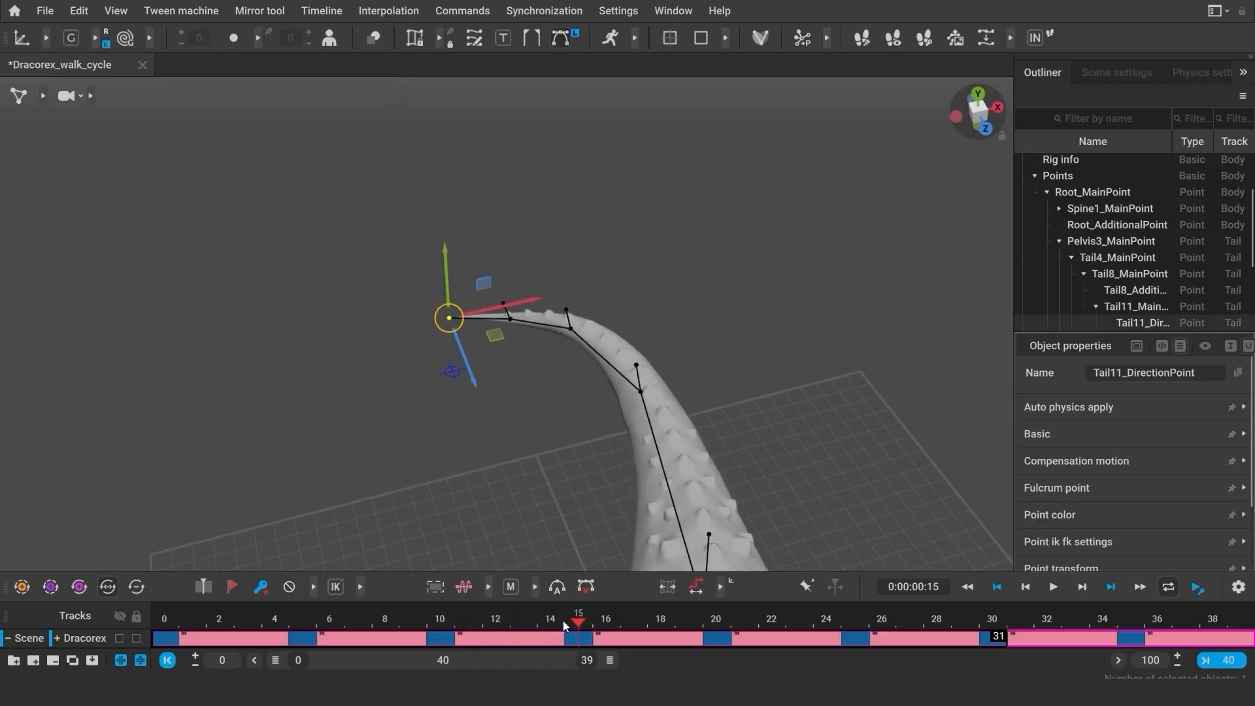
mouse_move(414, 38)
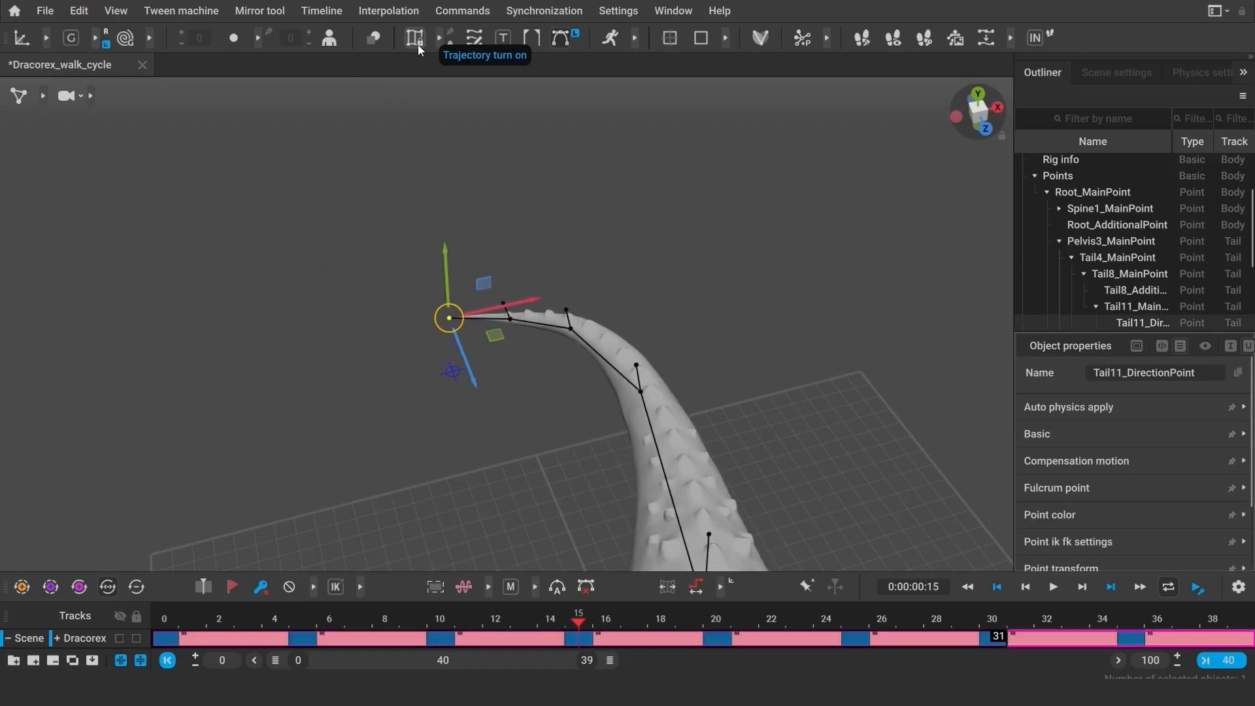
left_click(415, 38)
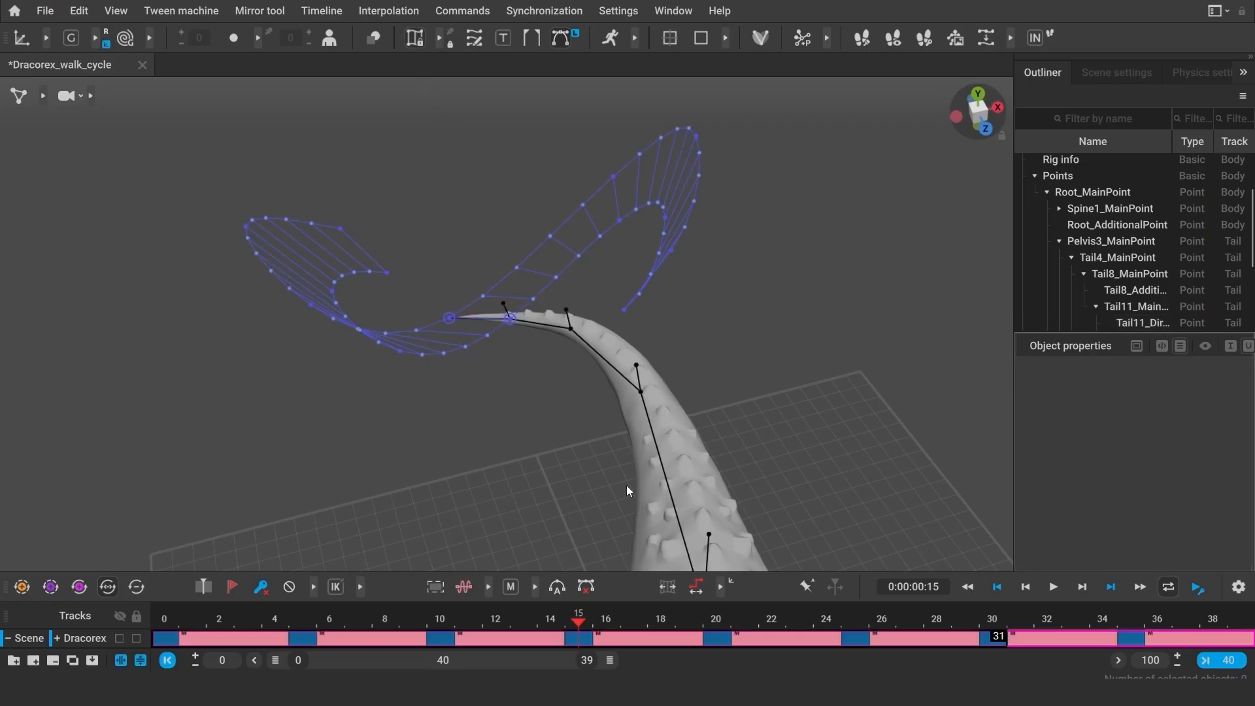
left_click(468, 620)
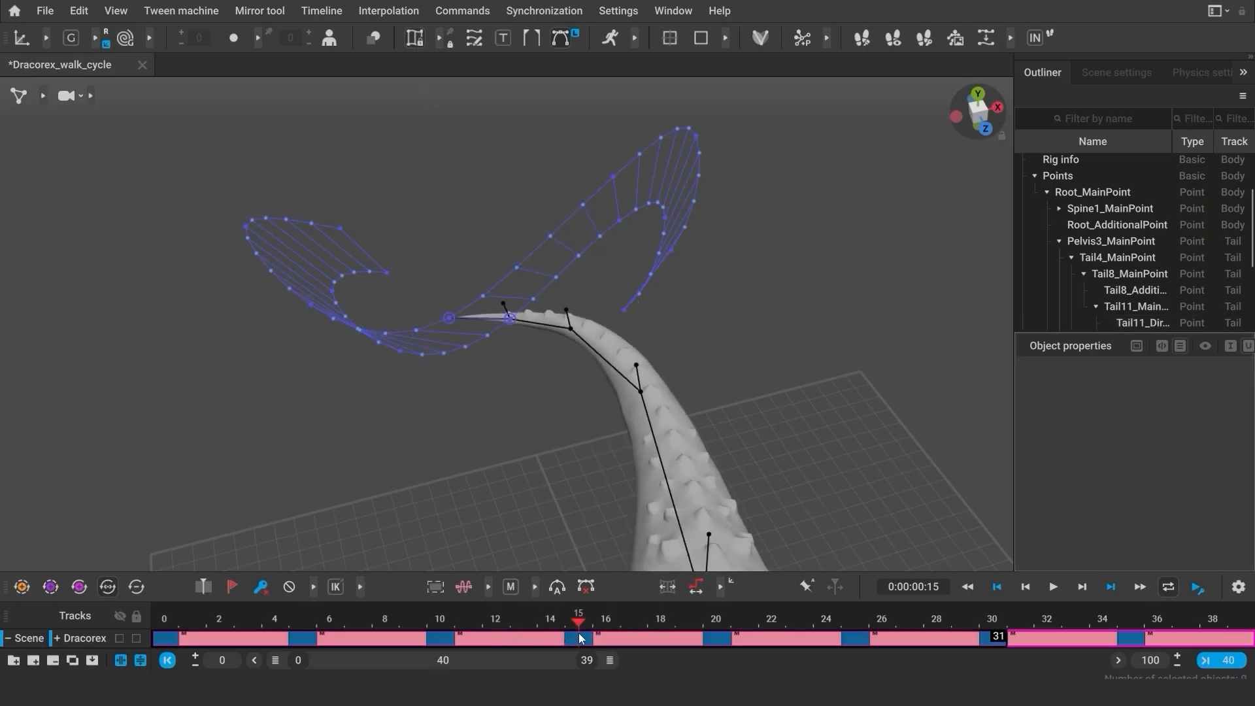
left_click(439, 639)
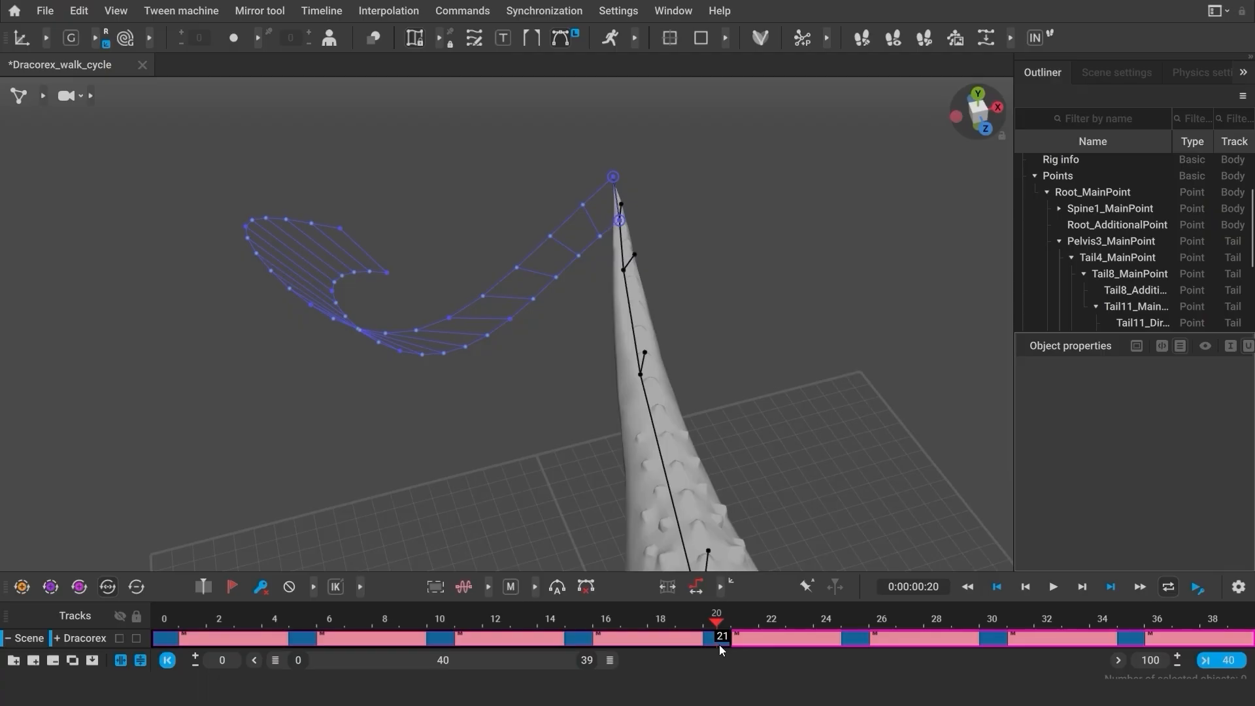
mouse_move(454, 341)
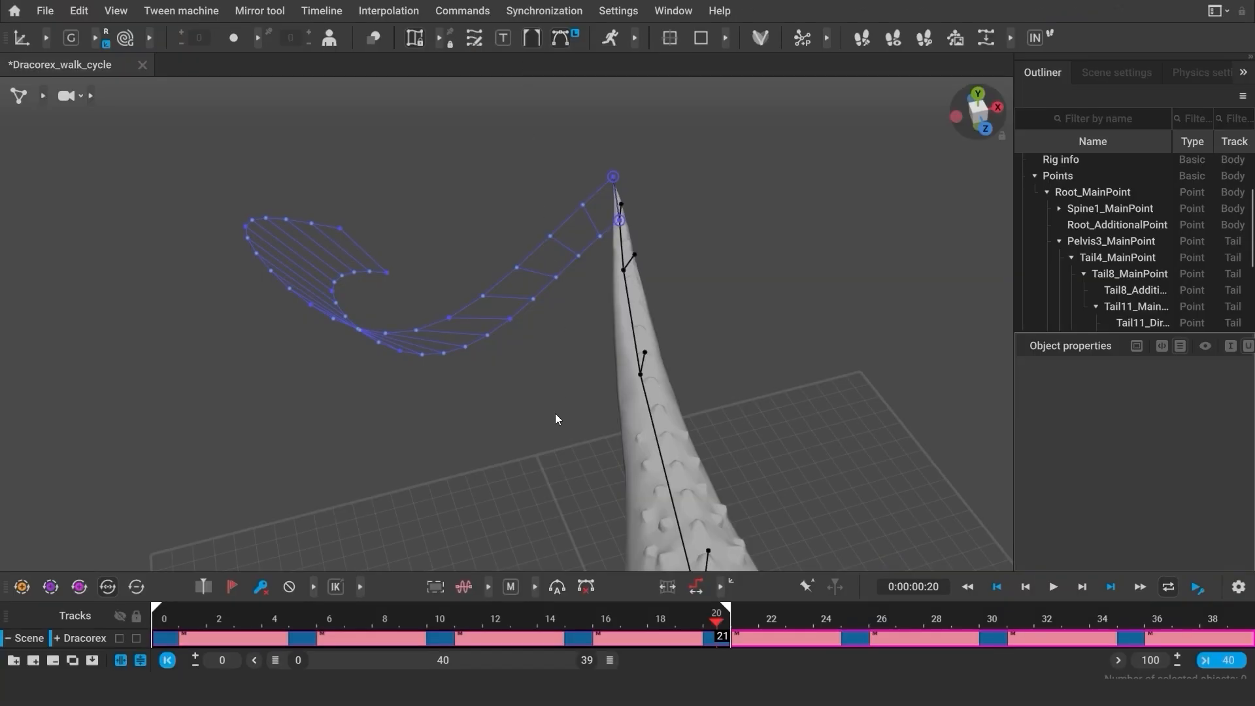
Jump to frame 20 on the timeline to view the raised tail pose.
left_click(992, 620)
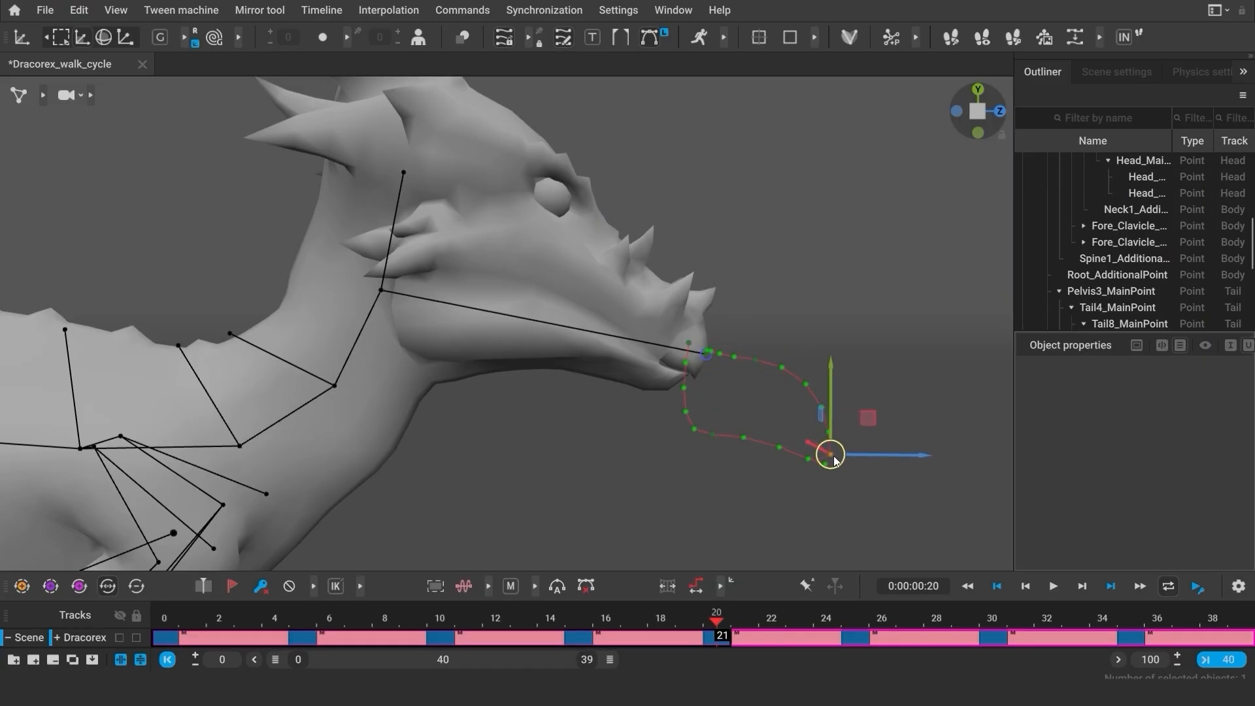
Check the head path at frame 8, return to frame 20 and grab Head_DirectionPoint.
left_click(389, 620)
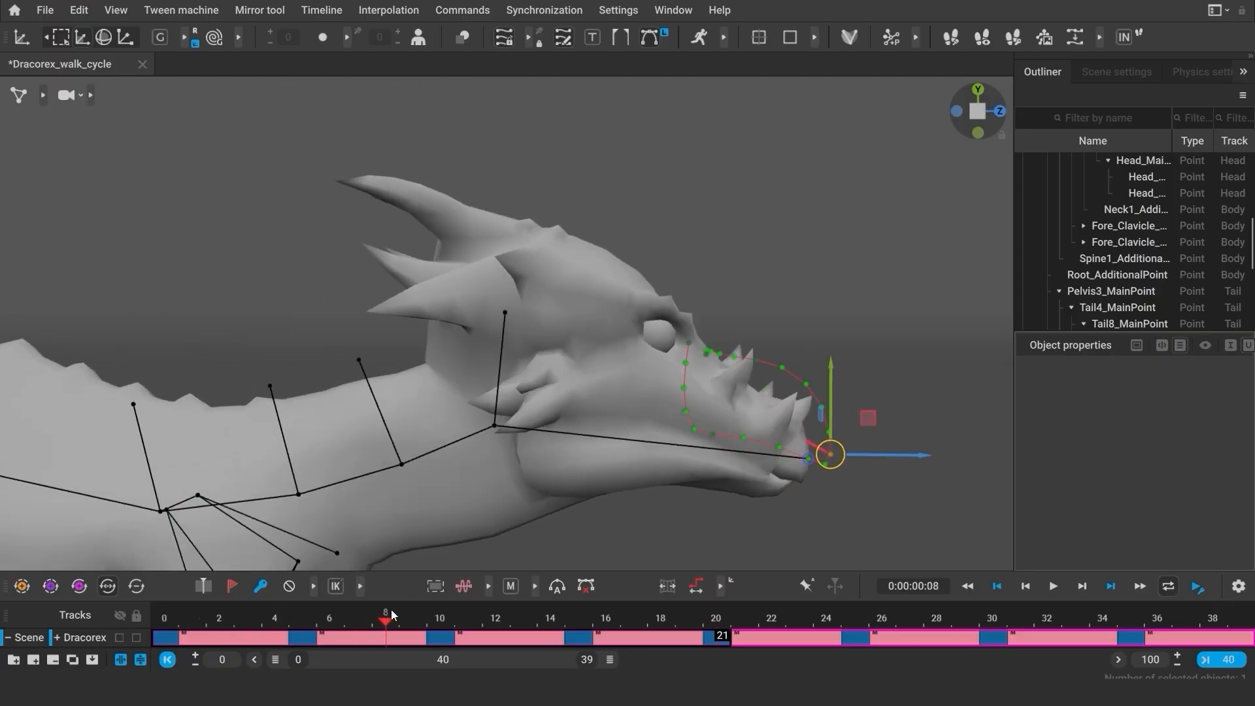
left_click(716, 617)
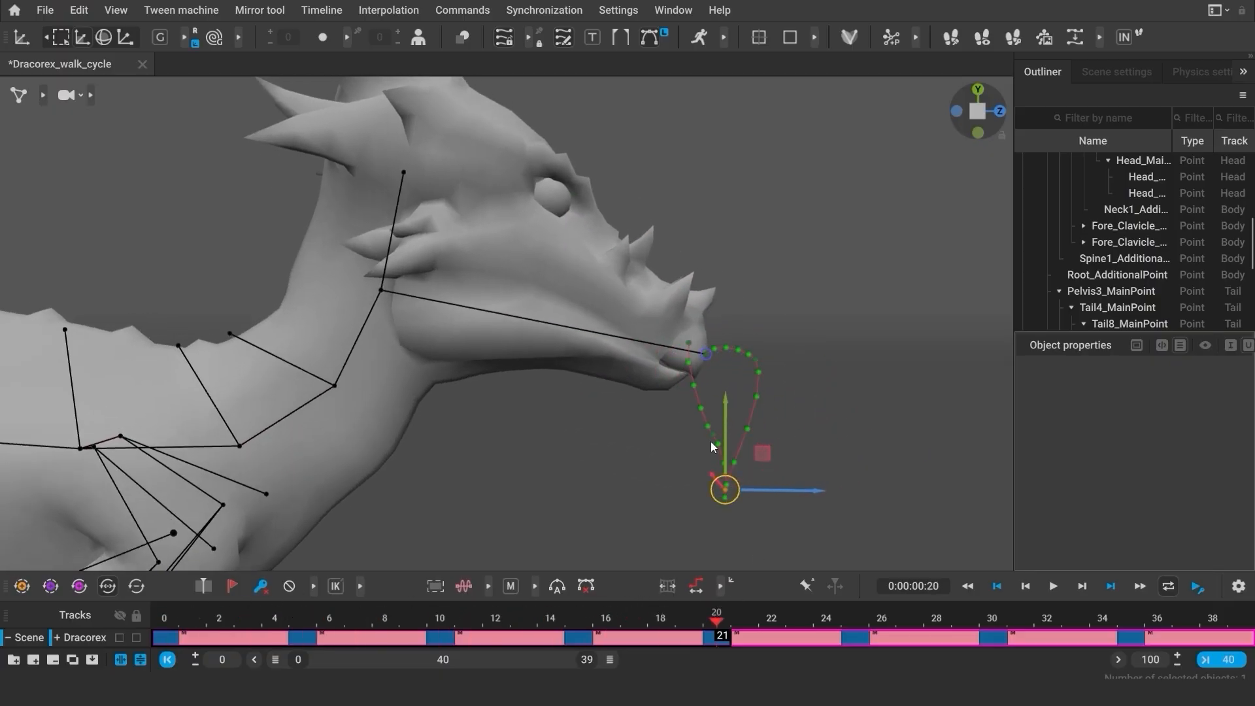
left_click(220, 617)
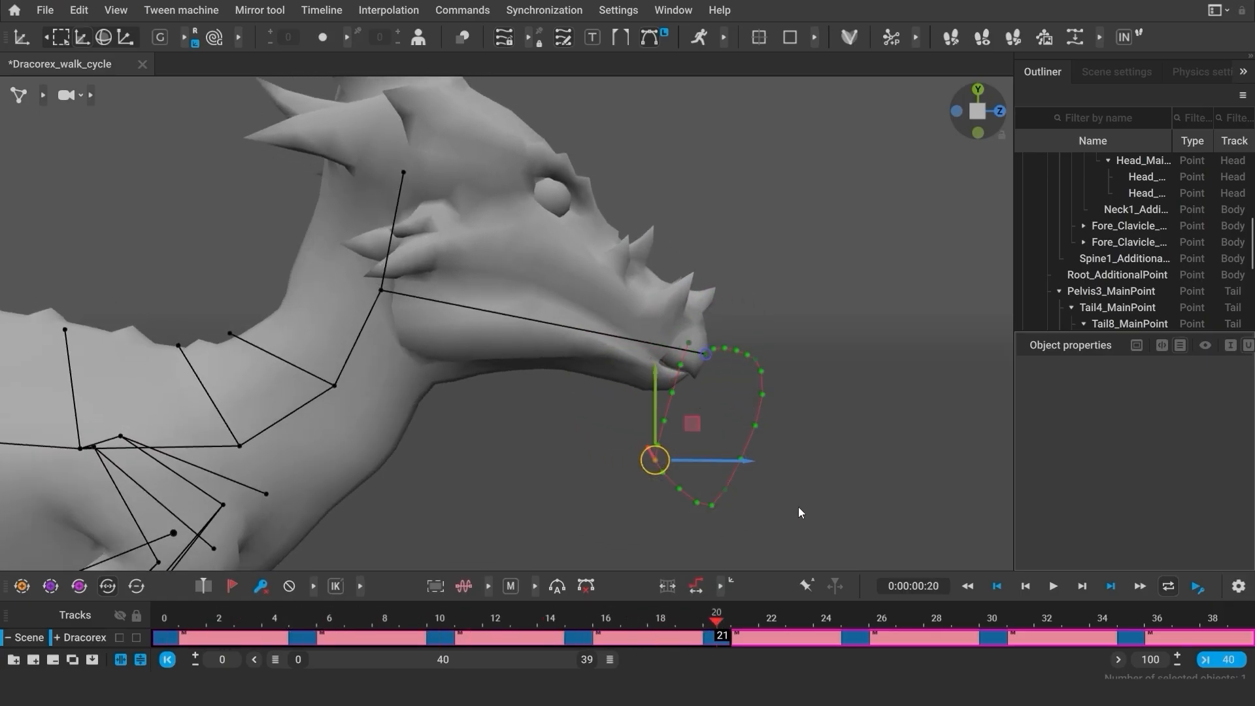
Inspect the head path at frame 5, then return to frame 20.
left_click(301, 617)
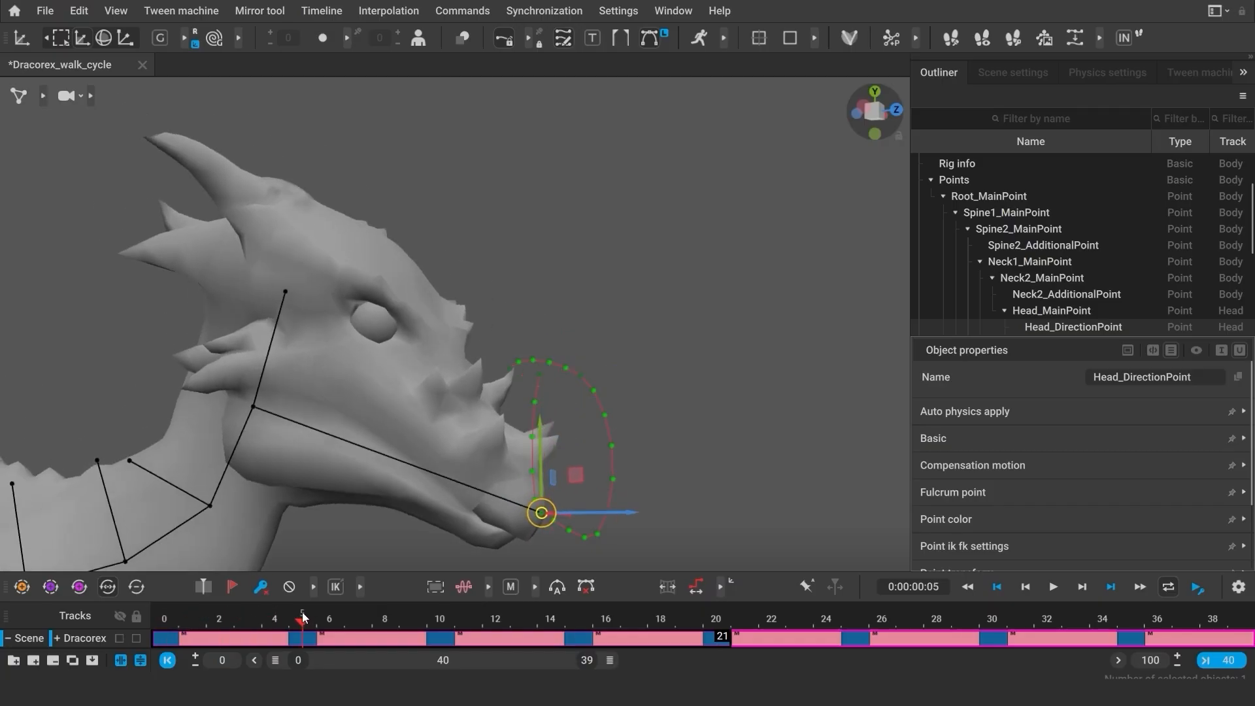
left_click(716, 619)
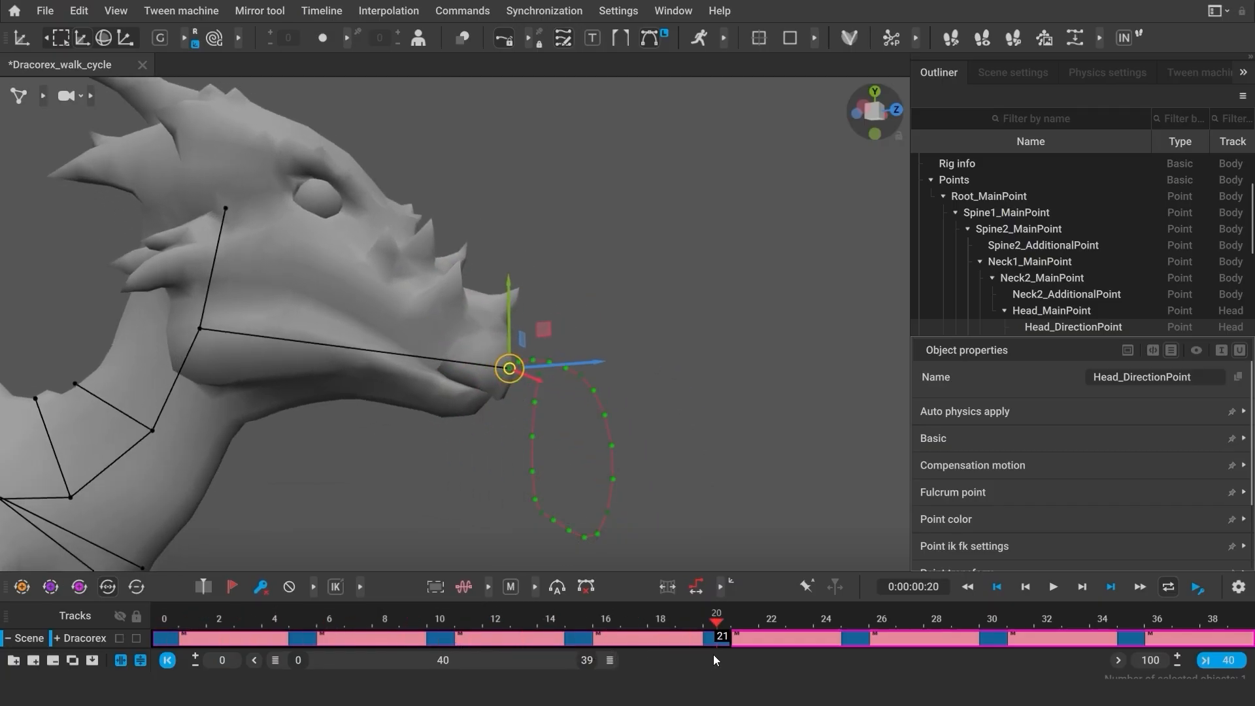
mouse_move(430, 315)
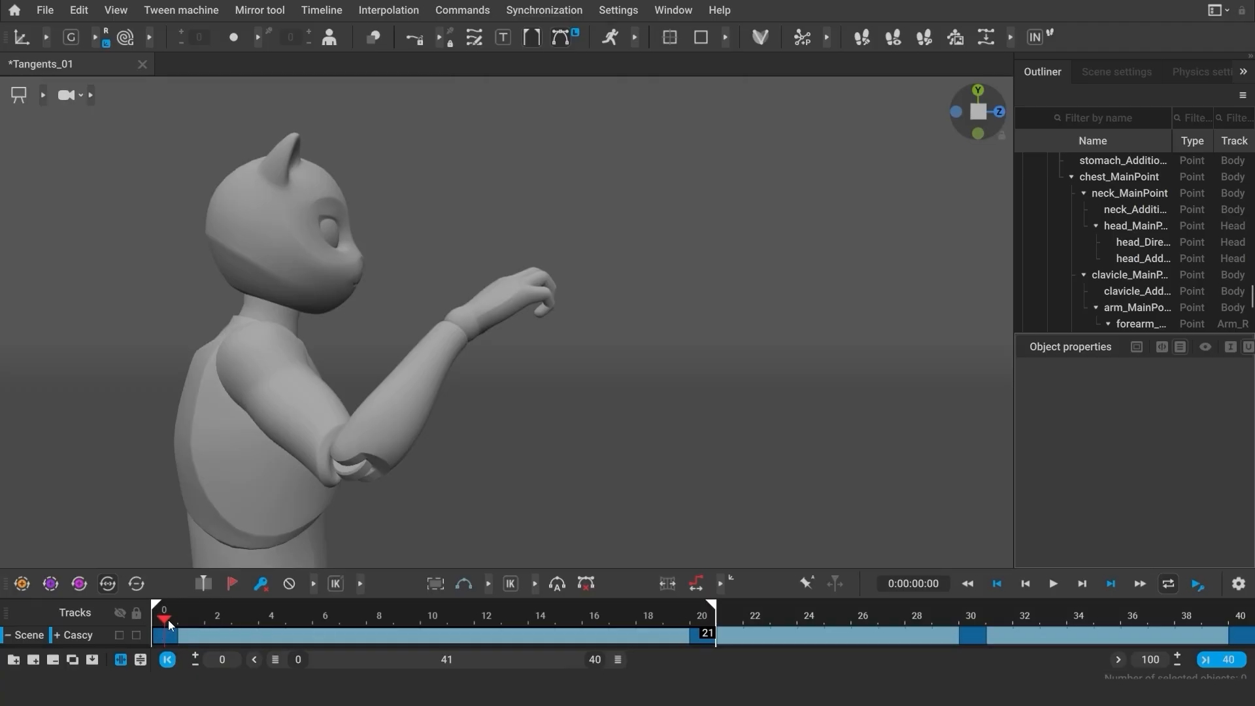
Switch the viewport to Point controller mode on Cascy and jump to frame 30.
left_click(622, 619)
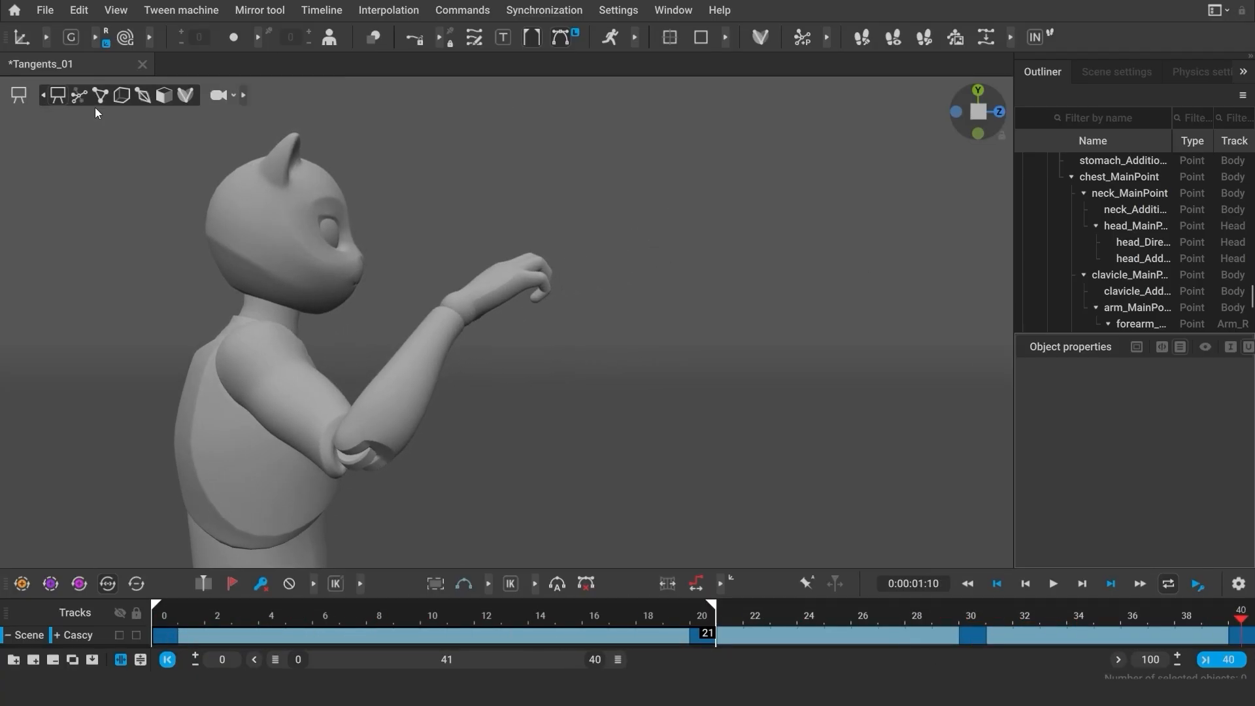
left_click(99, 94)
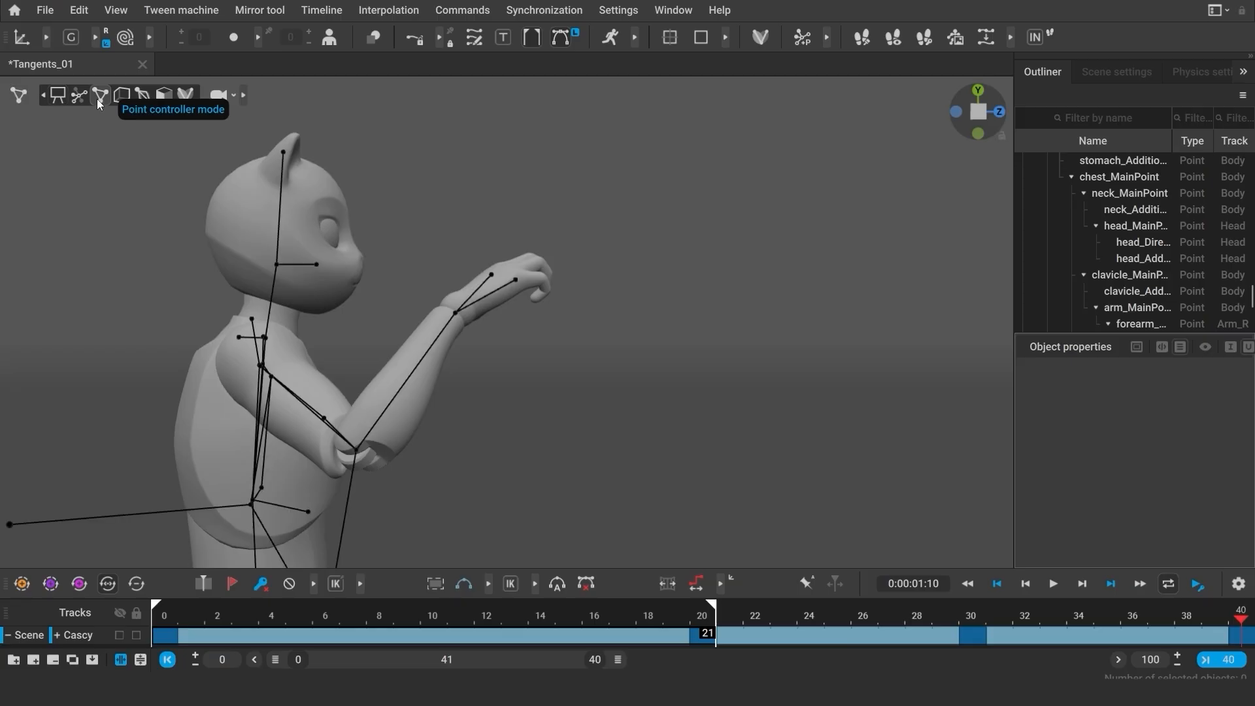
mouse_move(457, 317)
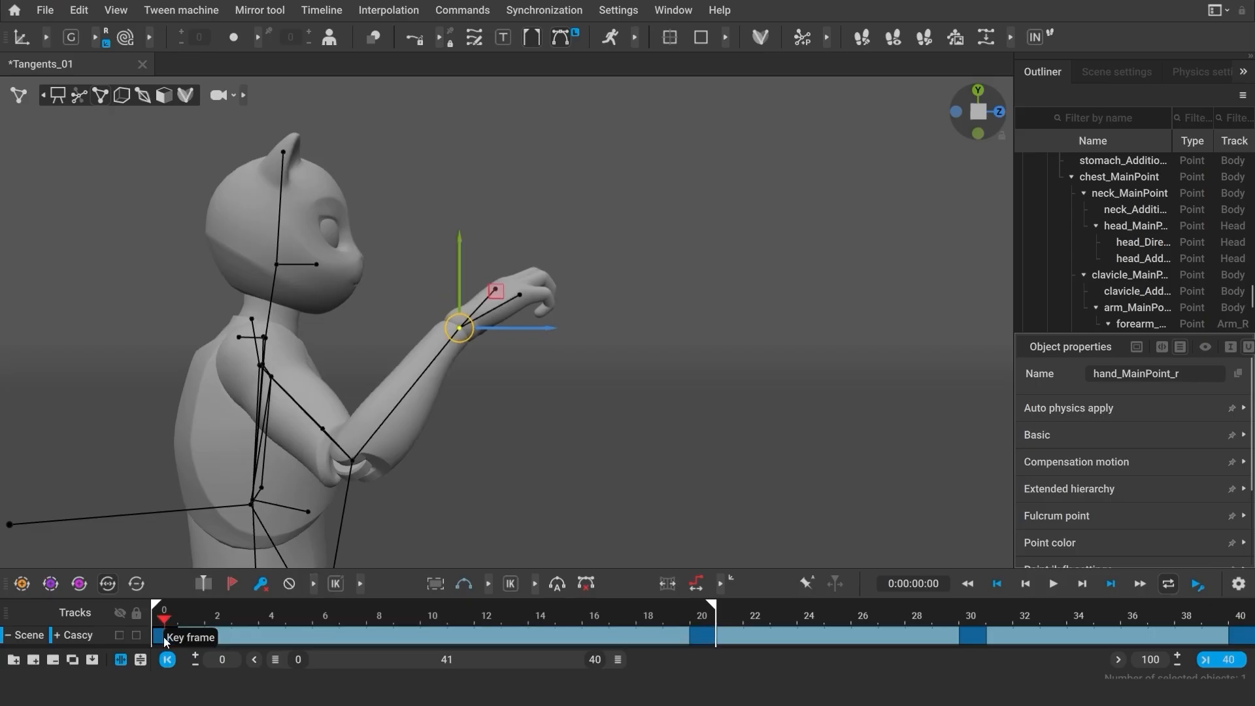
left_click(972, 615)
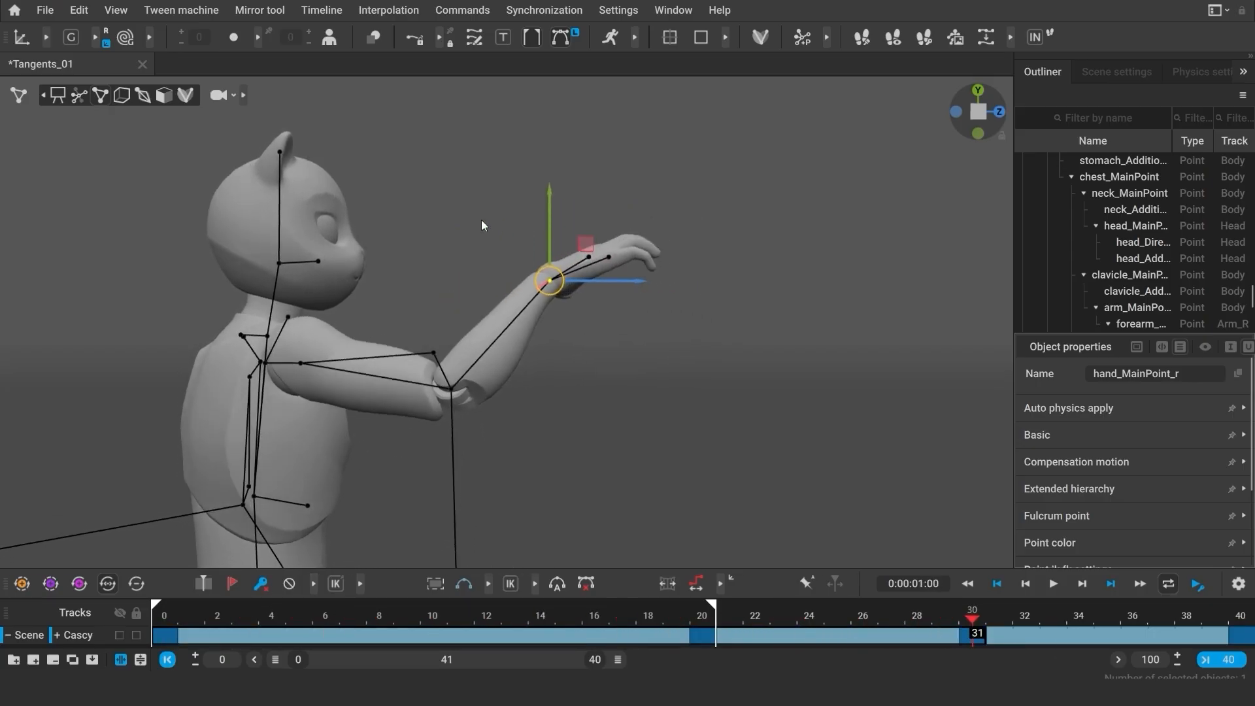
mouse_move(453, 300)
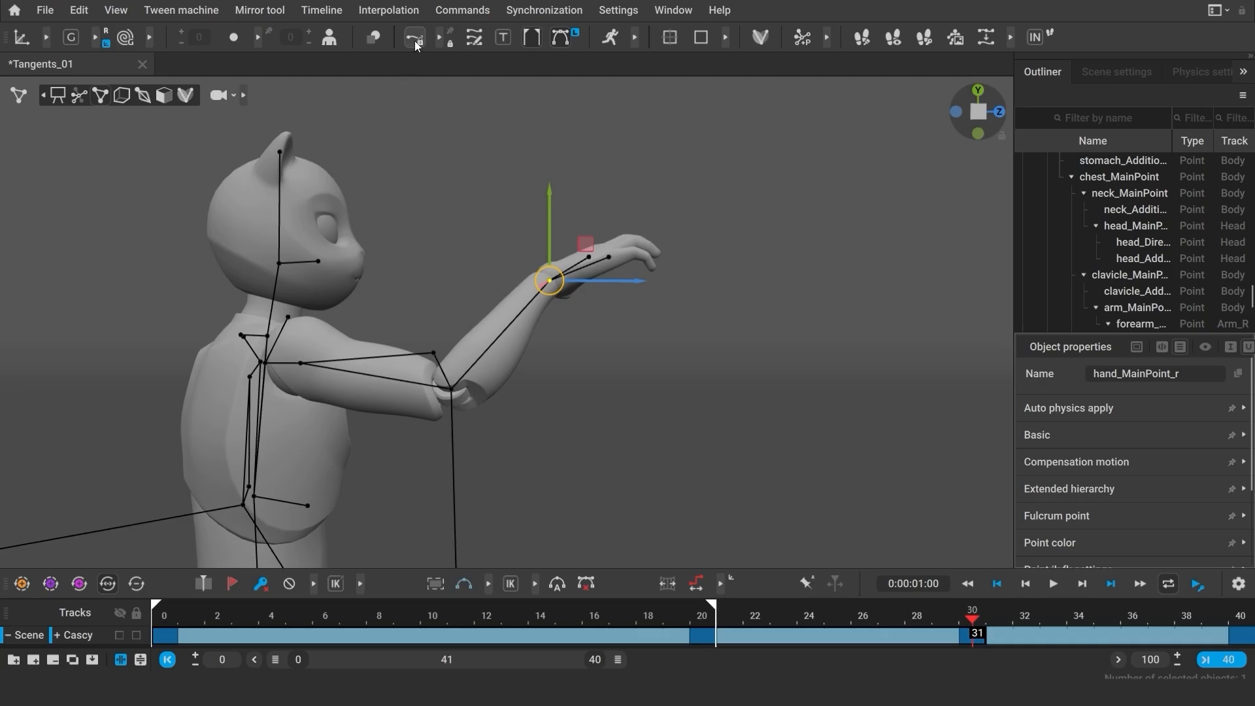
Display hand_MainPoint_r's trajectory, pin it as a fixed set and return to frame 30.
left_click(414, 37)
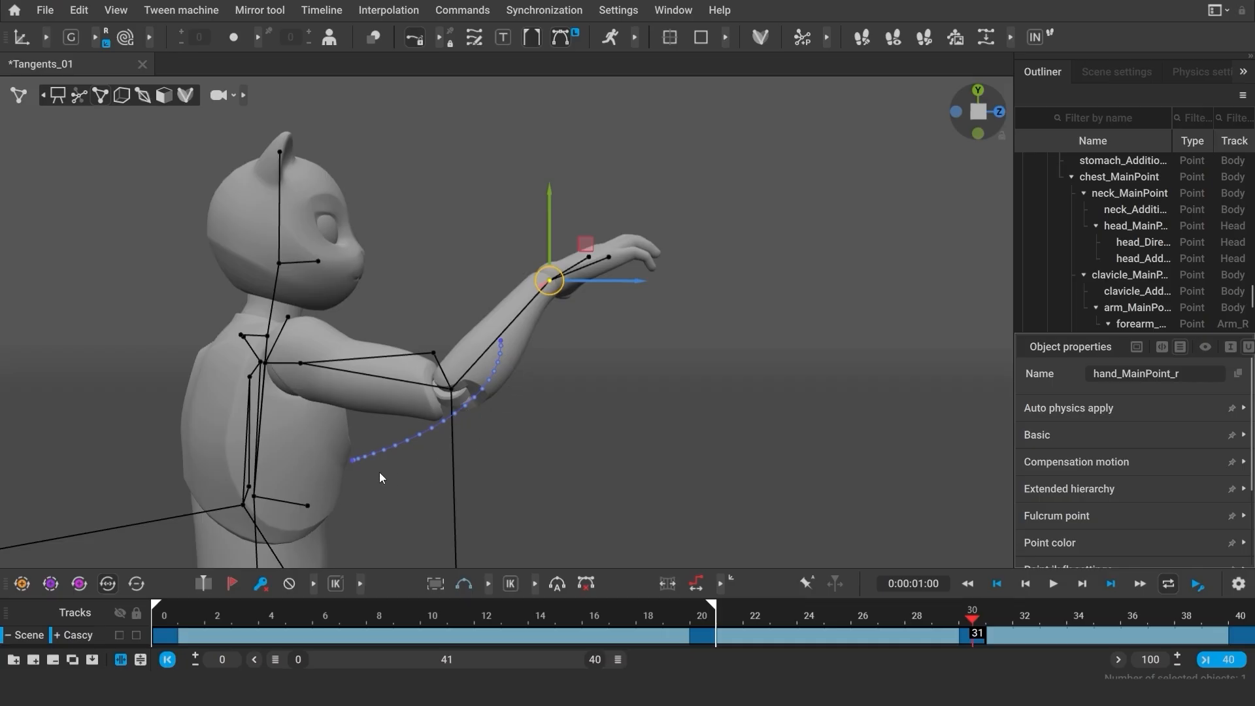
left_click(597, 619)
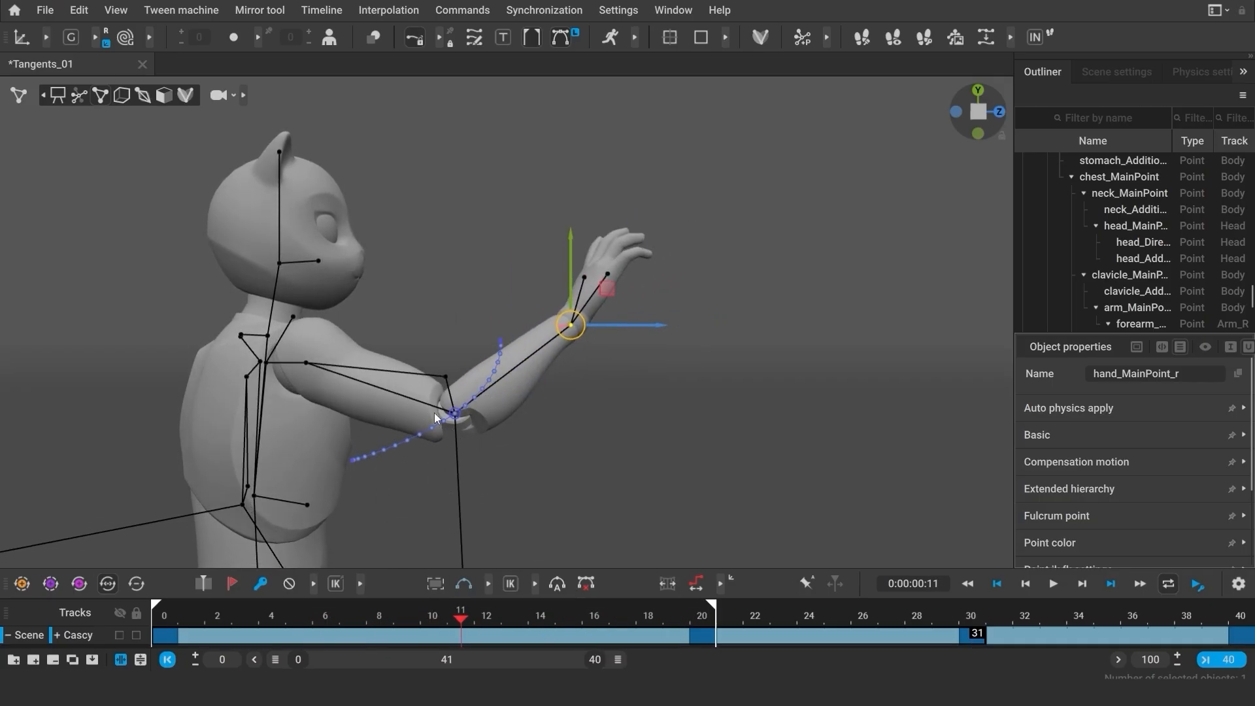
mouse_move(612, 199)
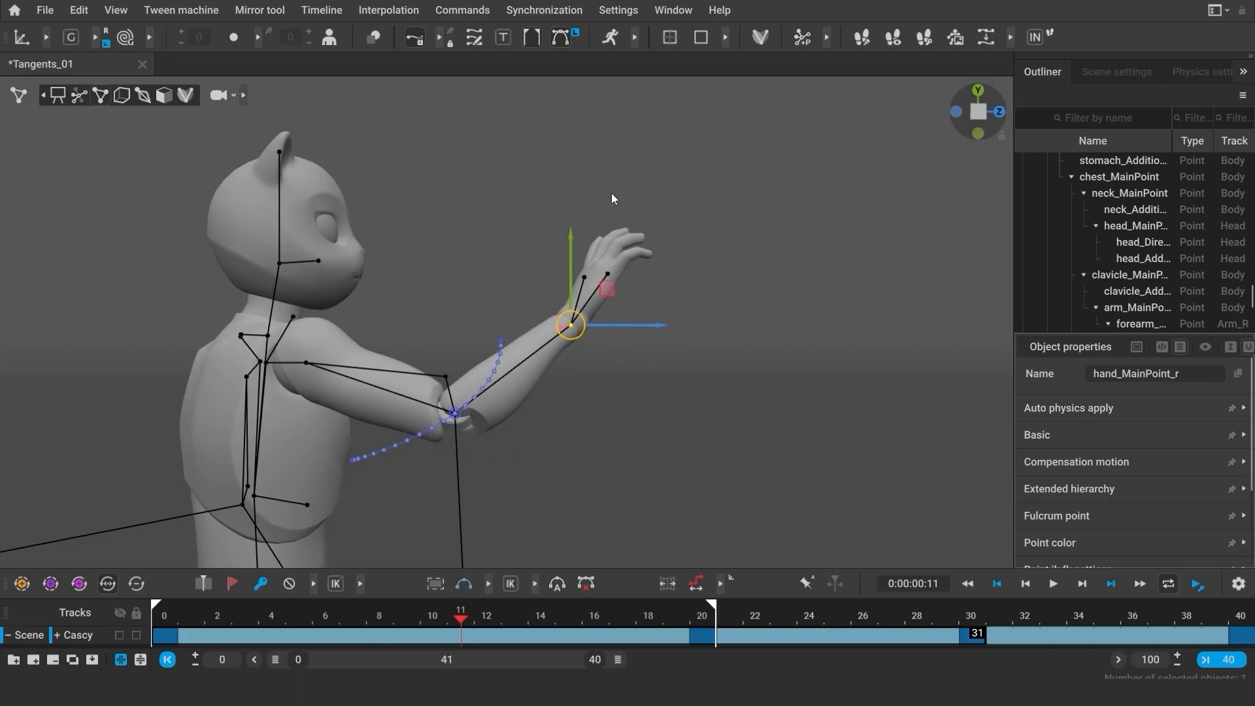
mouse_move(451, 38)
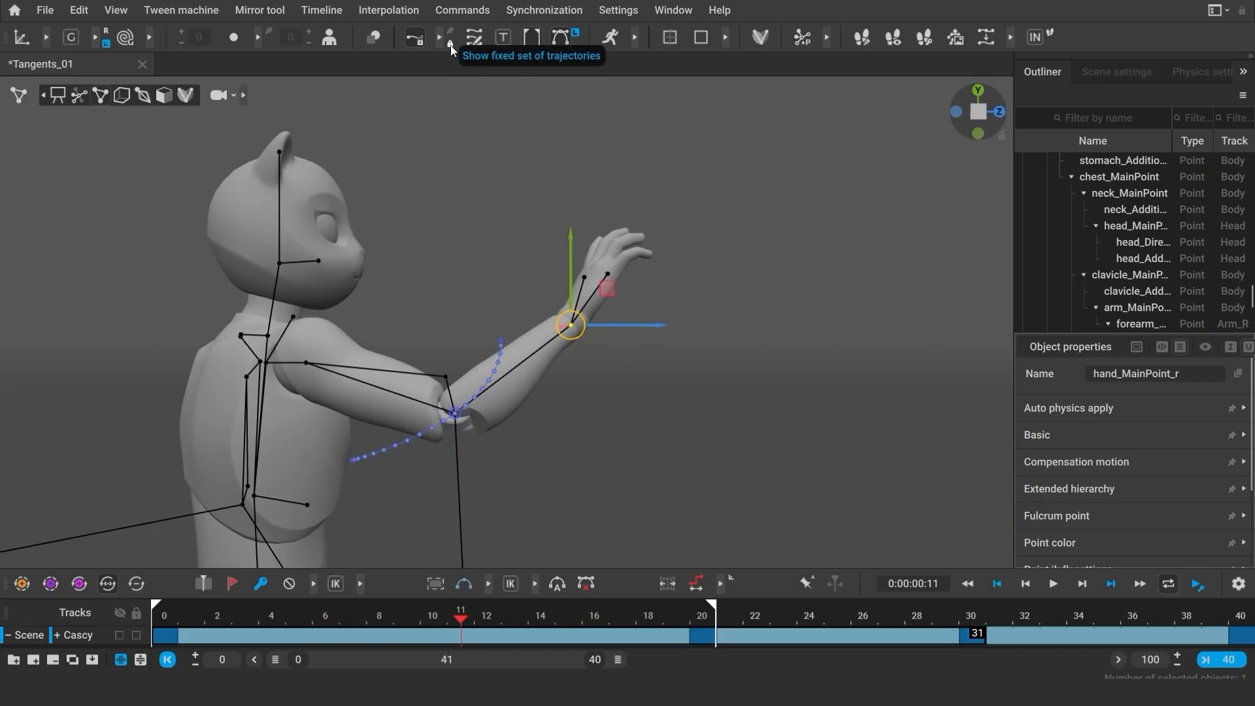
left_click(452, 38)
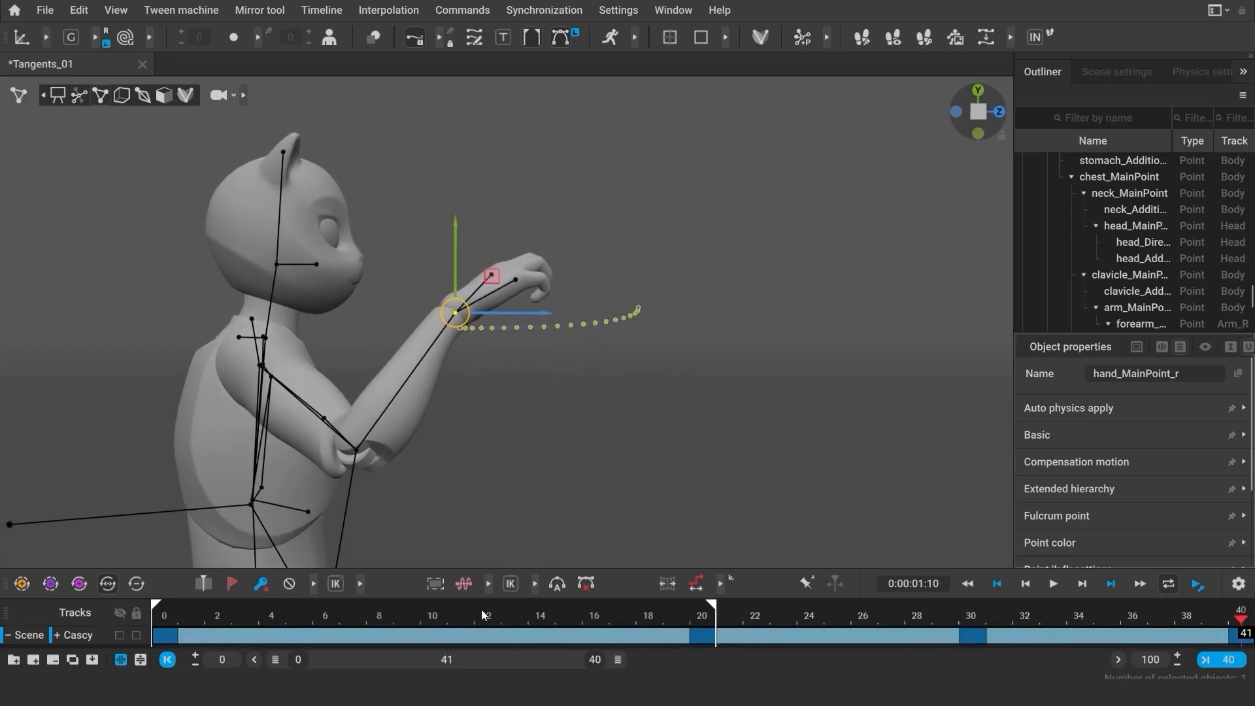
left_click(836, 617)
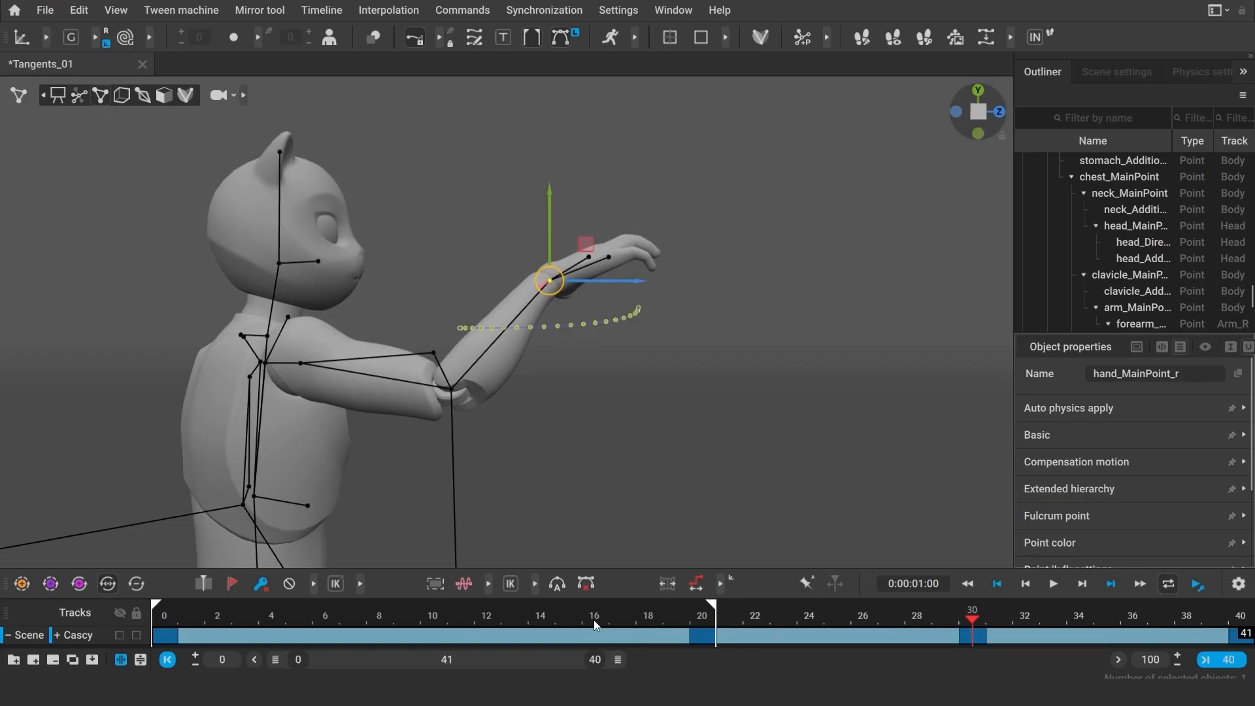
mouse_move(537, 78)
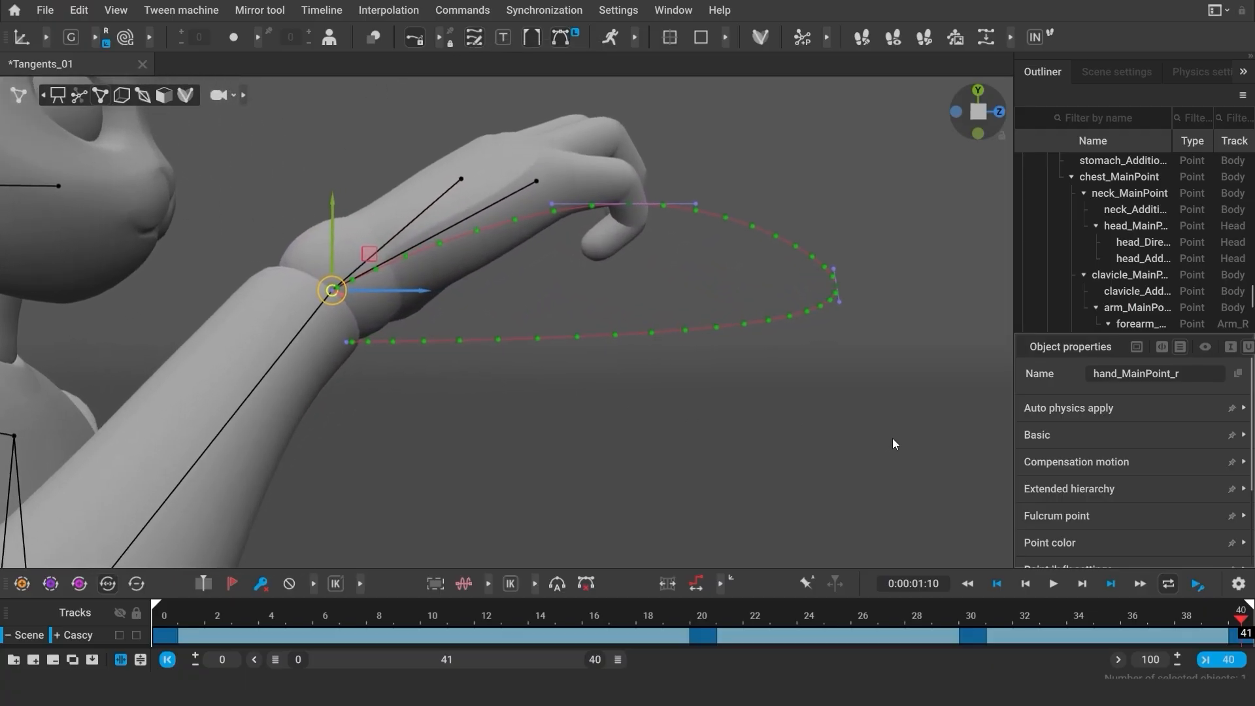
mouse_move(819, 300)
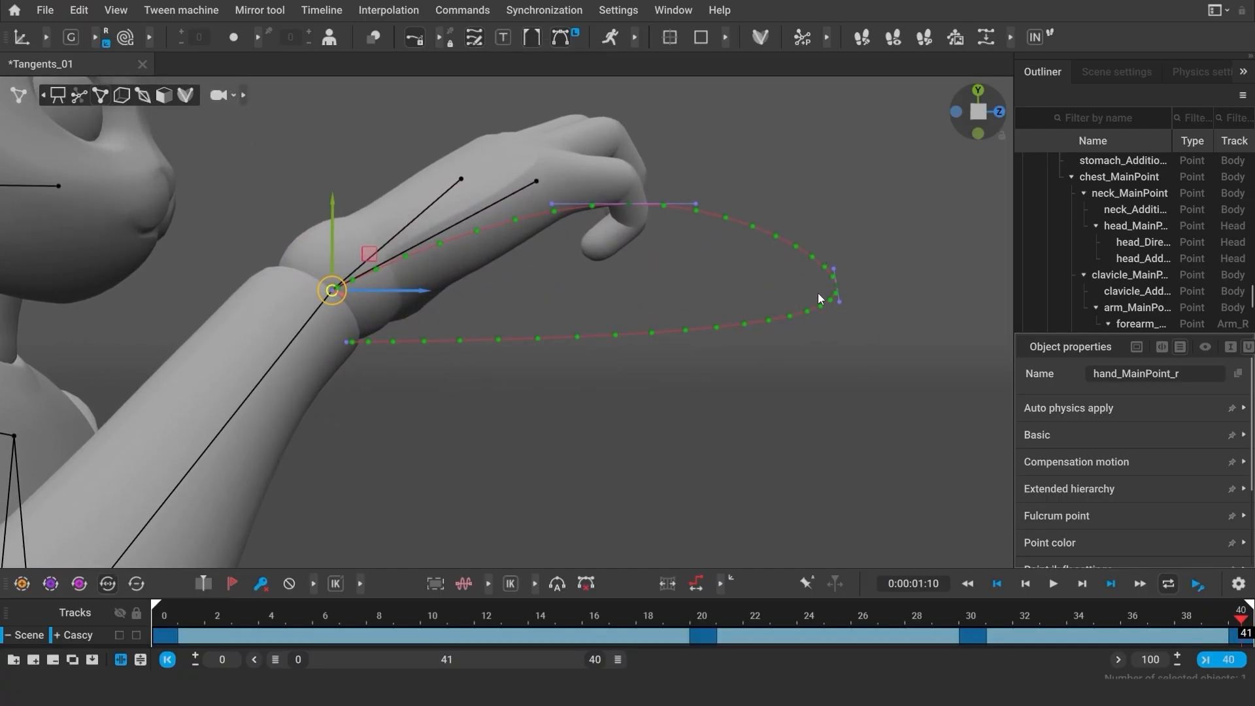
mouse_move(591, 241)
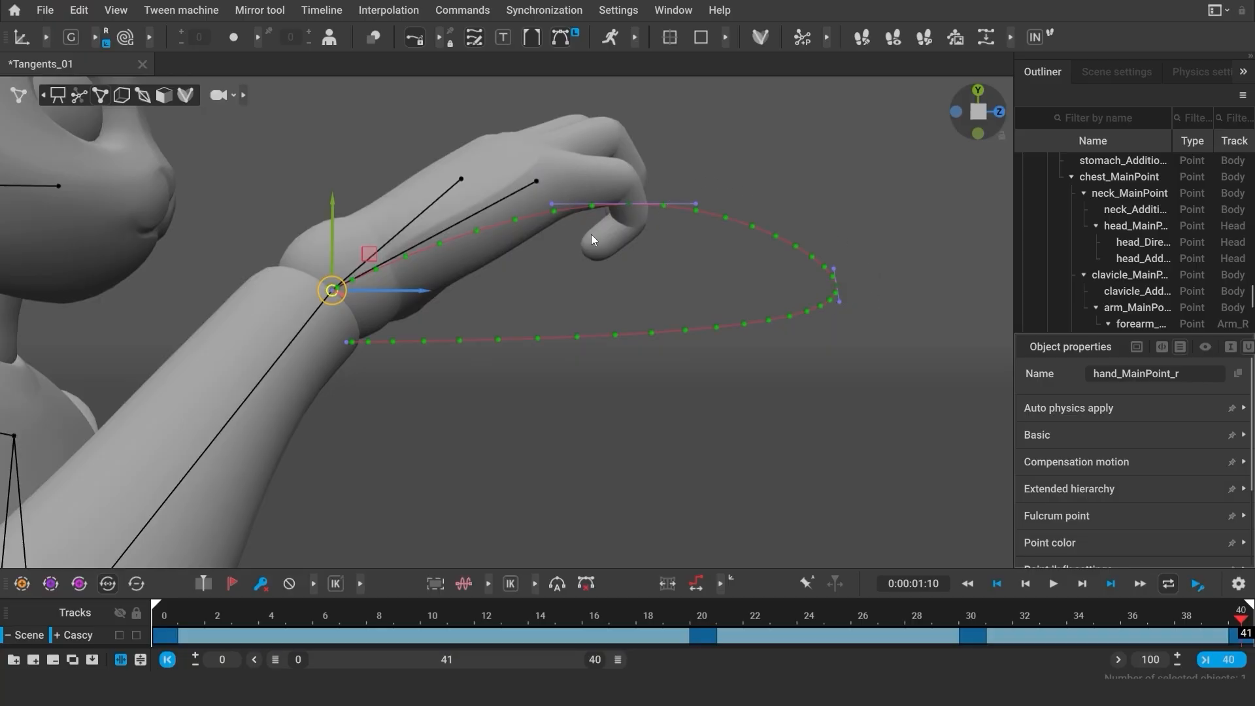
mouse_move(977, 111)
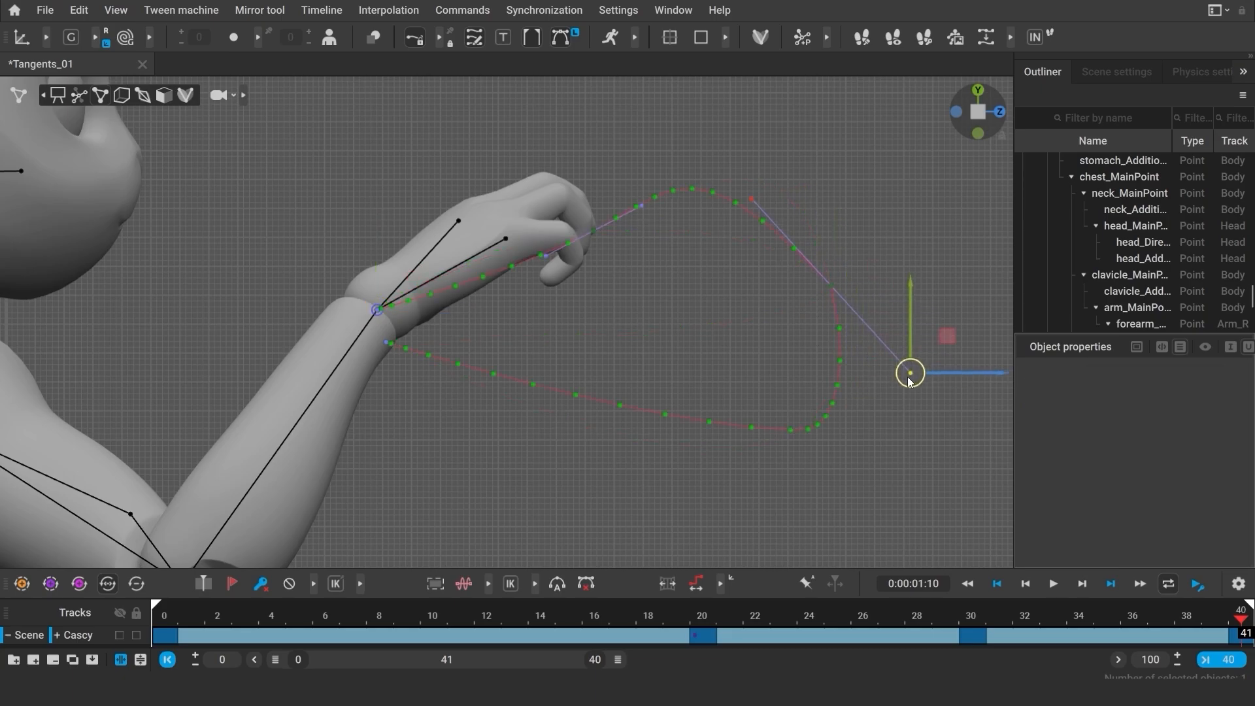
Grab a tangent handle end, then select the key at frame 10 to expose its handles.
left_click(944, 620)
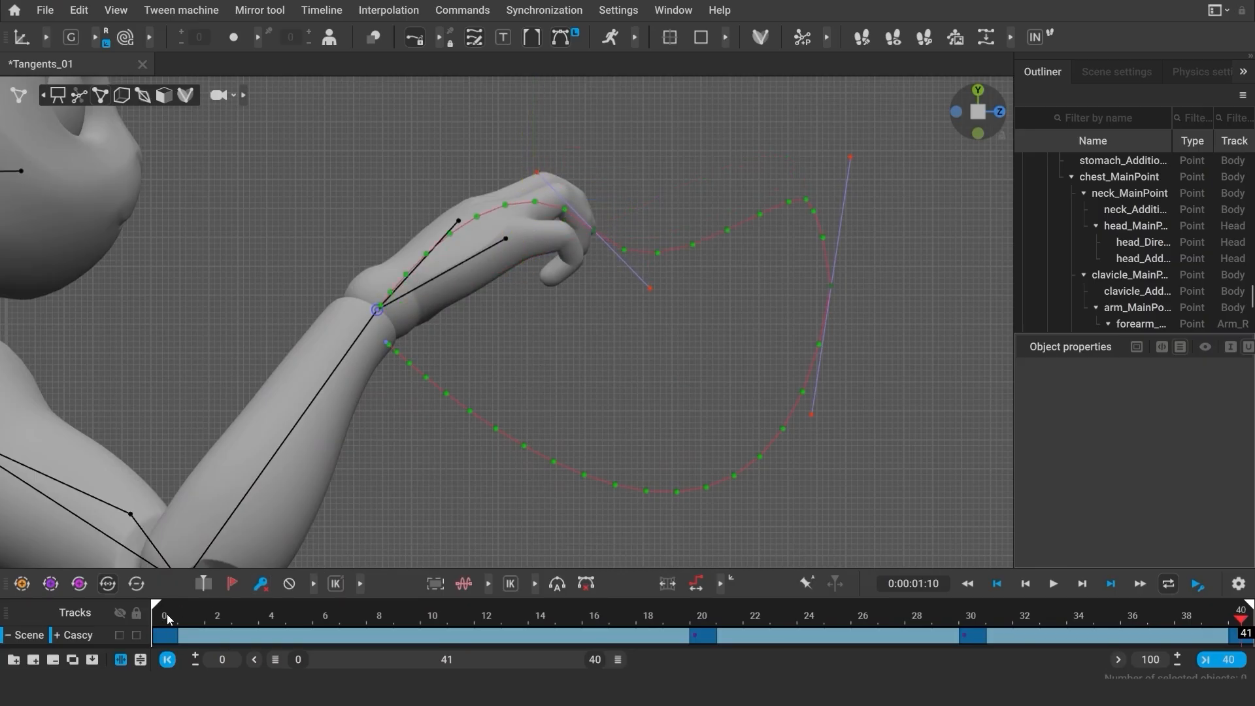
left_click(433, 620)
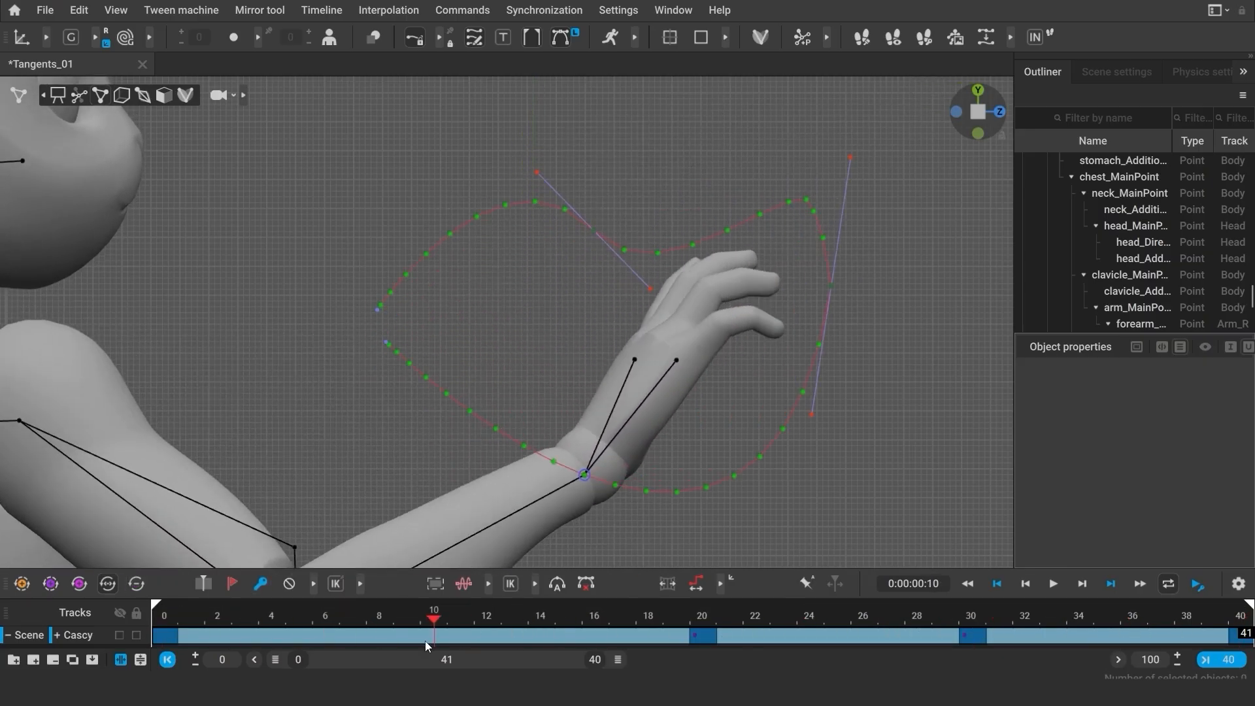
left_click(535, 414)
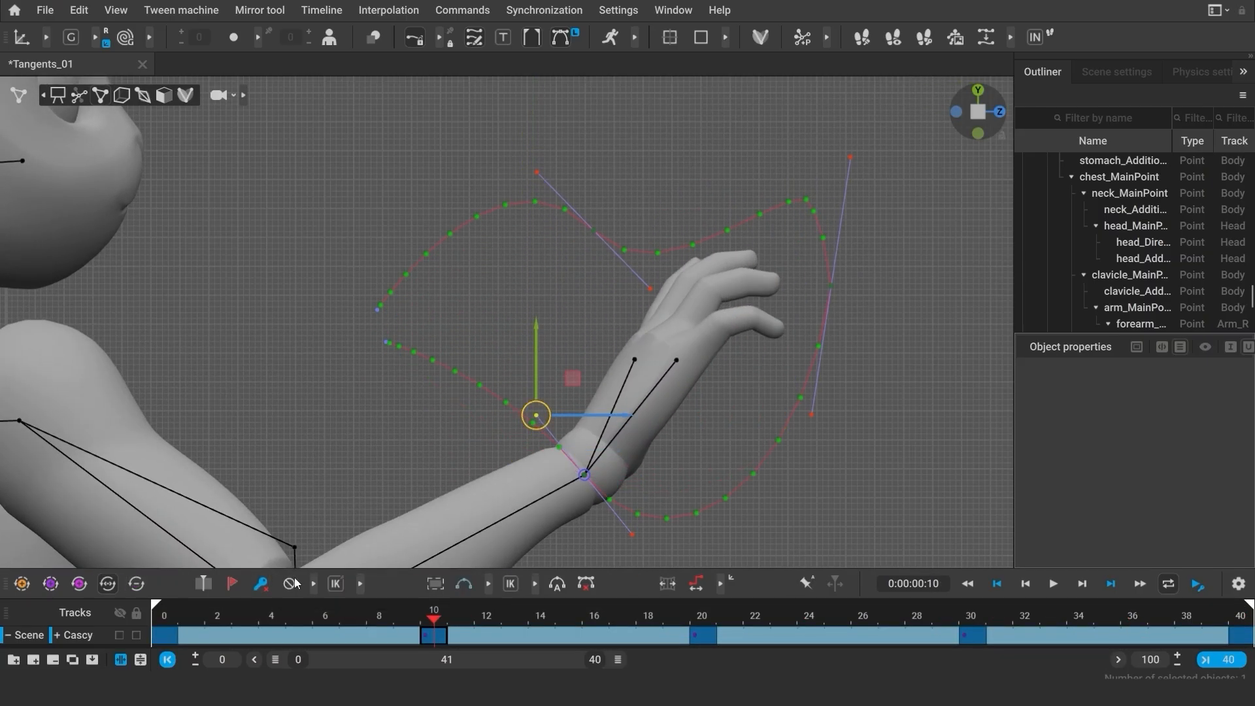
left_click(407, 619)
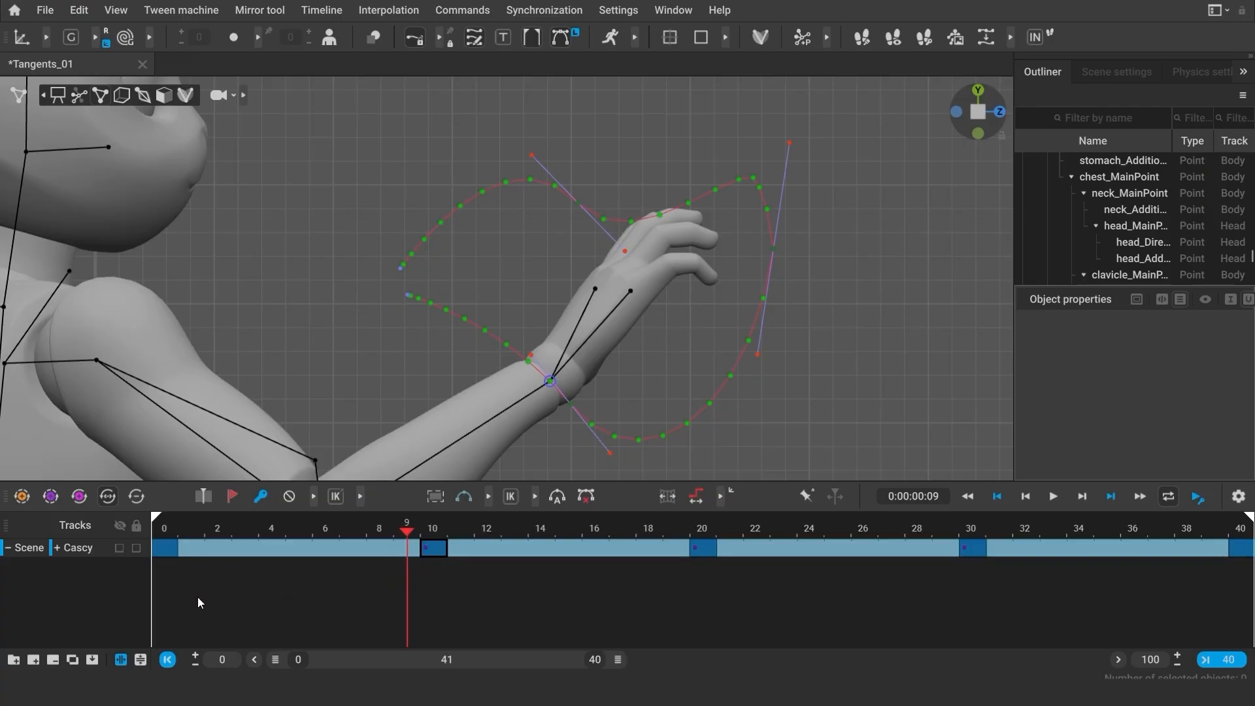
left_click(60, 548)
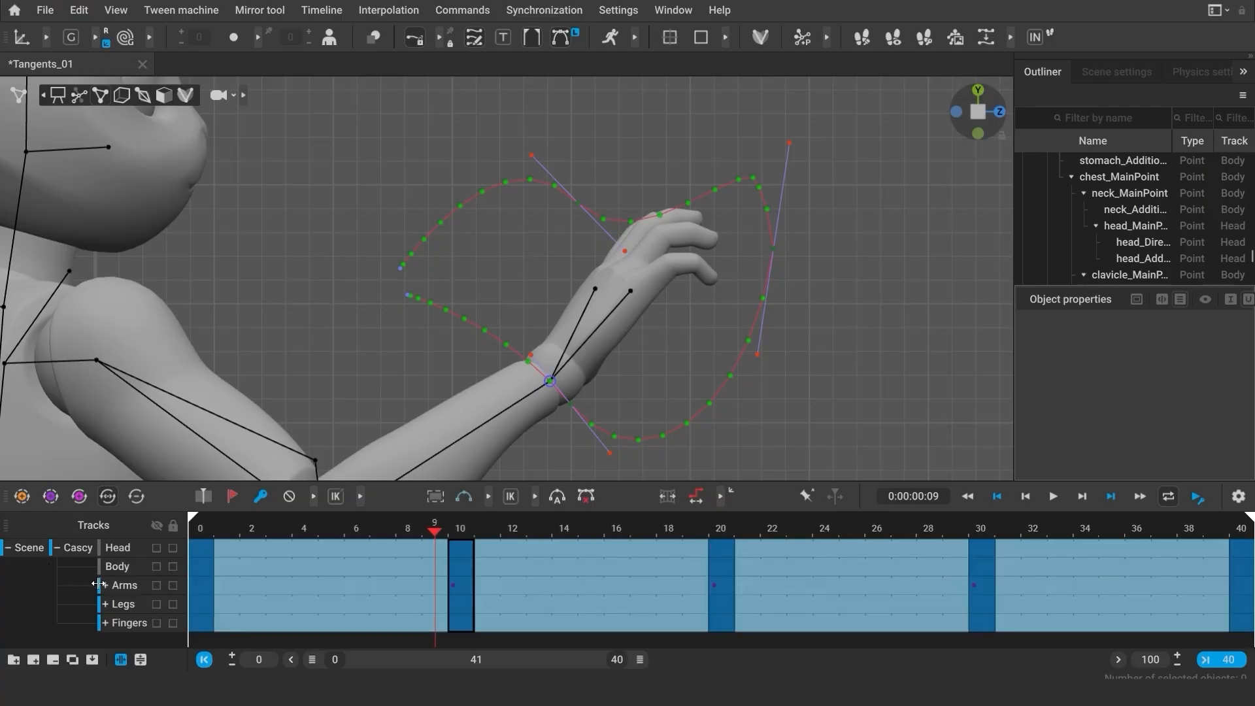
left_click(100, 584)
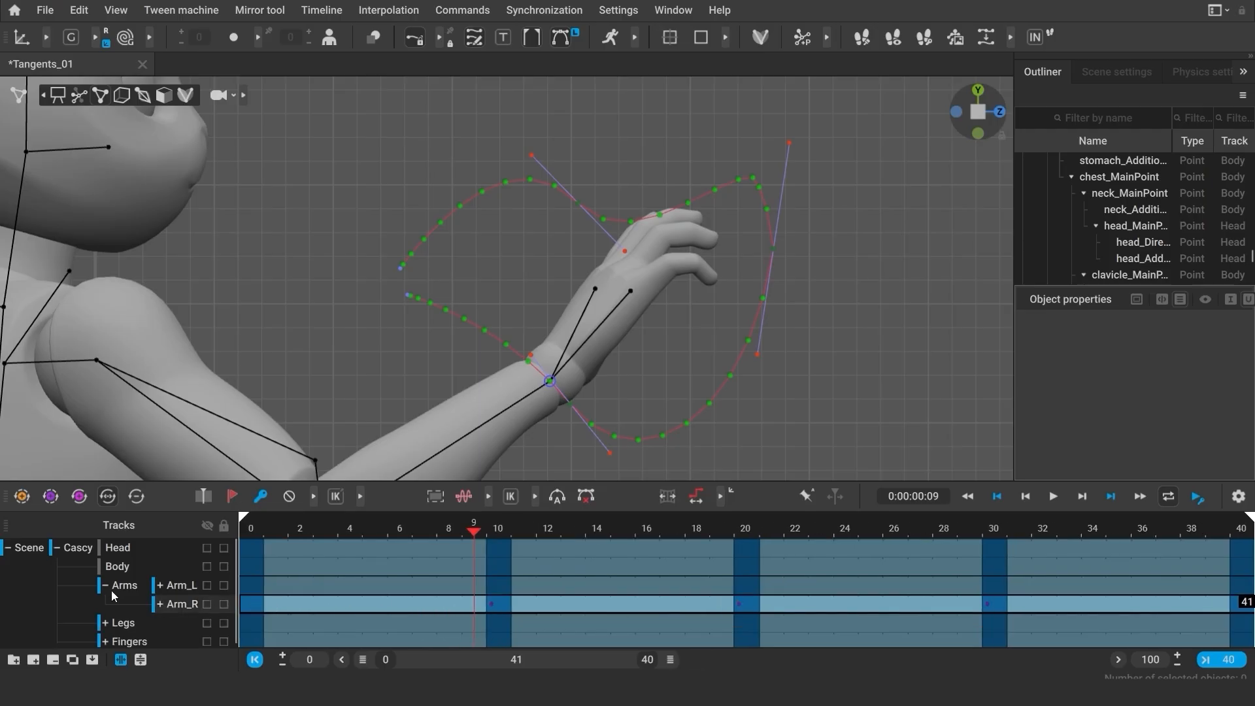
left_click(60, 548)
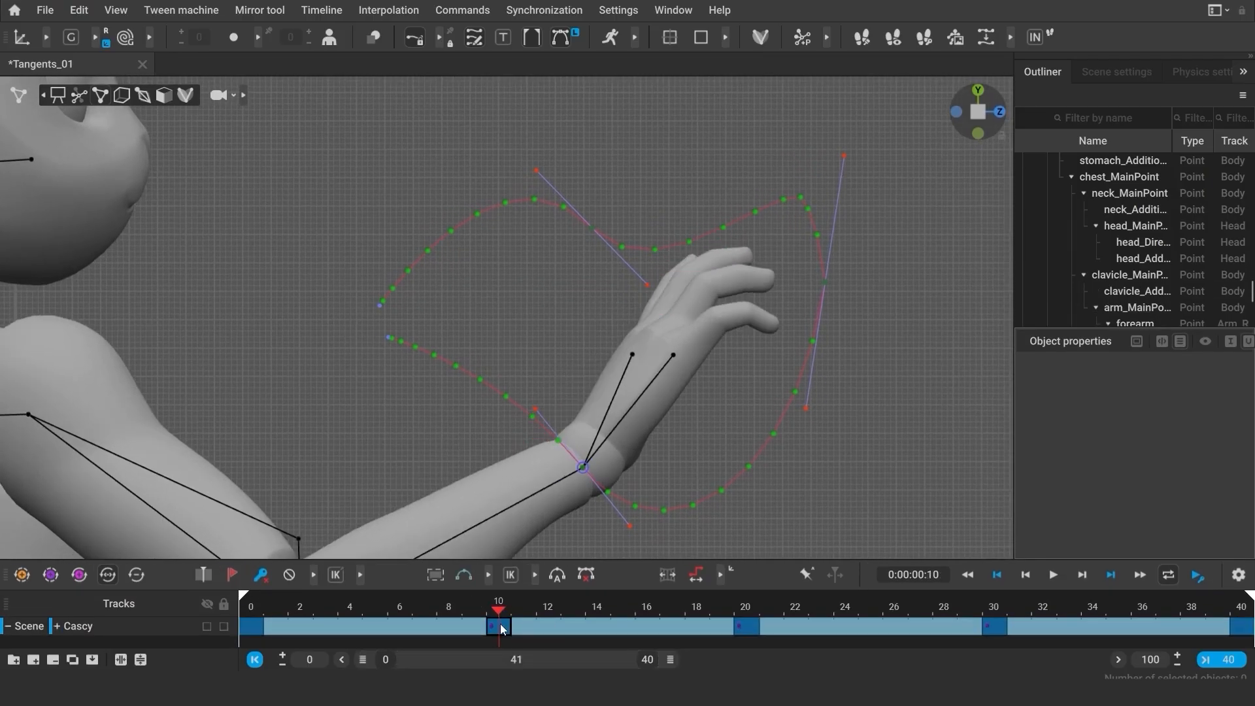
mouse_move(559, 622)
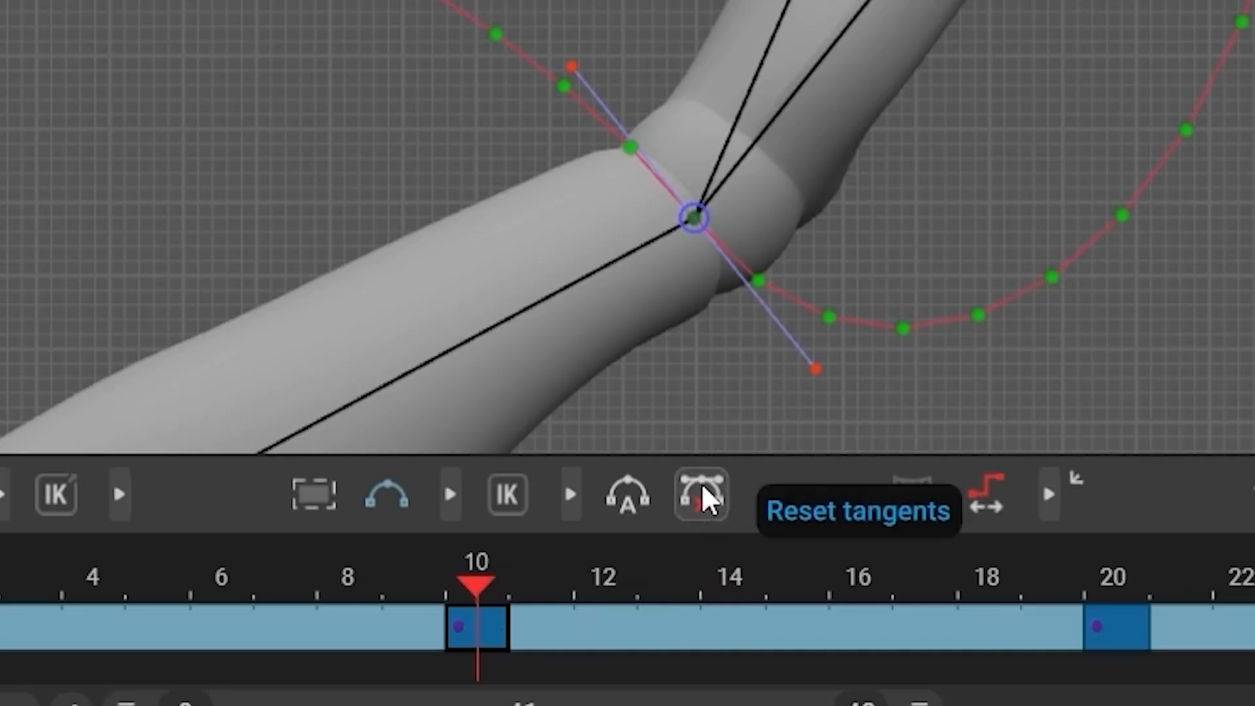
Reset the wrist tangents at frame 10, stretch the frame-20 handle outward, and return to frame 0.
left_click(698, 494)
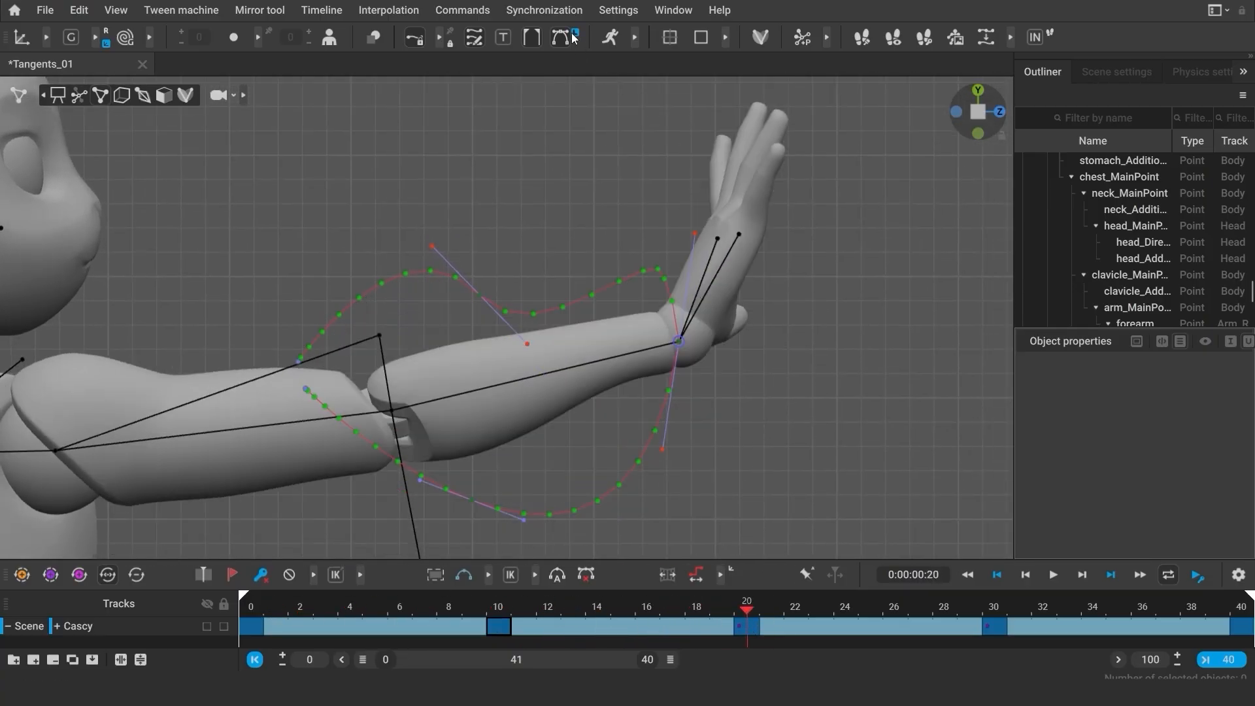
mouse_move(563, 36)
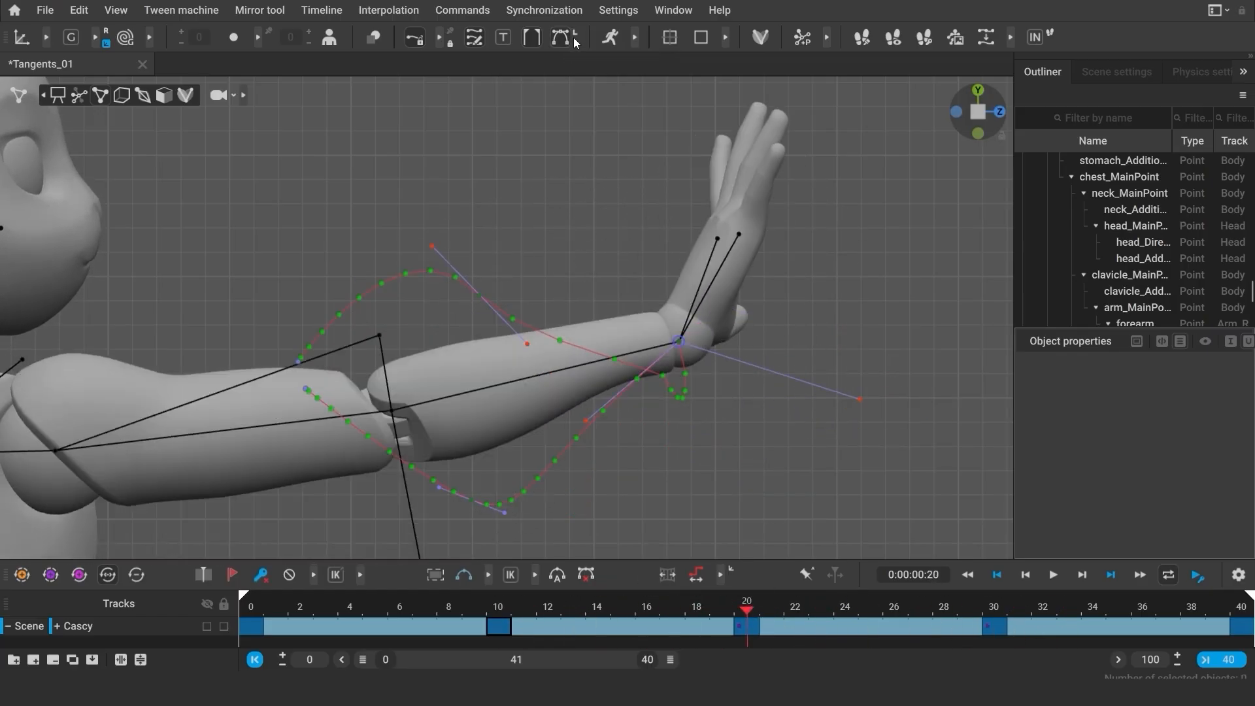
left_click(707, 311)
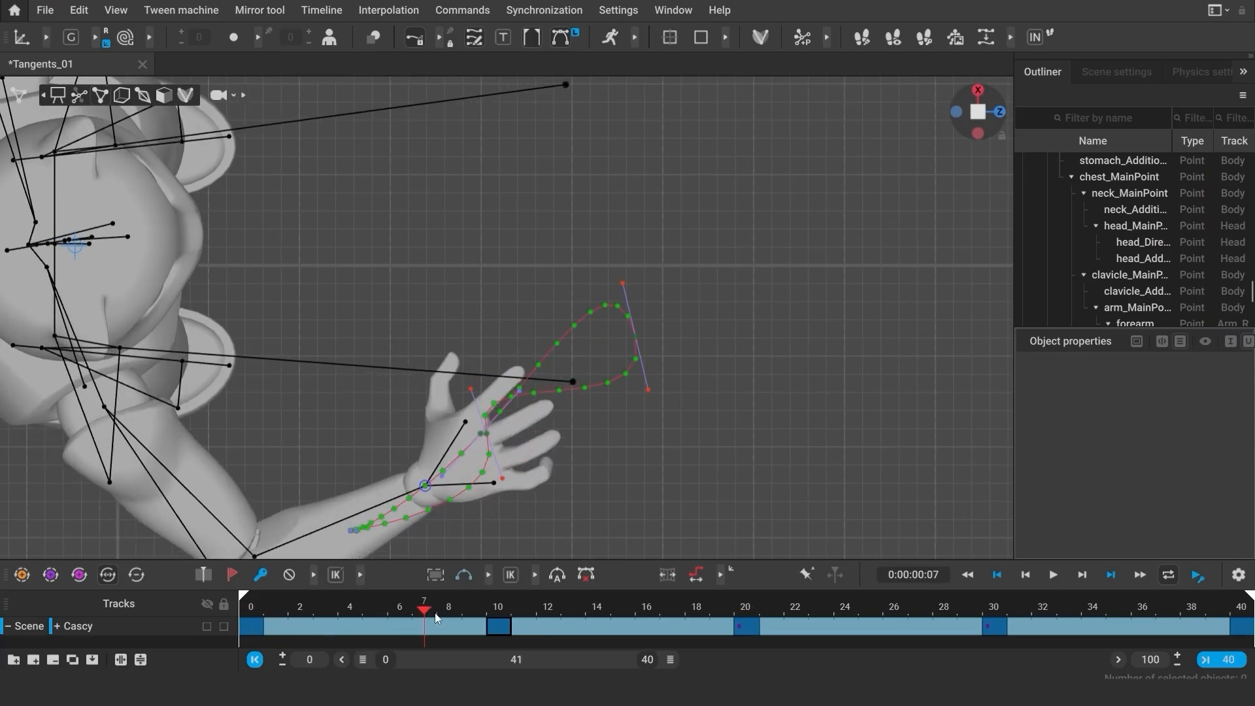
left_click(498, 610)
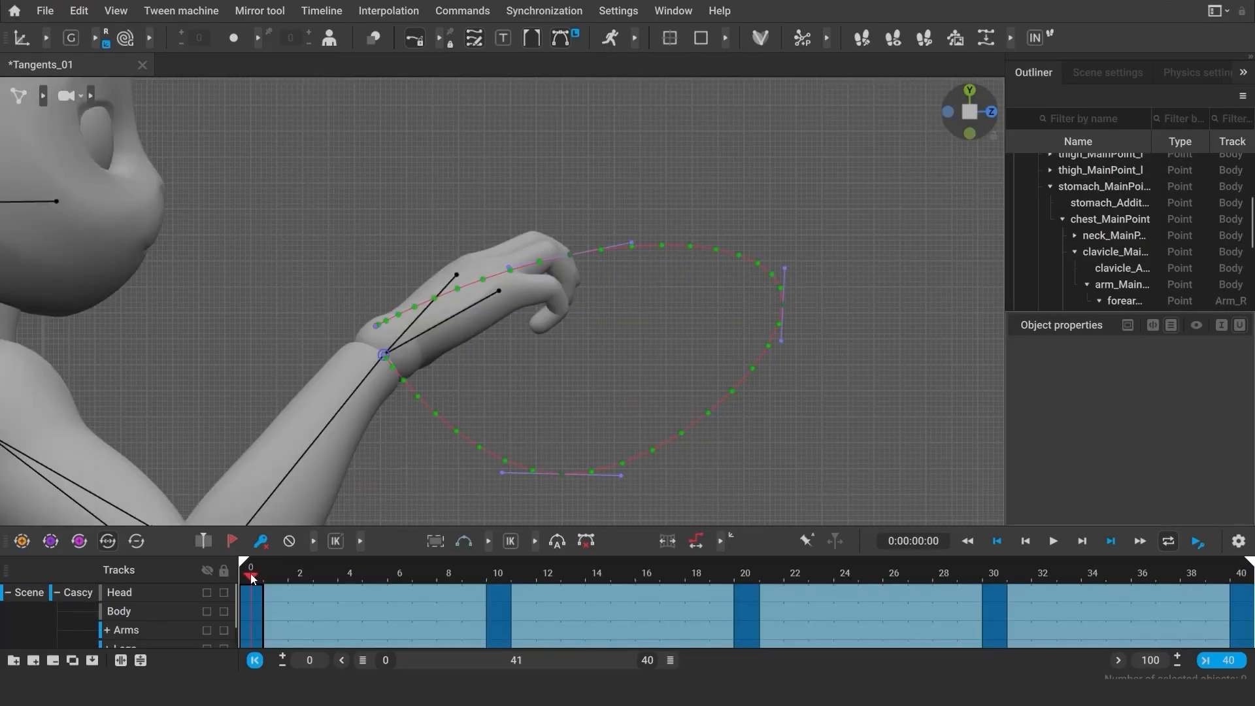
Select the Arms key at frame 10 and drag the wrist's tangent handles into a wider arc.
left_click(498, 576)
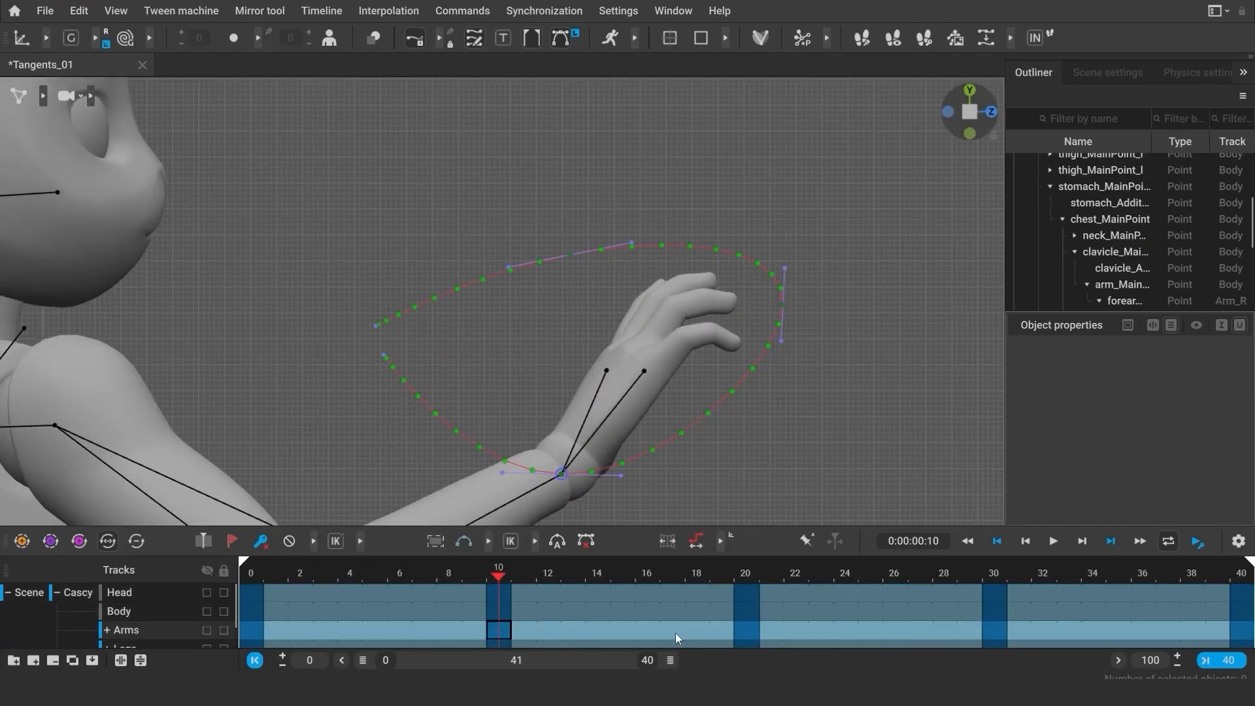
mouse_move(510, 542)
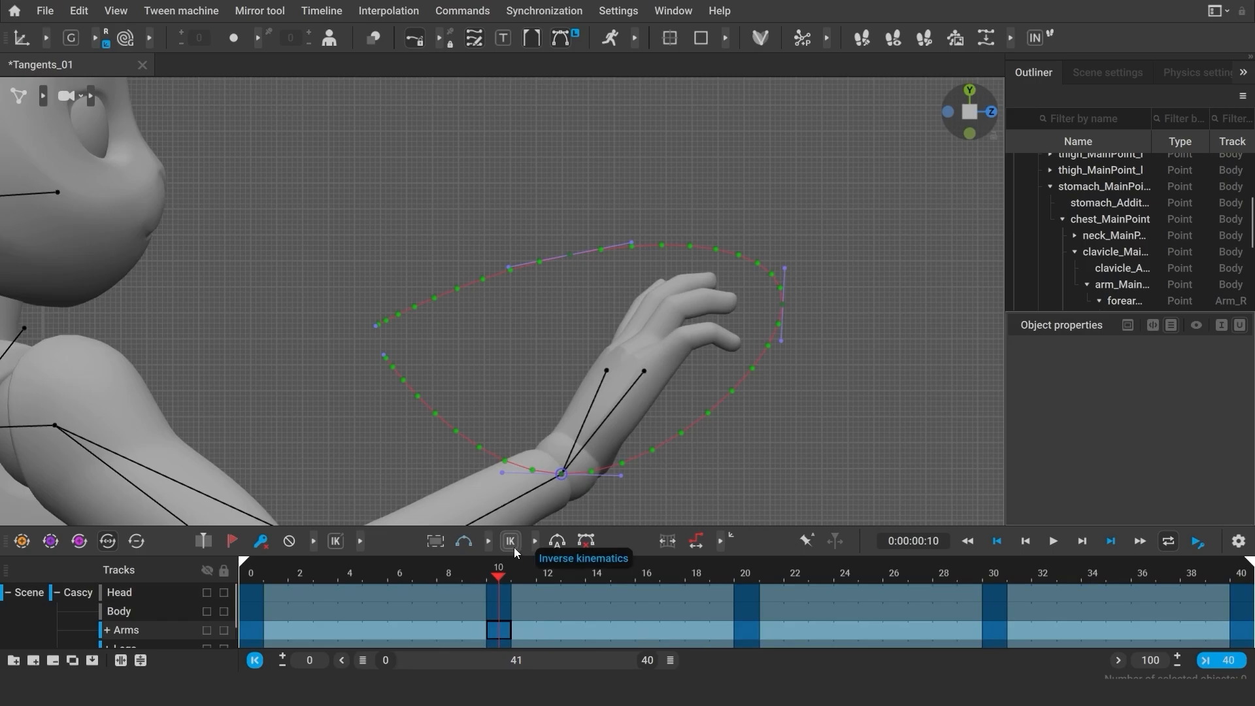
left_click(509, 541)
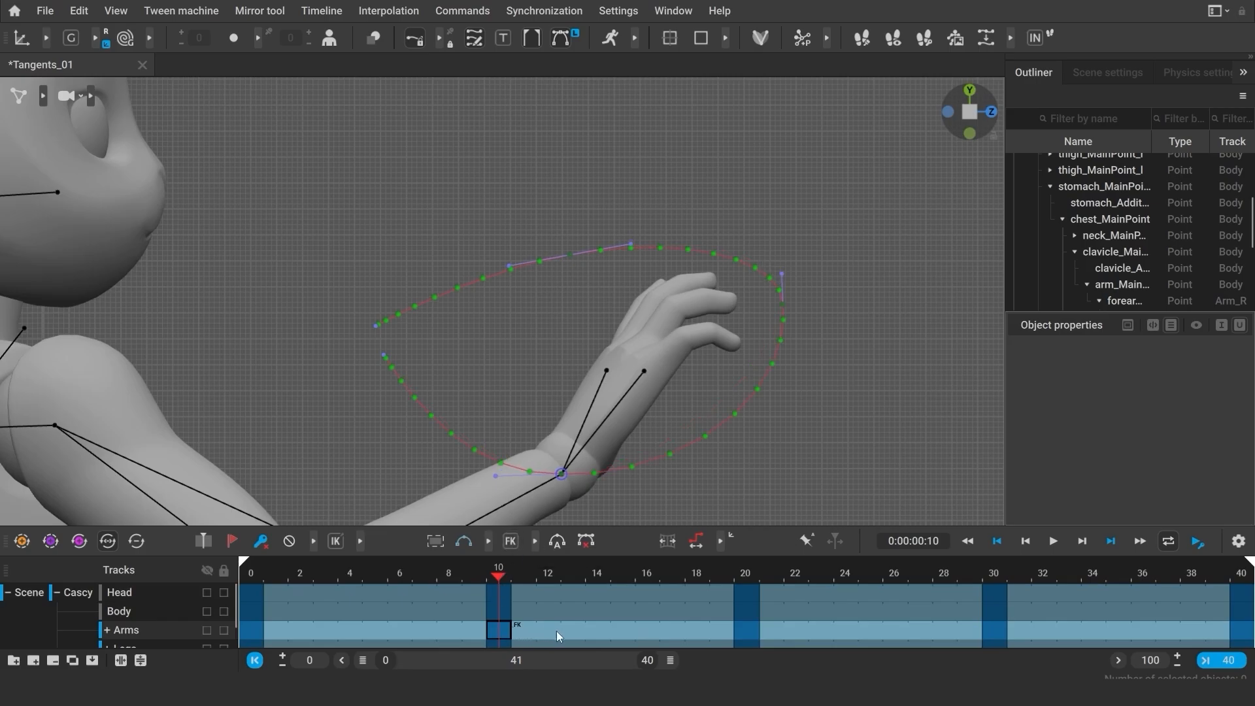
mouse_move(599, 569)
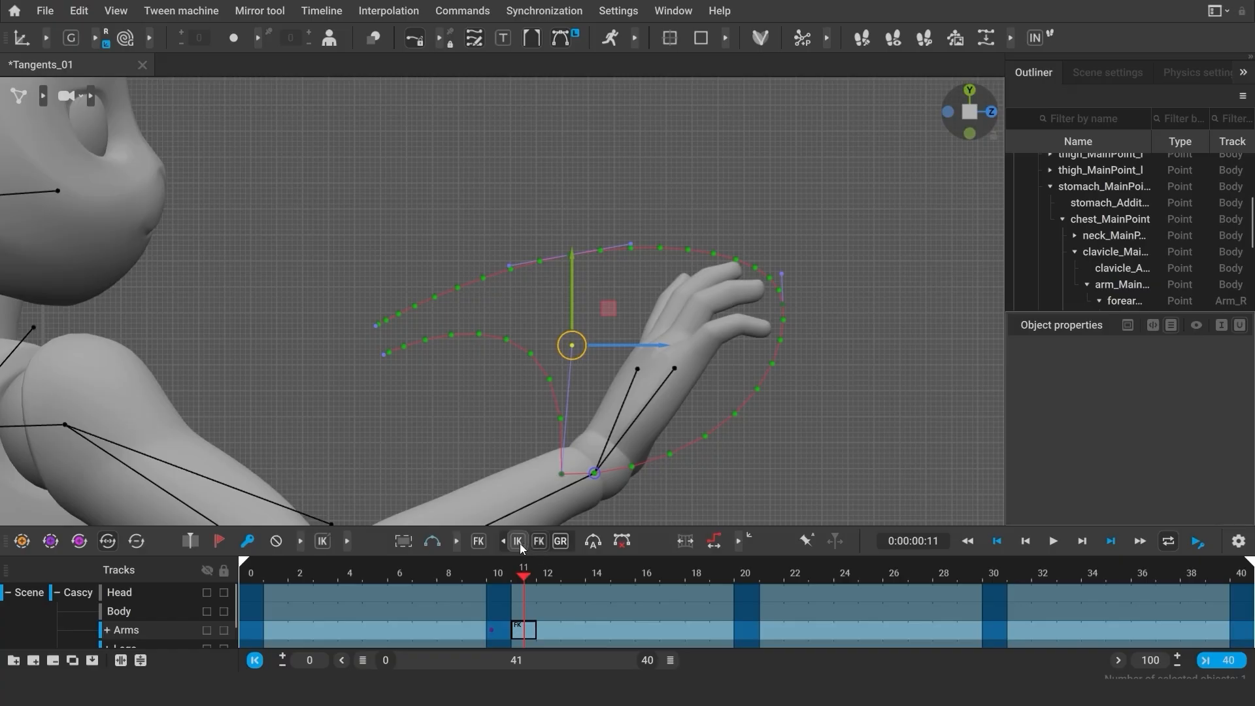
left_click(518, 540)
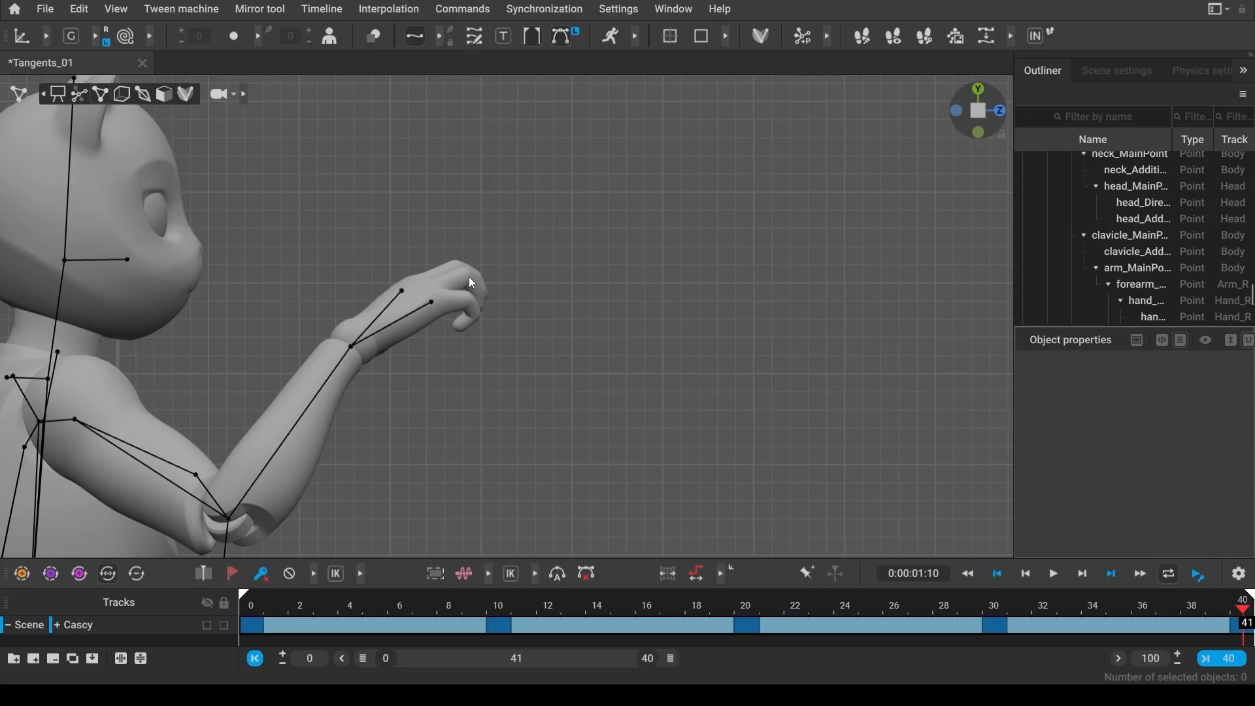
mouse_move(454, 293)
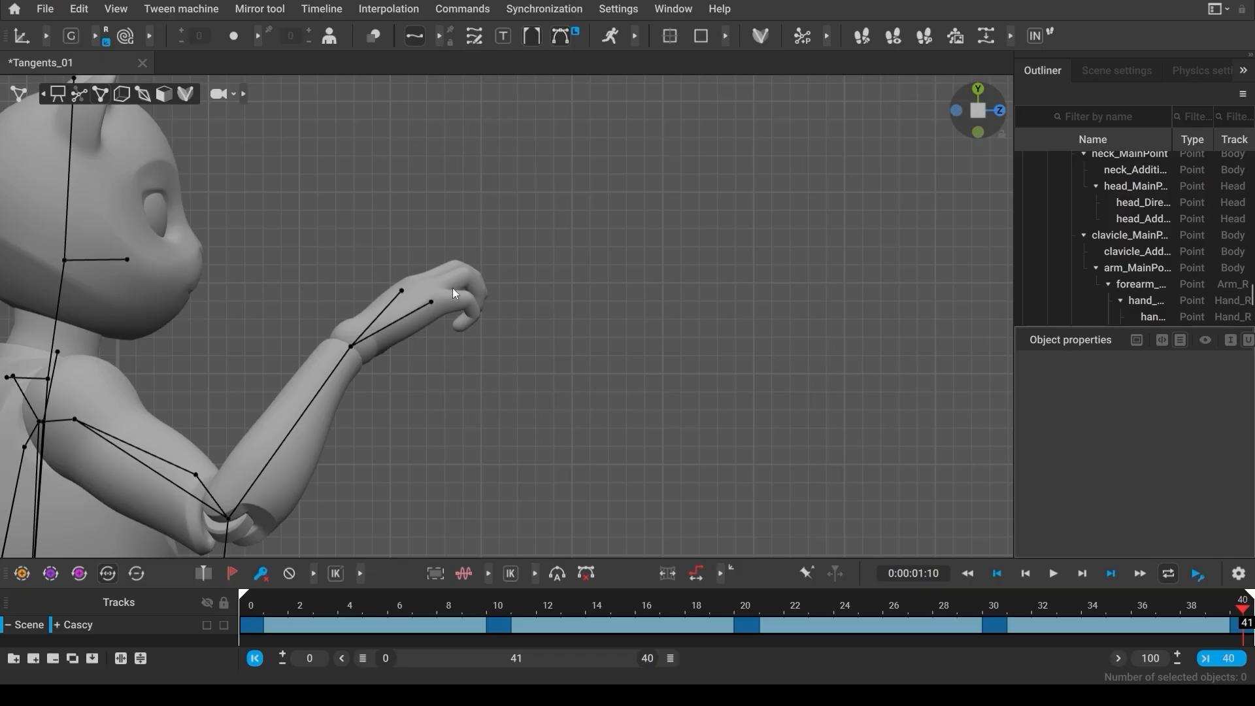
Select hand_DirectionPoint_r at frame 40 to display its dotted looping trajectory.
left_click(431, 302)
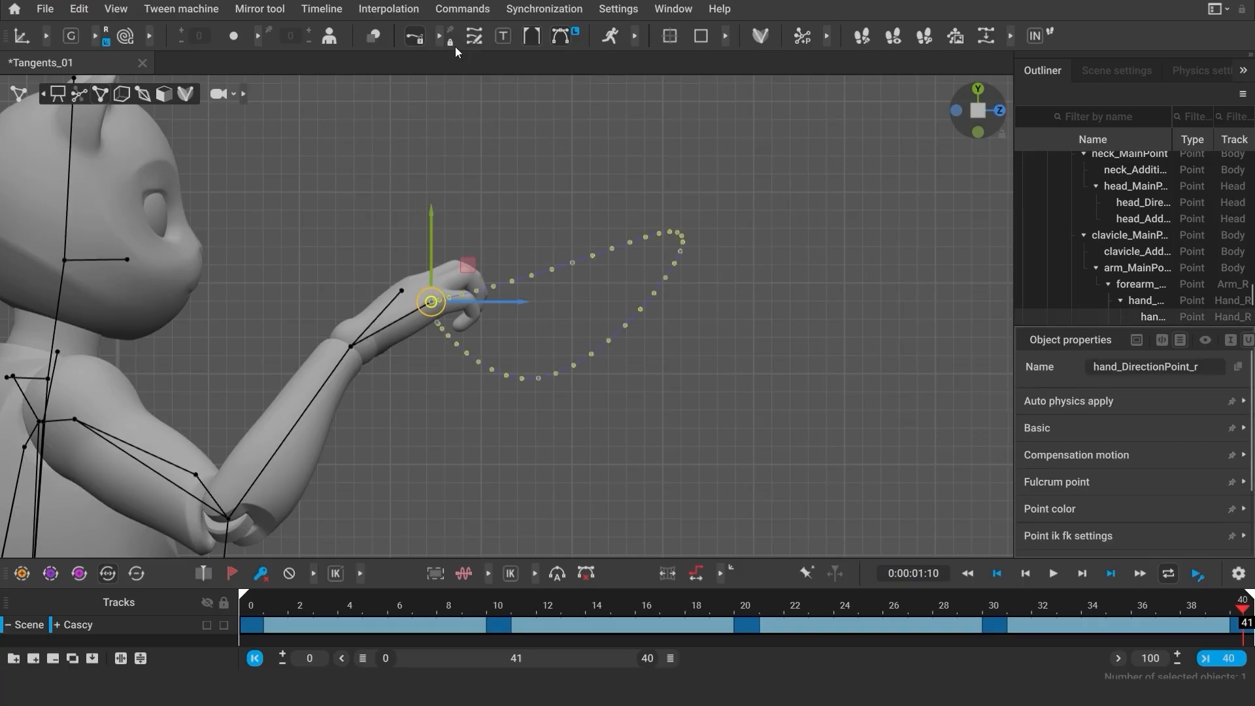
Enable Trajectory edit mode for the hand point and switch to its Rotation trajectory from frame 1.
left_click(474, 37)
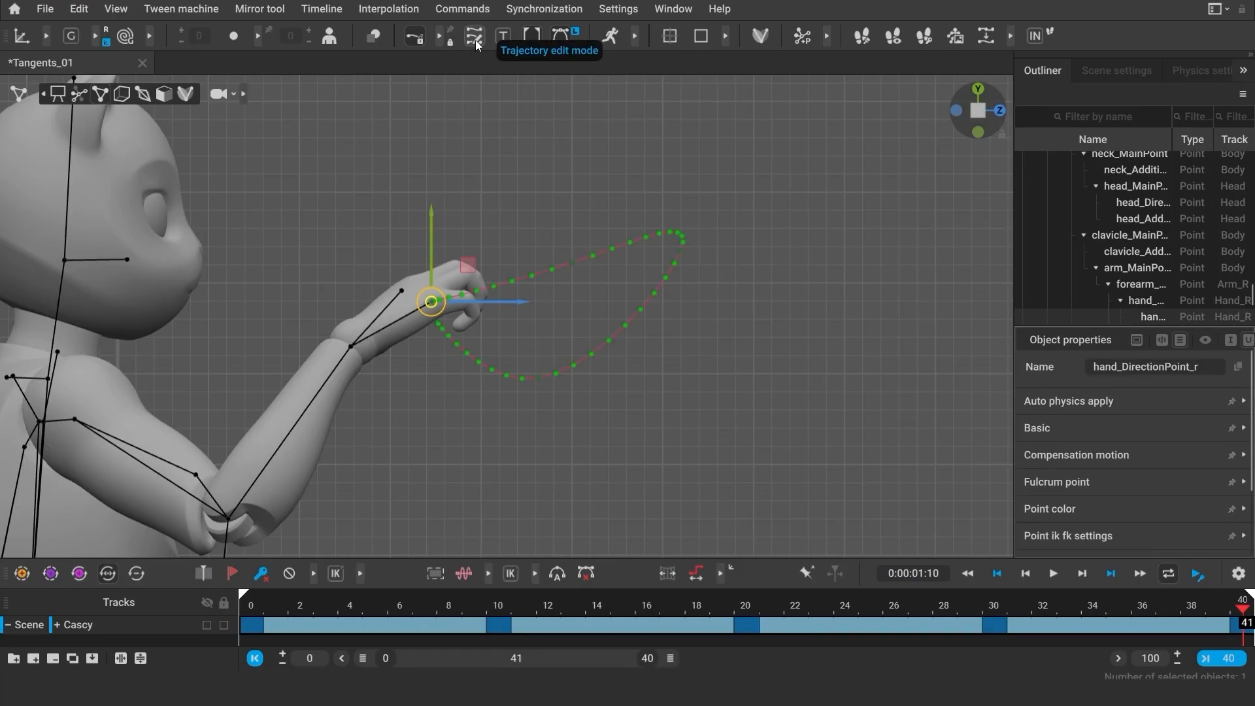
left_click(473, 35)
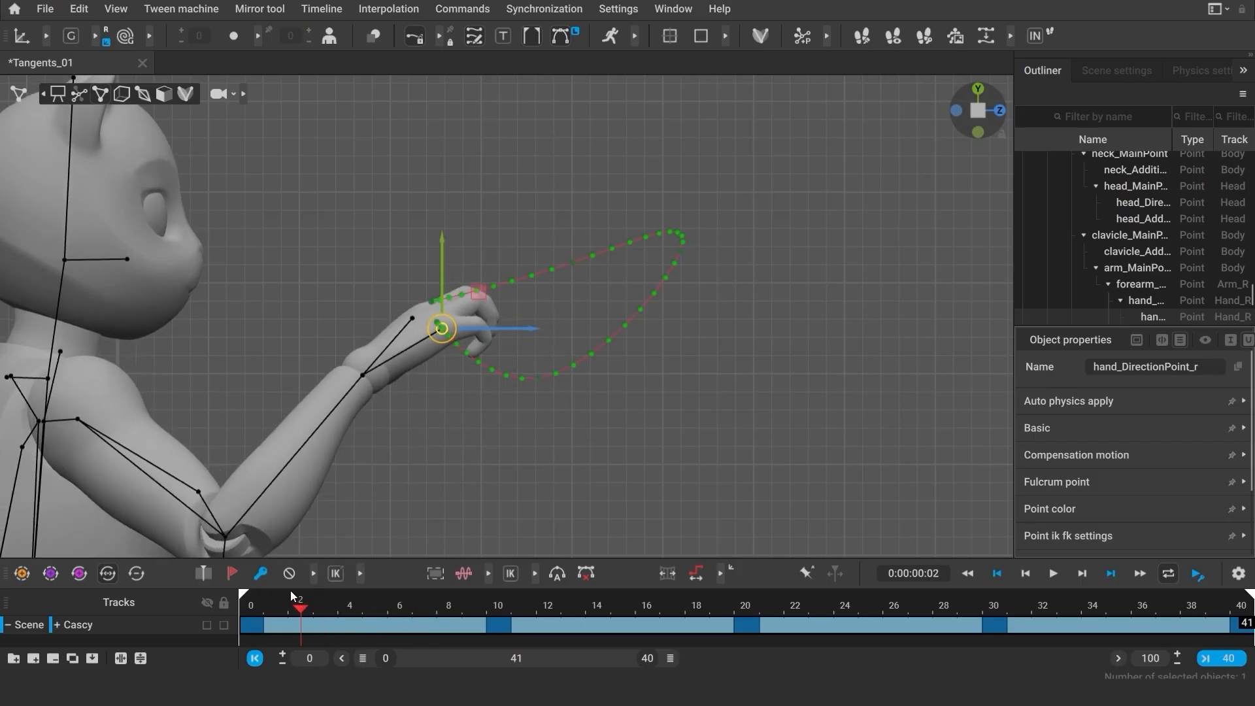
left_click(275, 608)
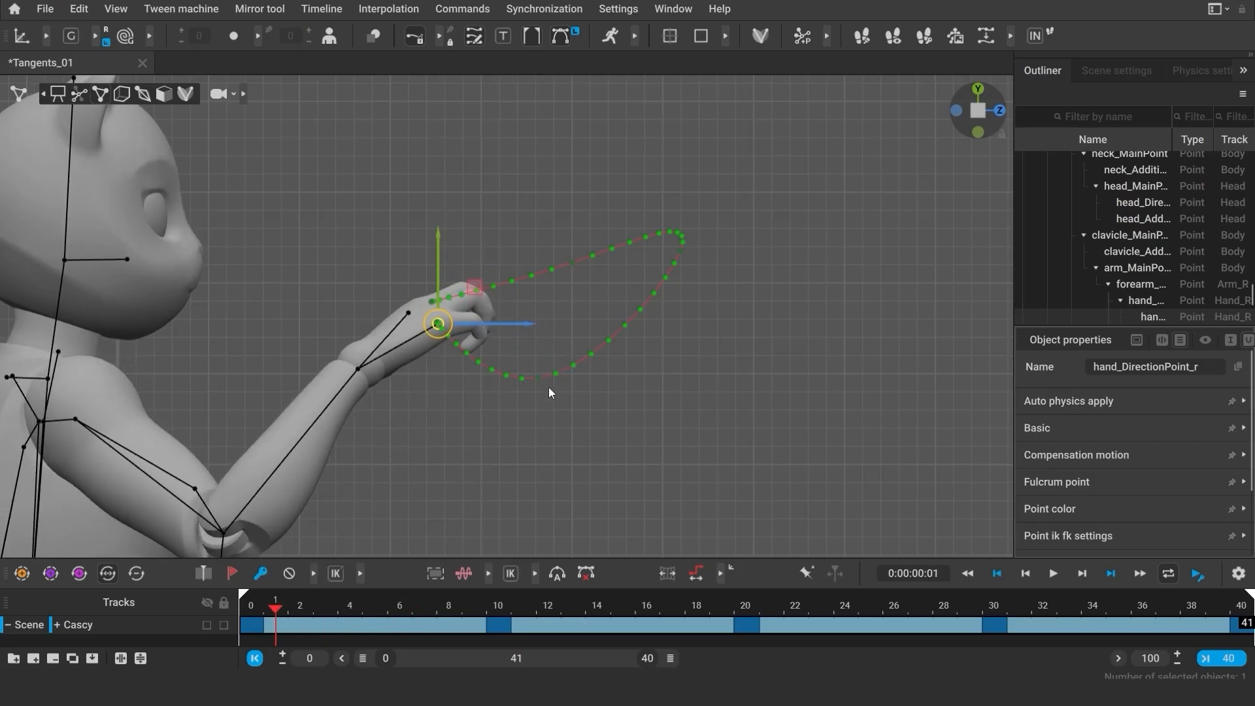
mouse_move(502, 37)
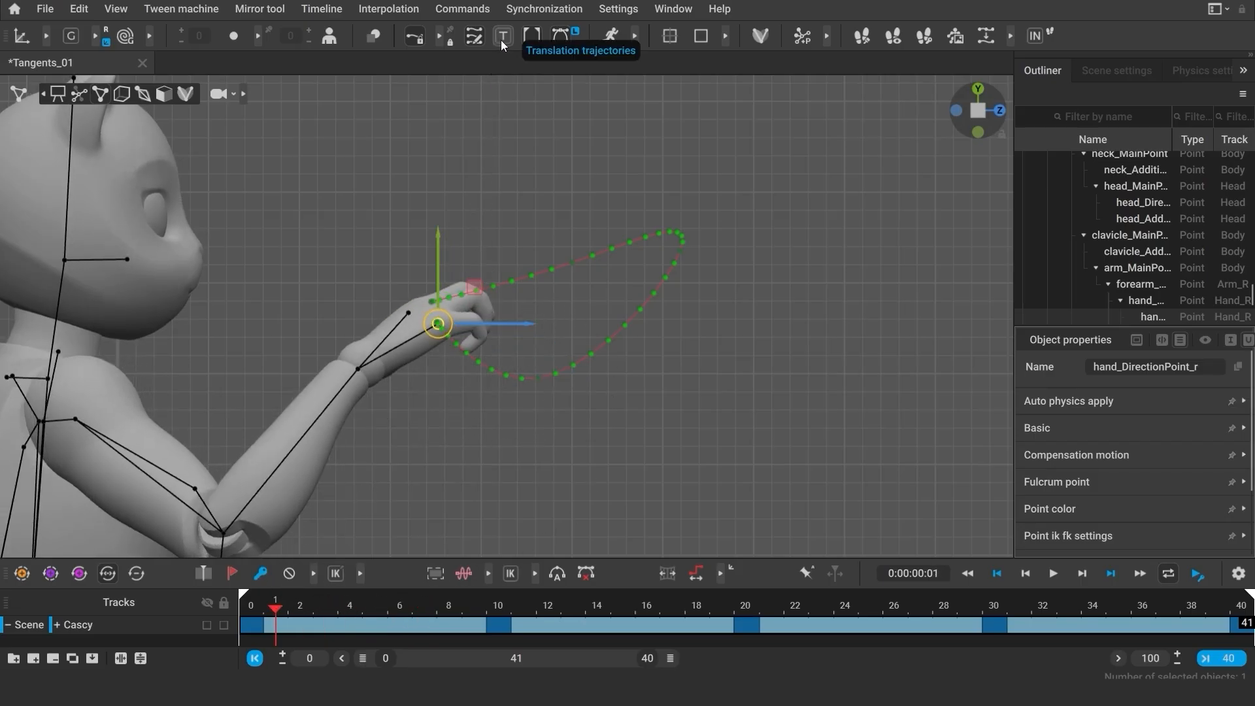
left_click(502, 35)
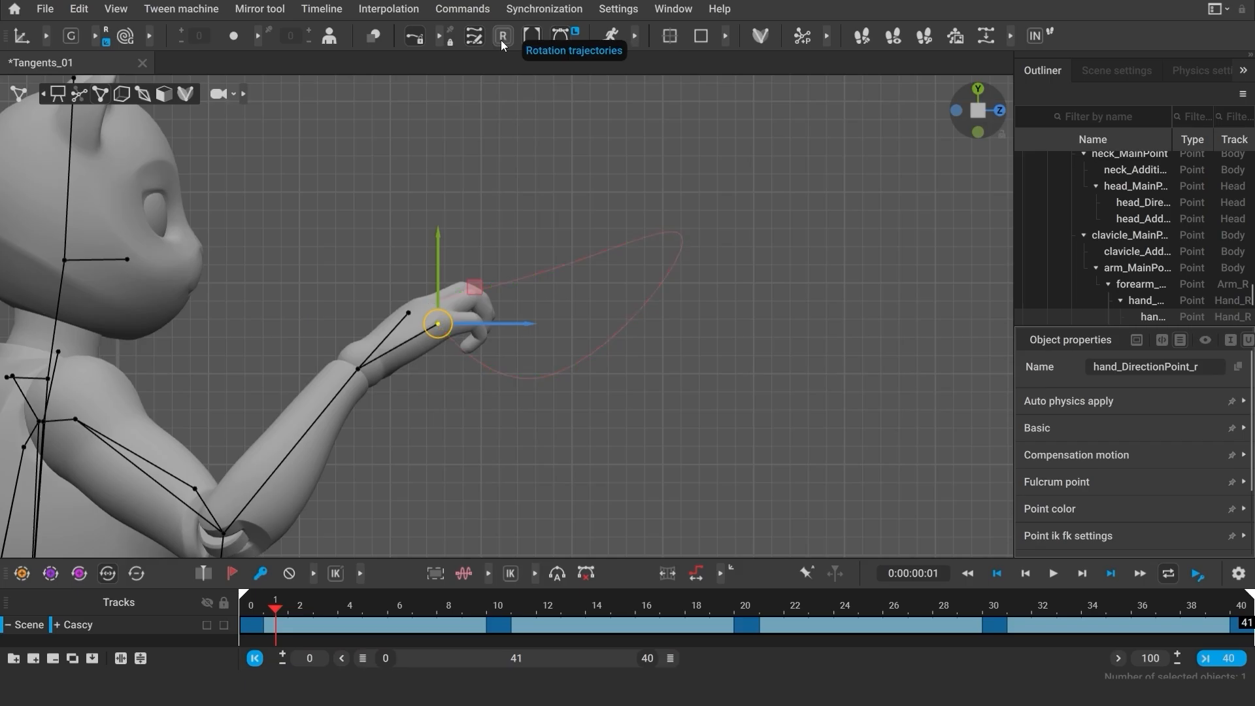
mouse_move(561, 35)
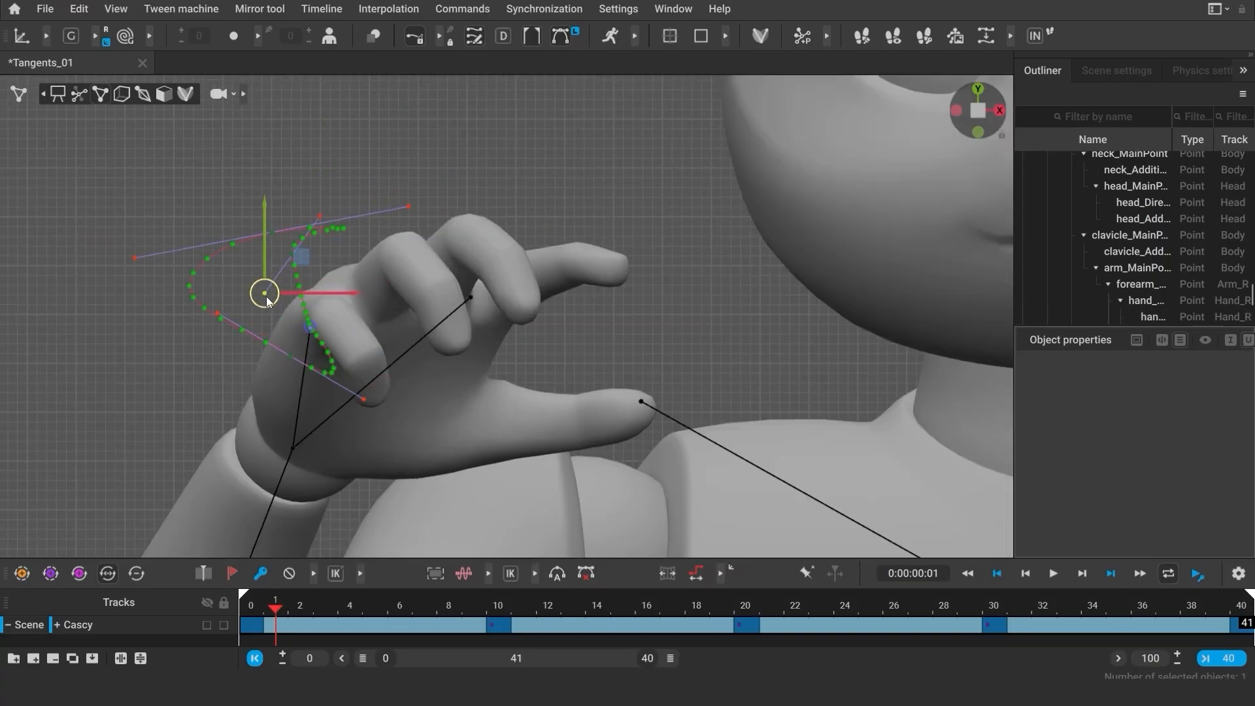
Drag the rotation trajectory's tangent handles to shape an S-curved path.
left_click(1043, 611)
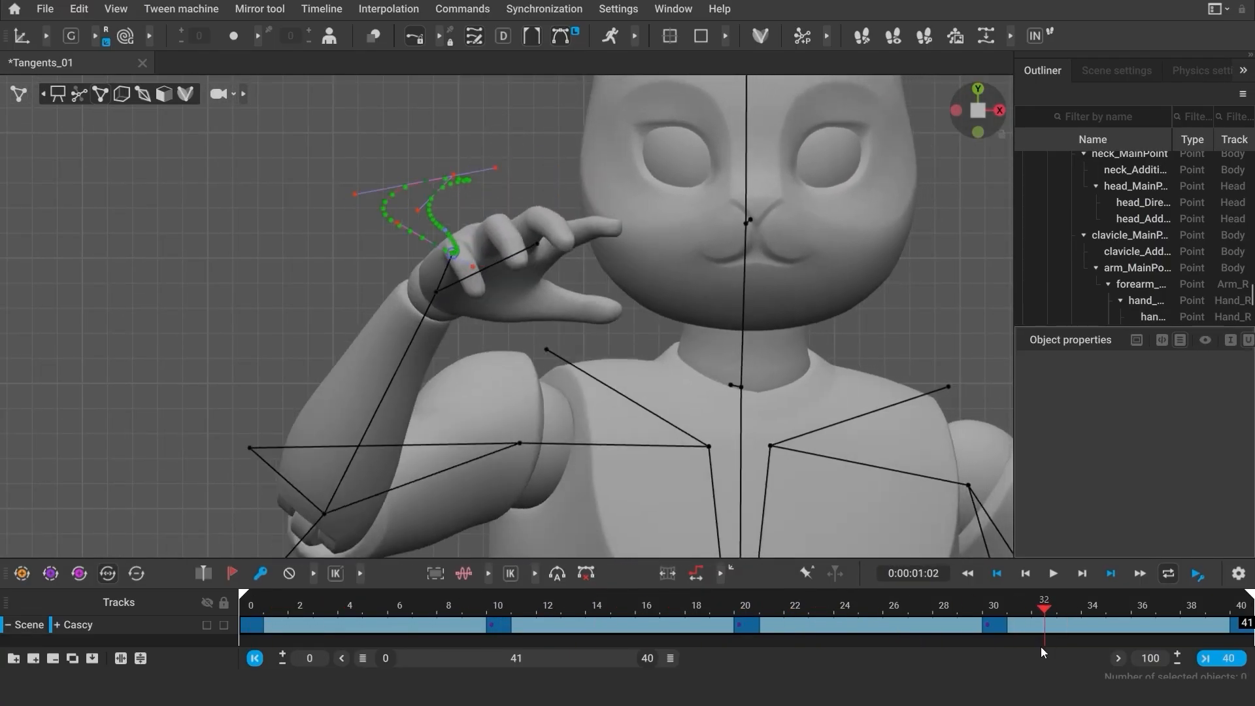
left_click(996, 573)
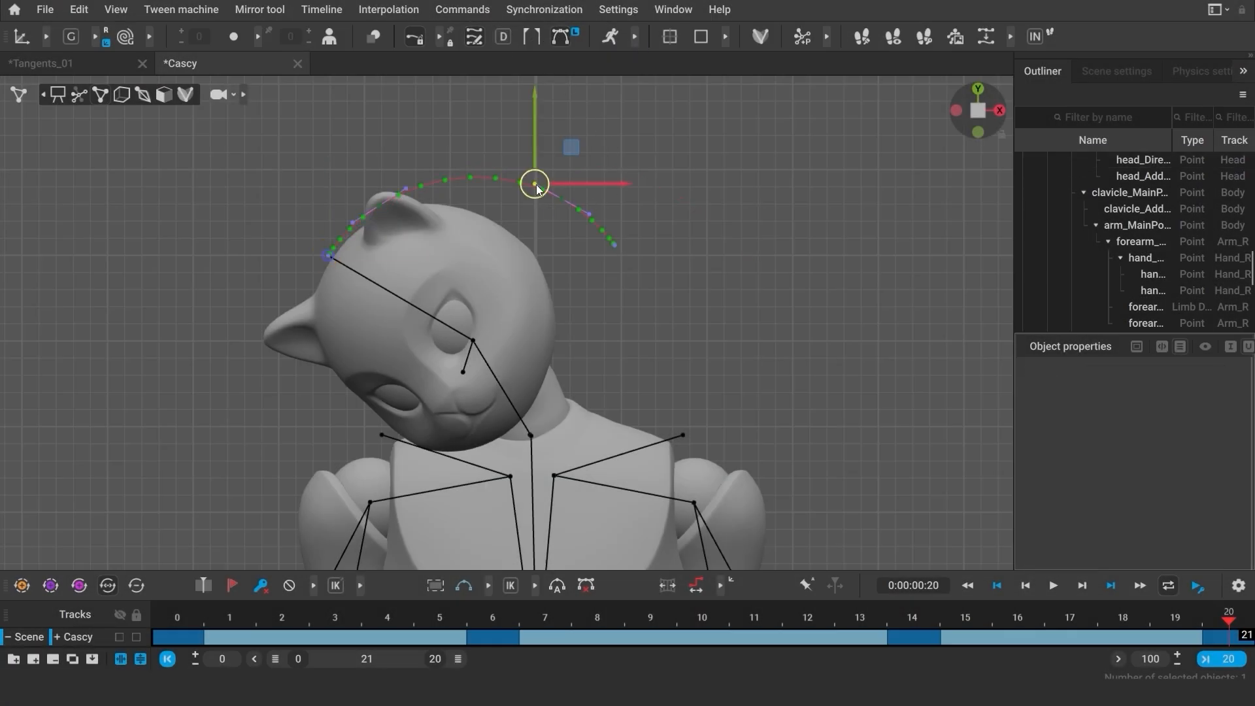
Shape the head_DirectionPoint arc over the skull, scrubbing frames 0, 13, 6 and near the end to check.
left_click(177, 617)
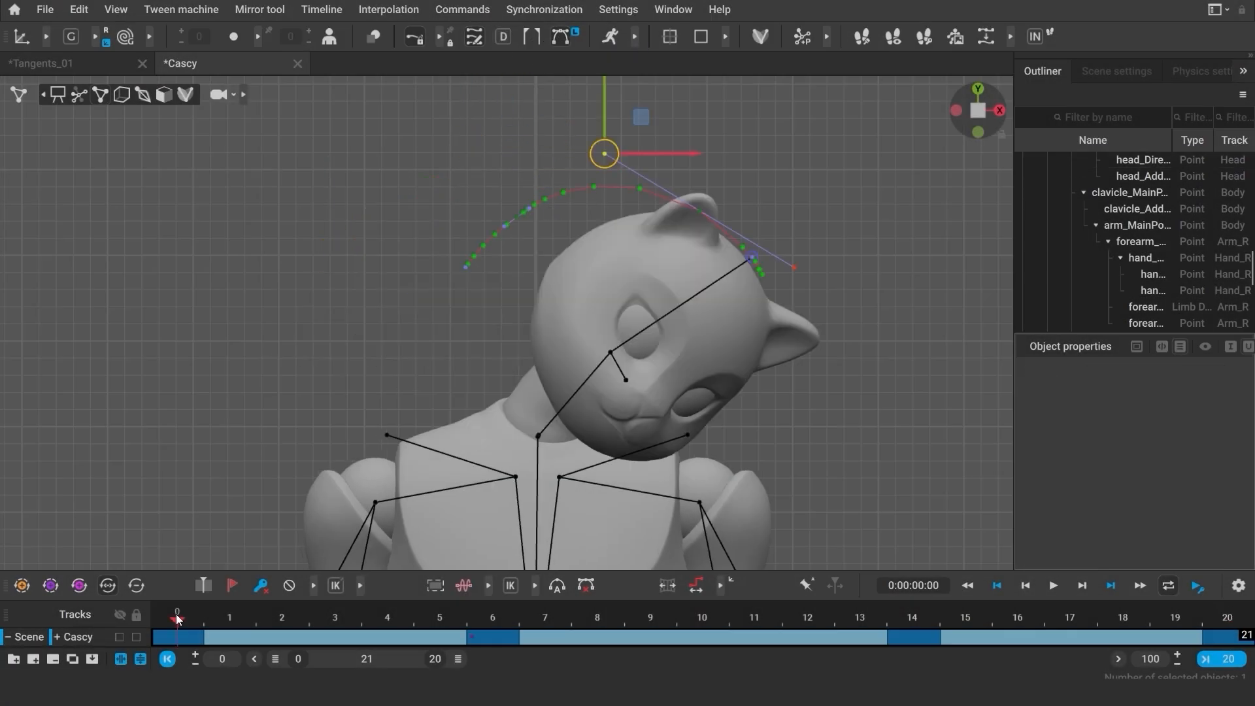
left_click(859, 617)
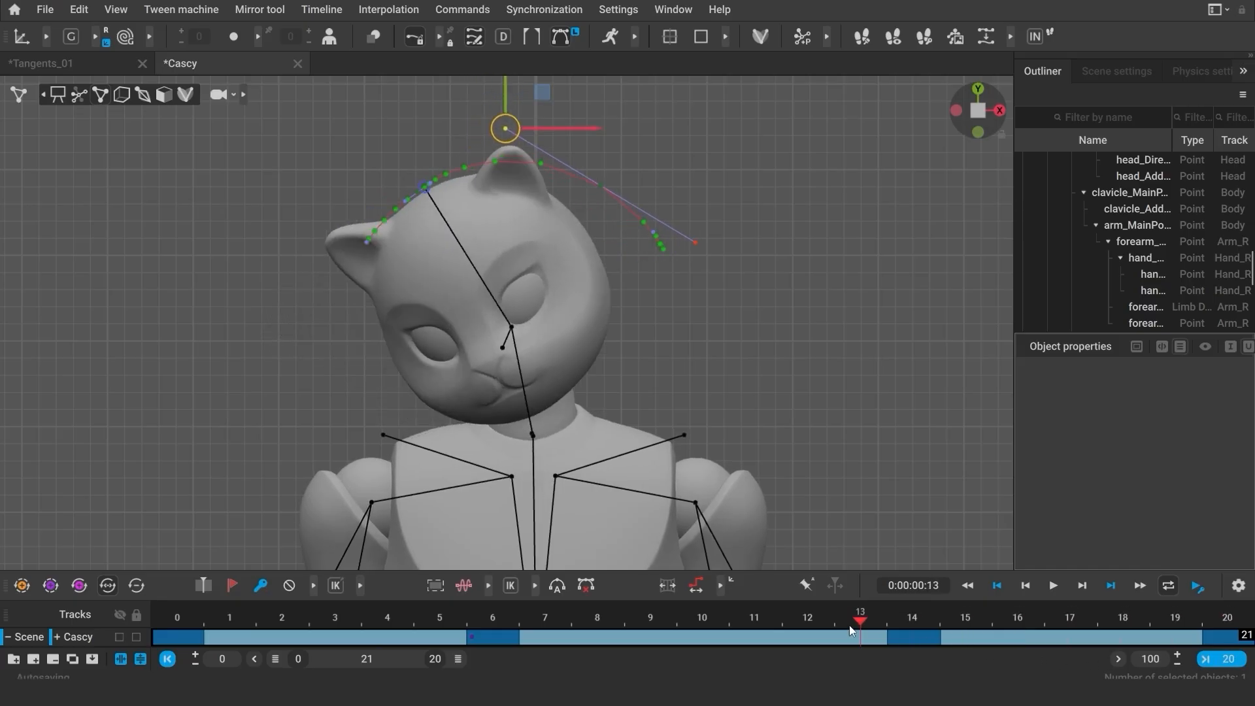
left_click(493, 637)
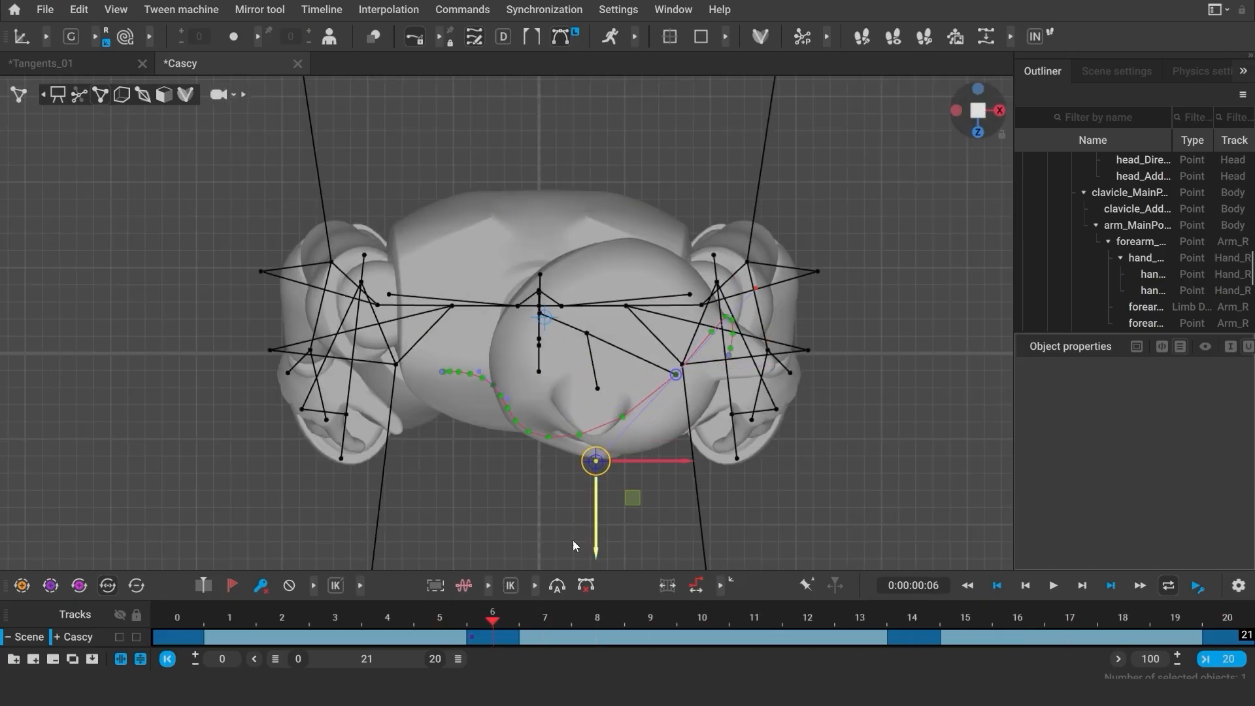
left_click(755, 620)
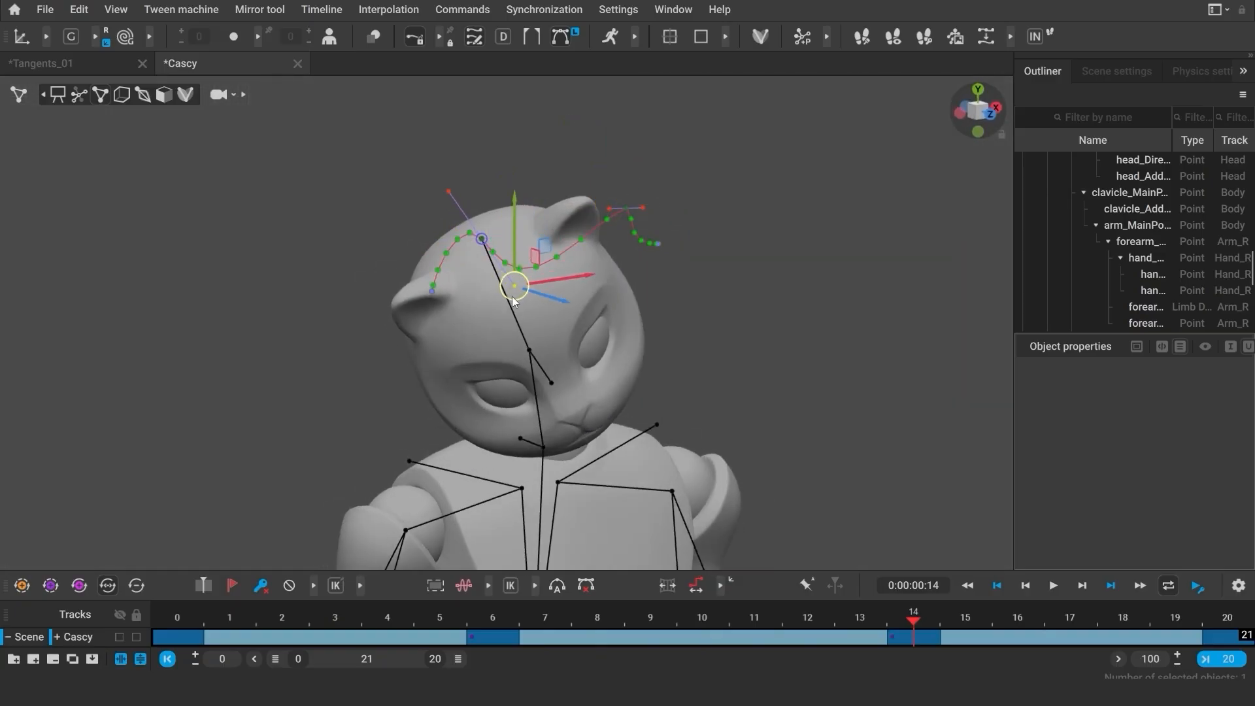
left_click(1175, 620)
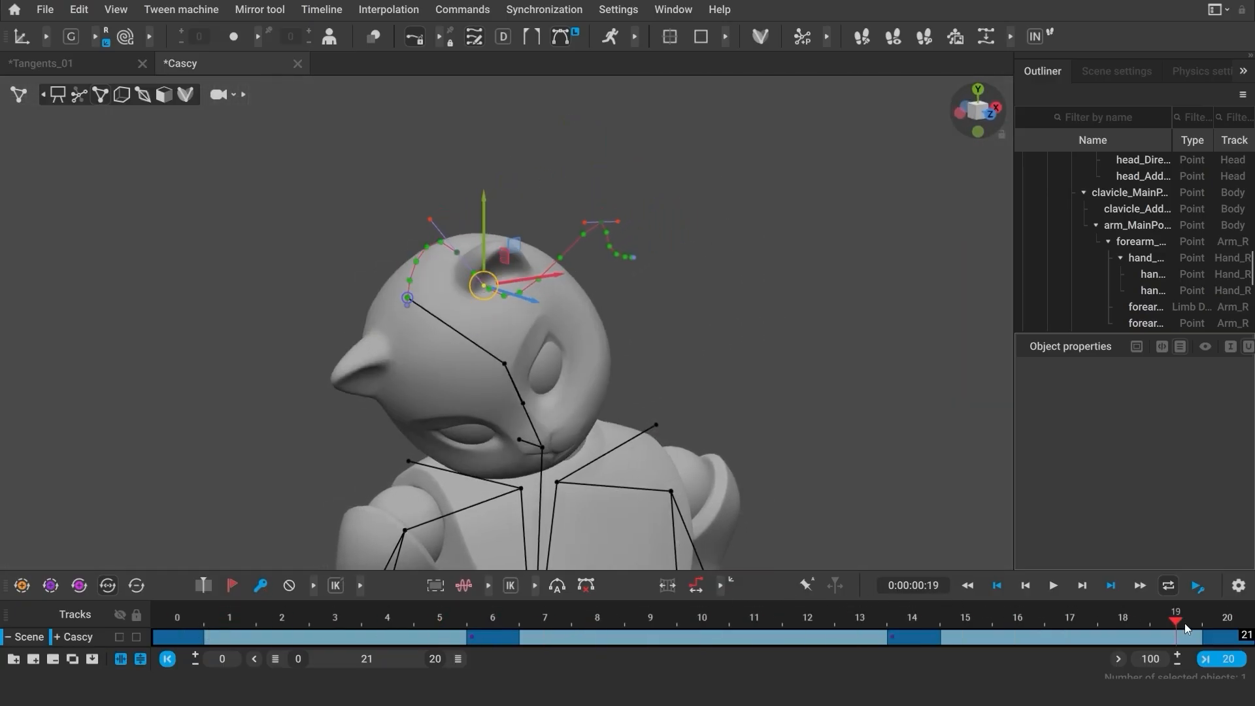
Close the Cascy scene and select the wrist's auto-posing point in Tangents_01.
left_click(297, 63)
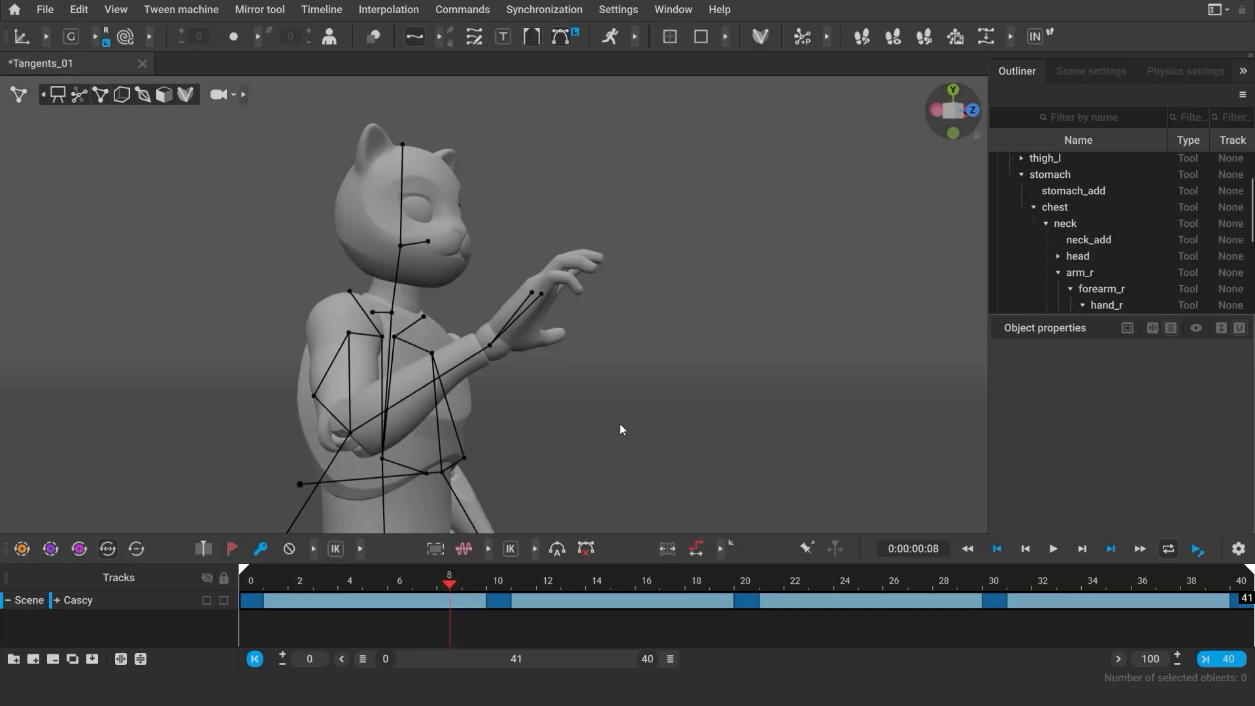
mouse_move(77, 94)
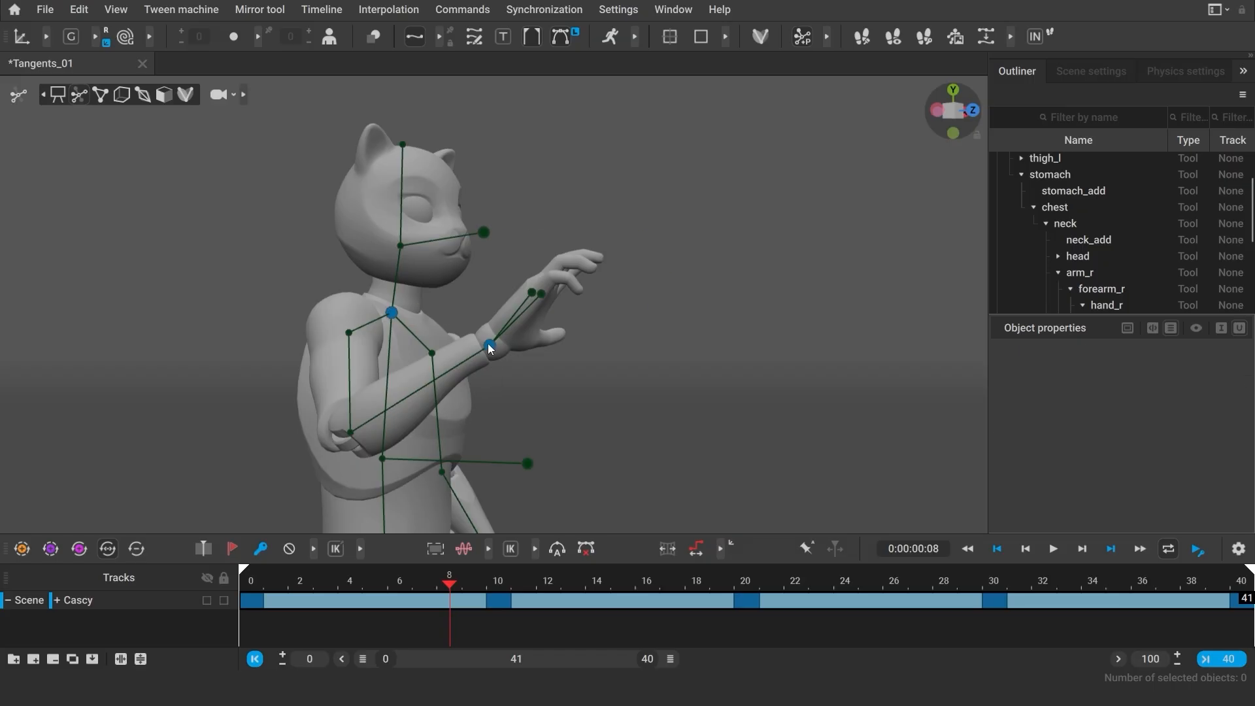
left_click(488, 346)
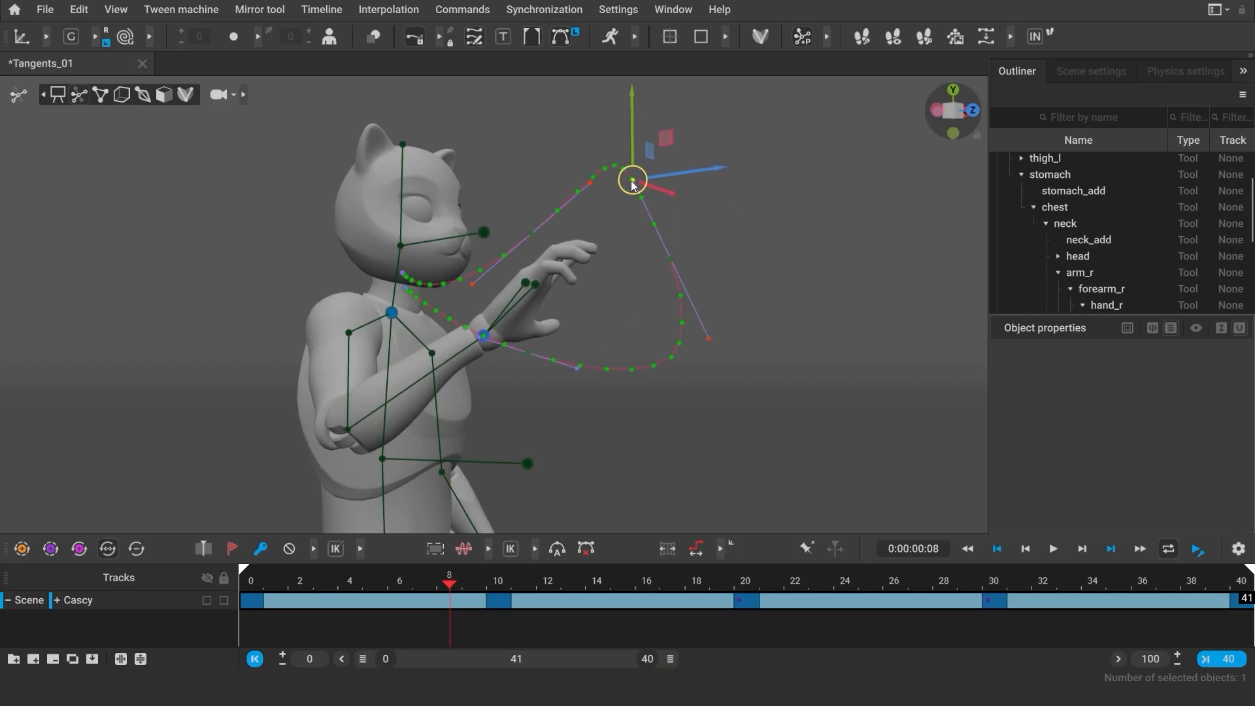
Drag the wrist's auto-posing trajectory handles and scrub later frames to check the arm pose.
left_click(523, 583)
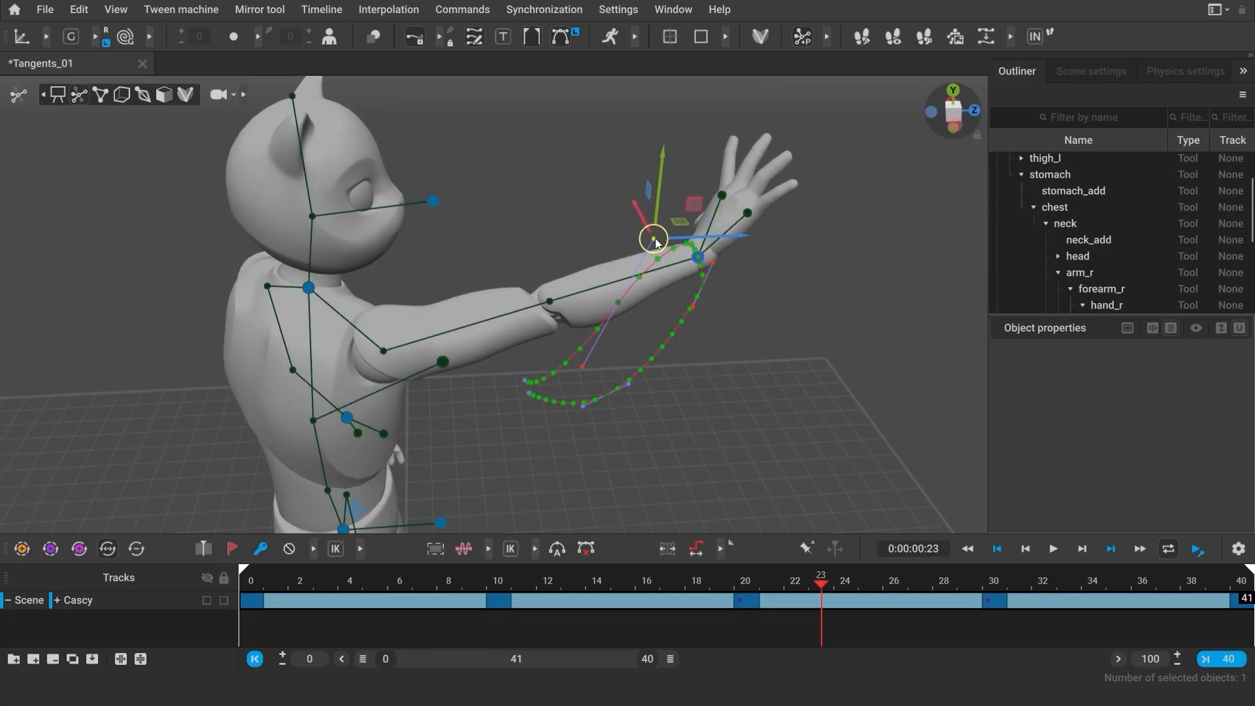
left_click(771, 585)
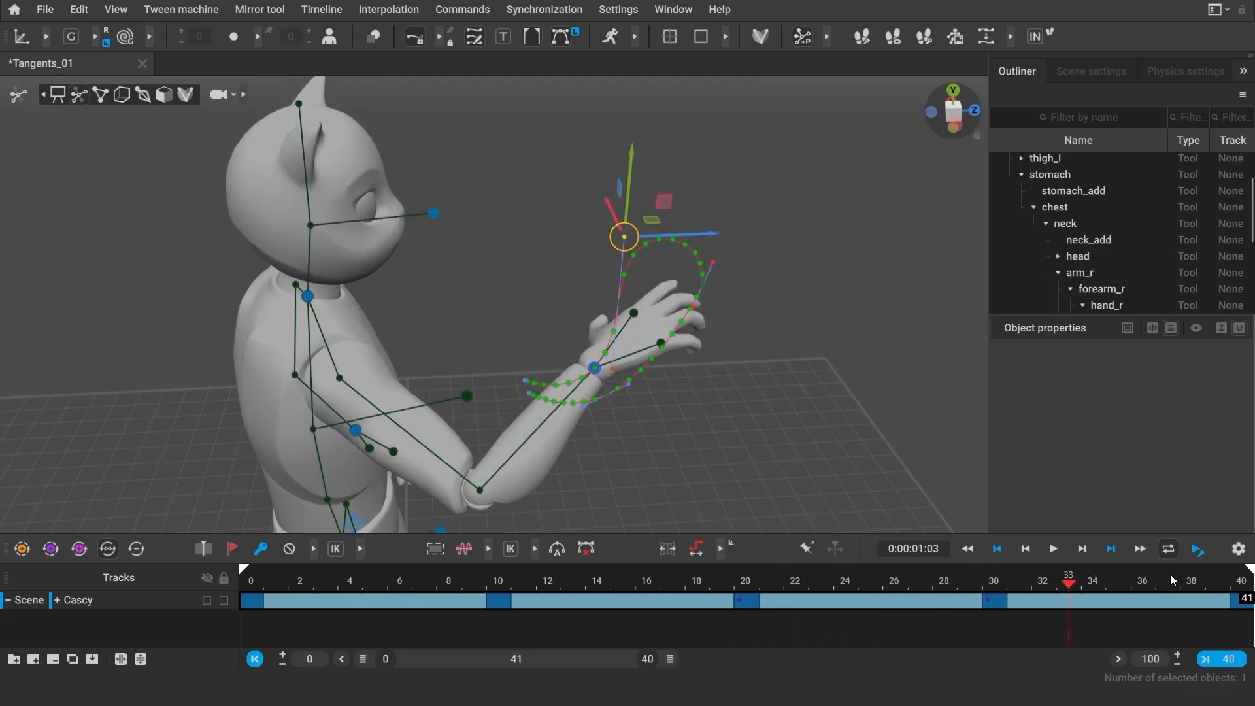
left_click(969, 585)
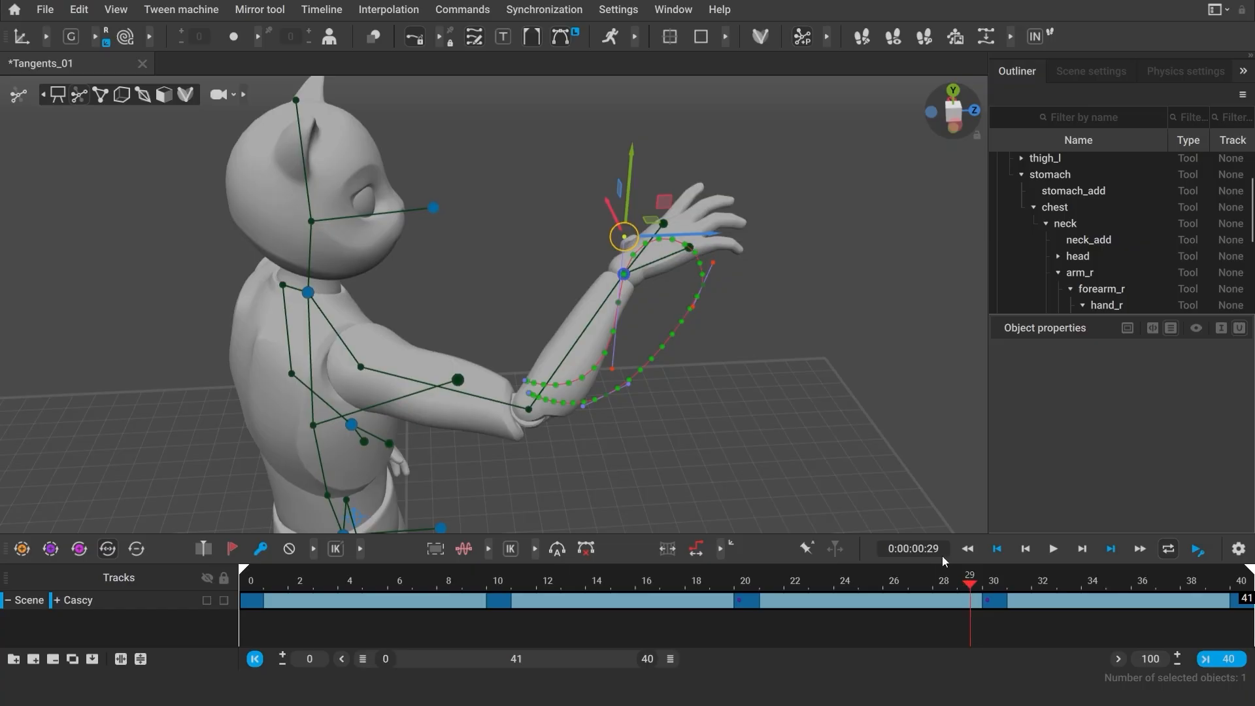